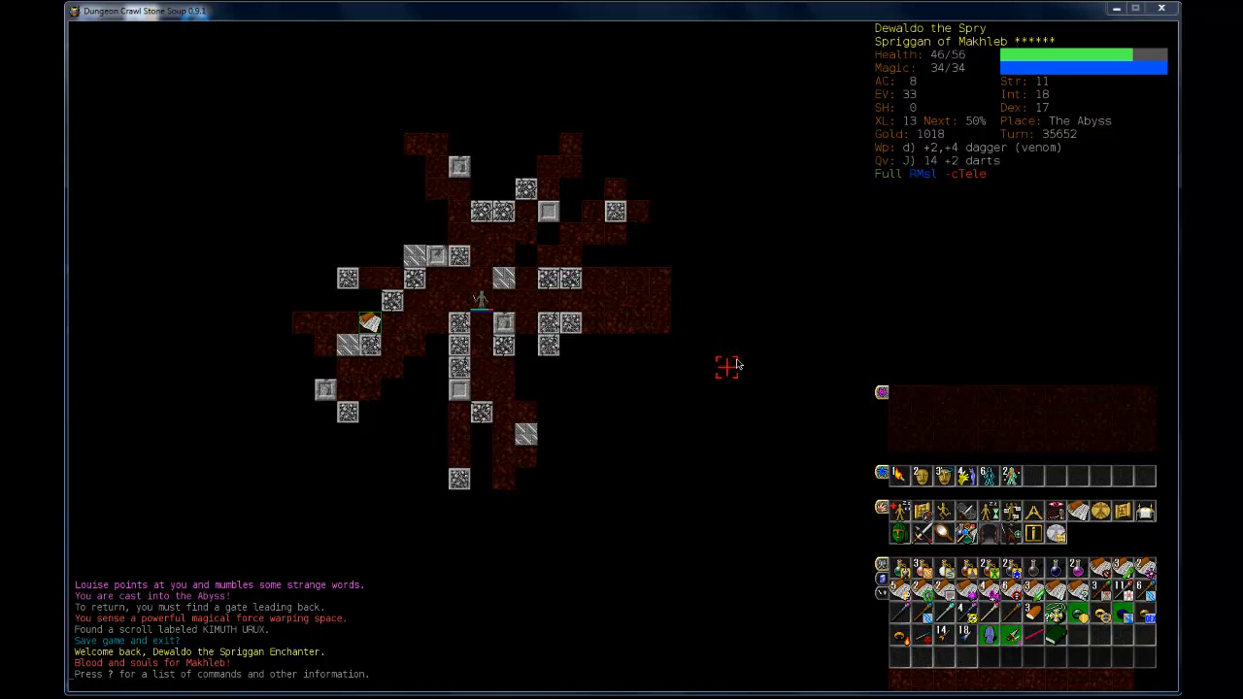
mouse_move(435, 34)
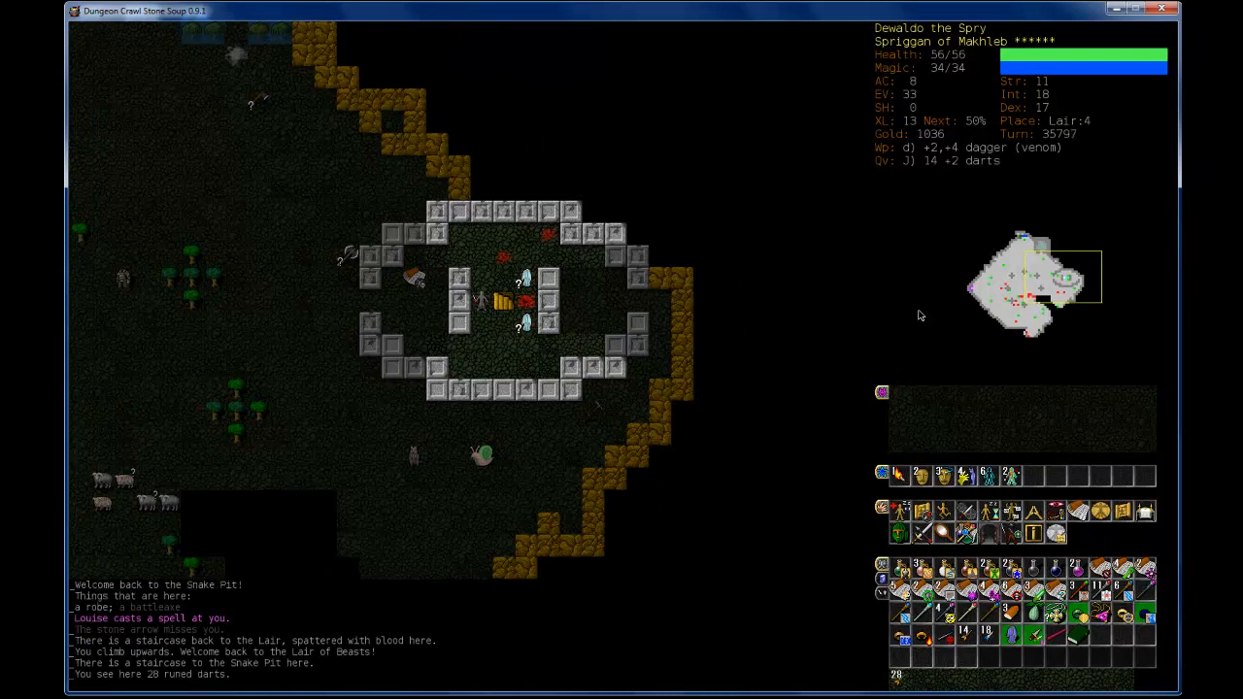
Step: Pick up the 28 runed darts to replace the +2 darts
key(Down)
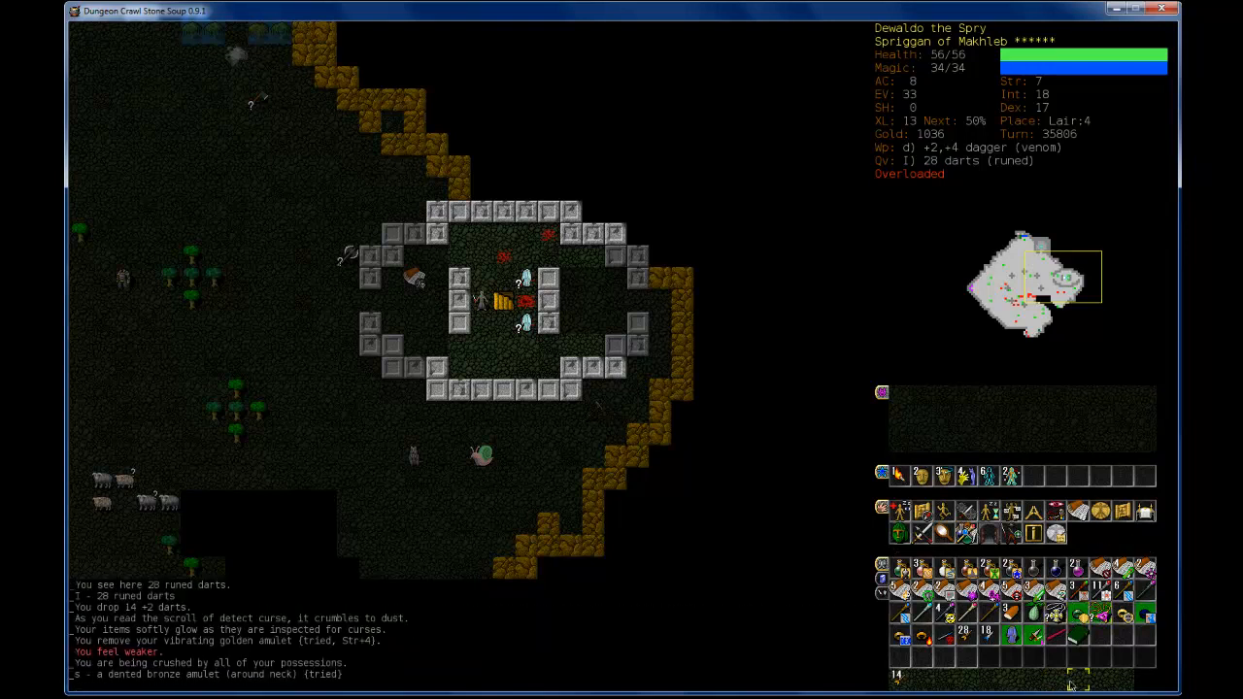
Step: Kill the giant toad and climb up from Lair:4 to Lair:3
click(1078, 636)
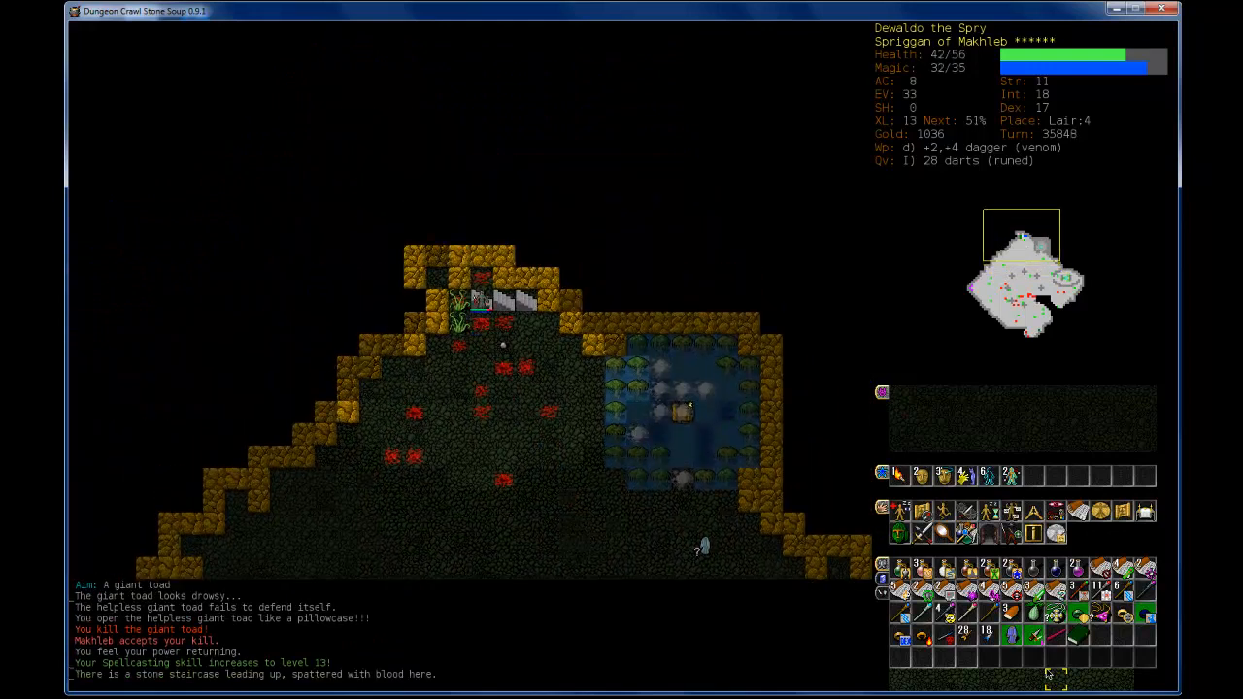
key(<)
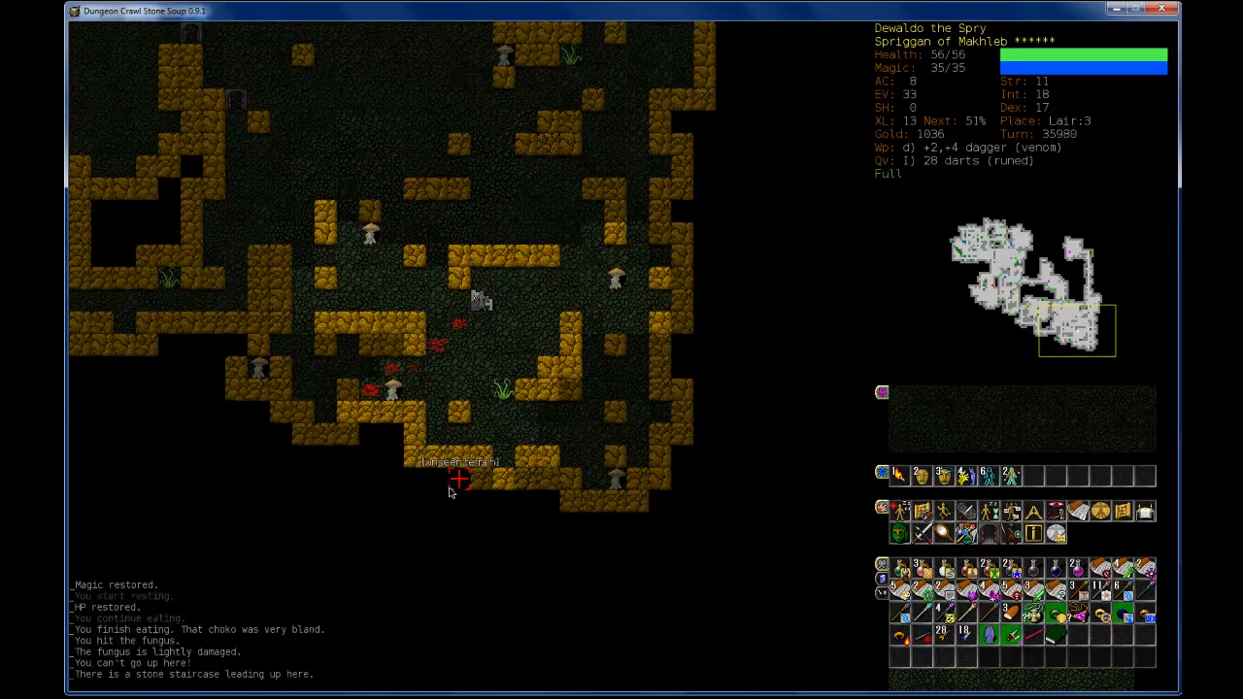
Step: Climb from Lair:3 through Lair:2 and Lair:1 out into the Dungeon
key(<)
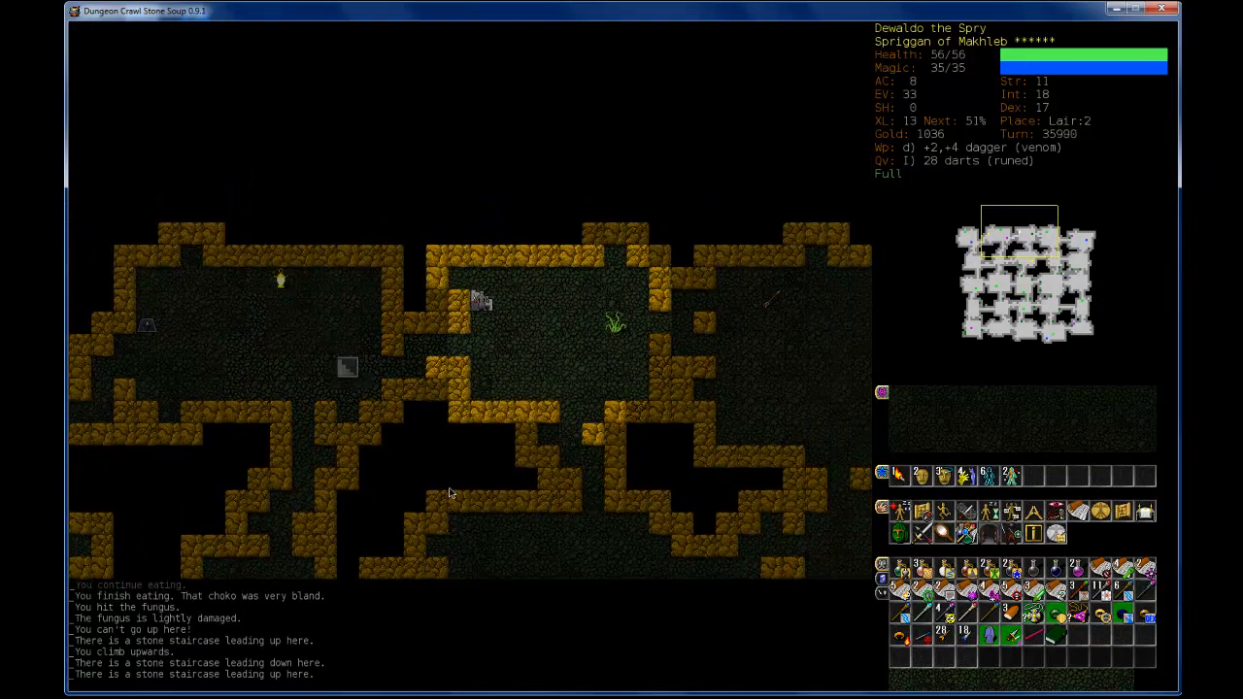
key(<)
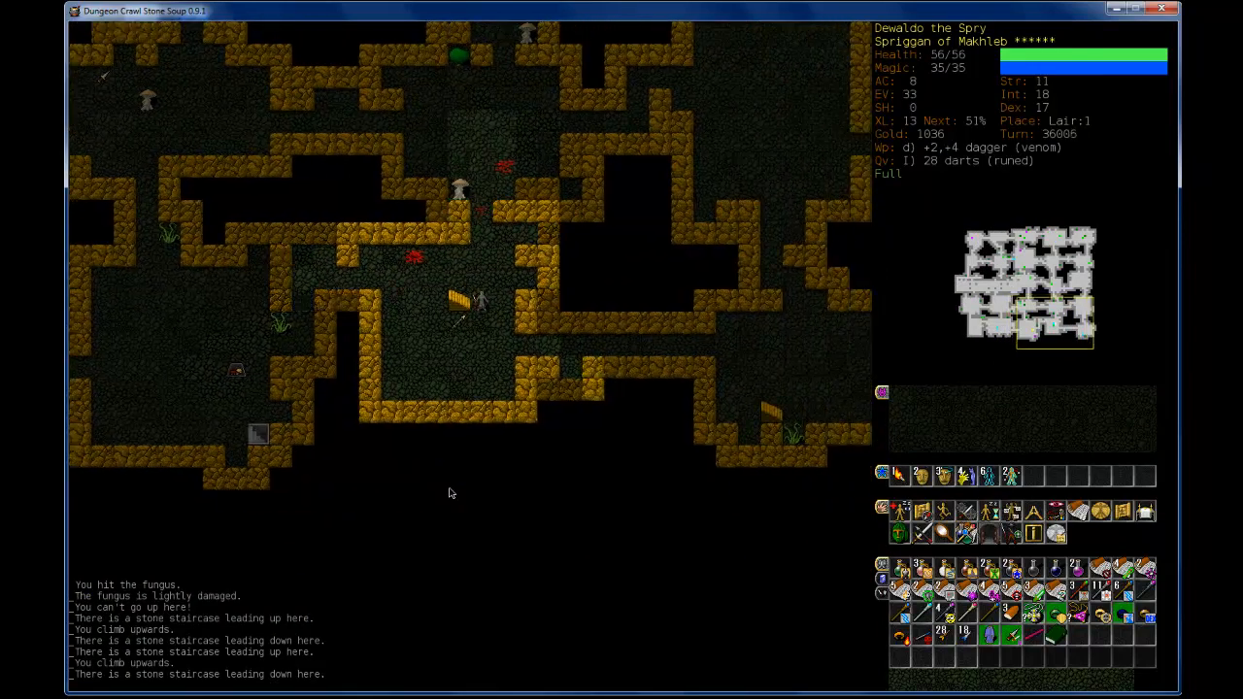
key(<)
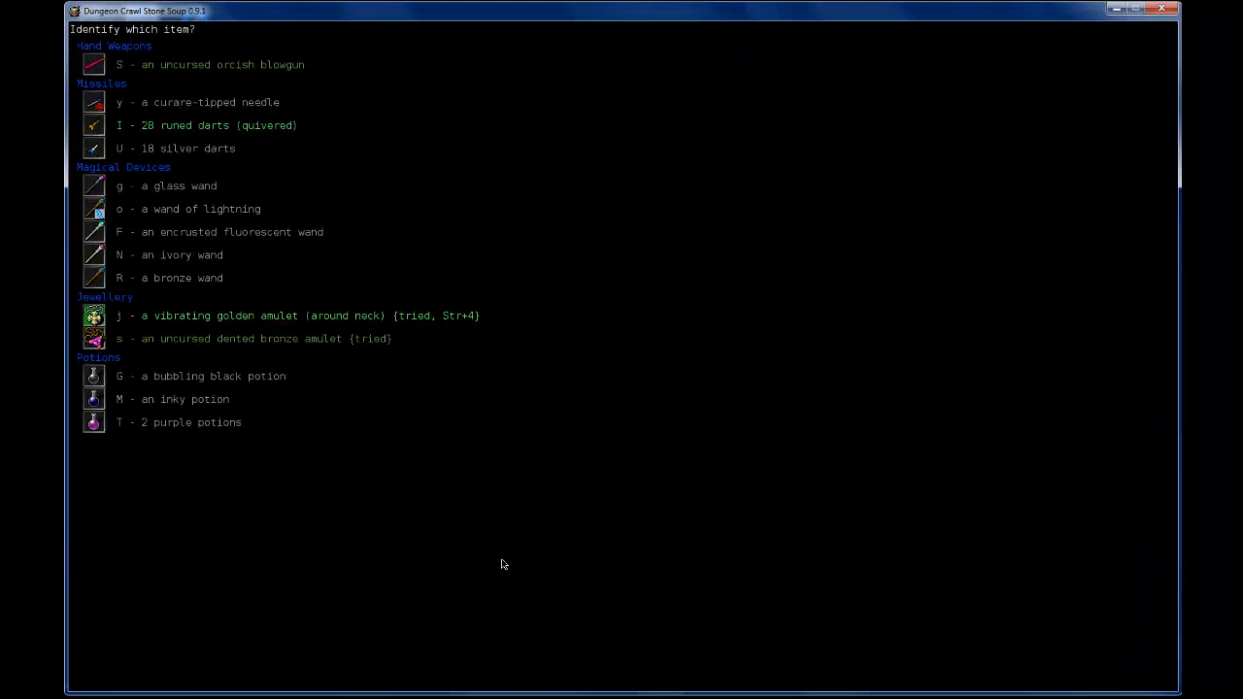
mouse_move(285, 338)
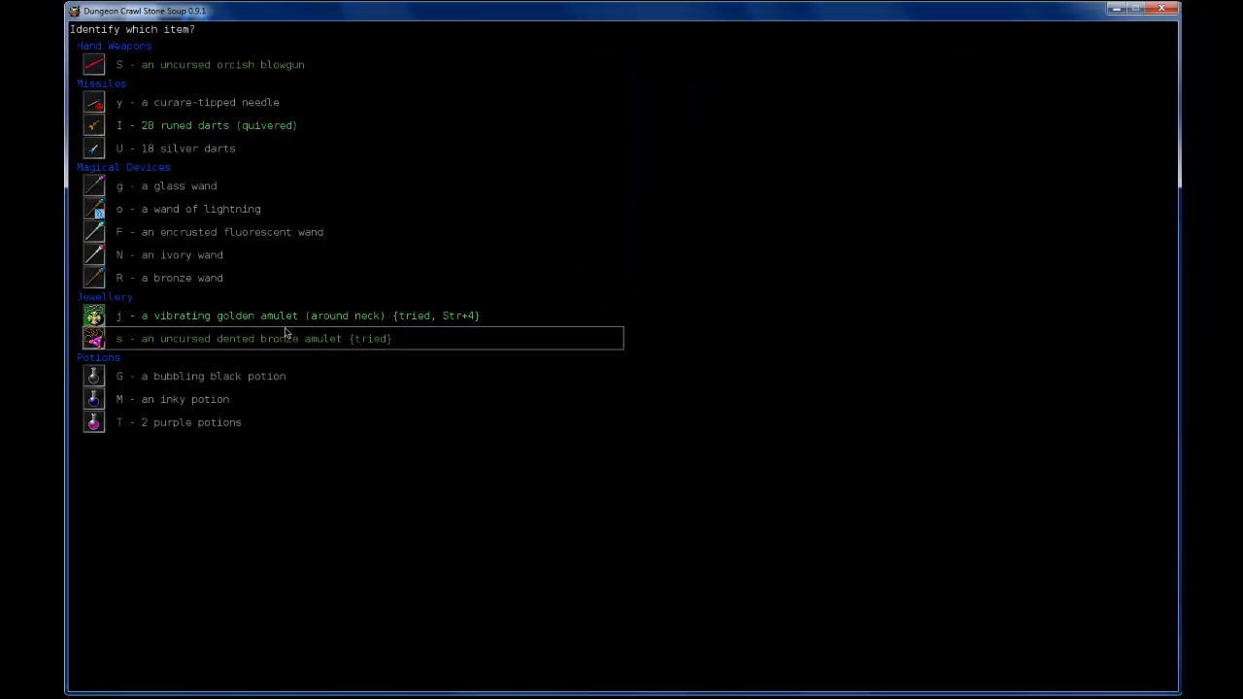
mouse_move(248, 208)
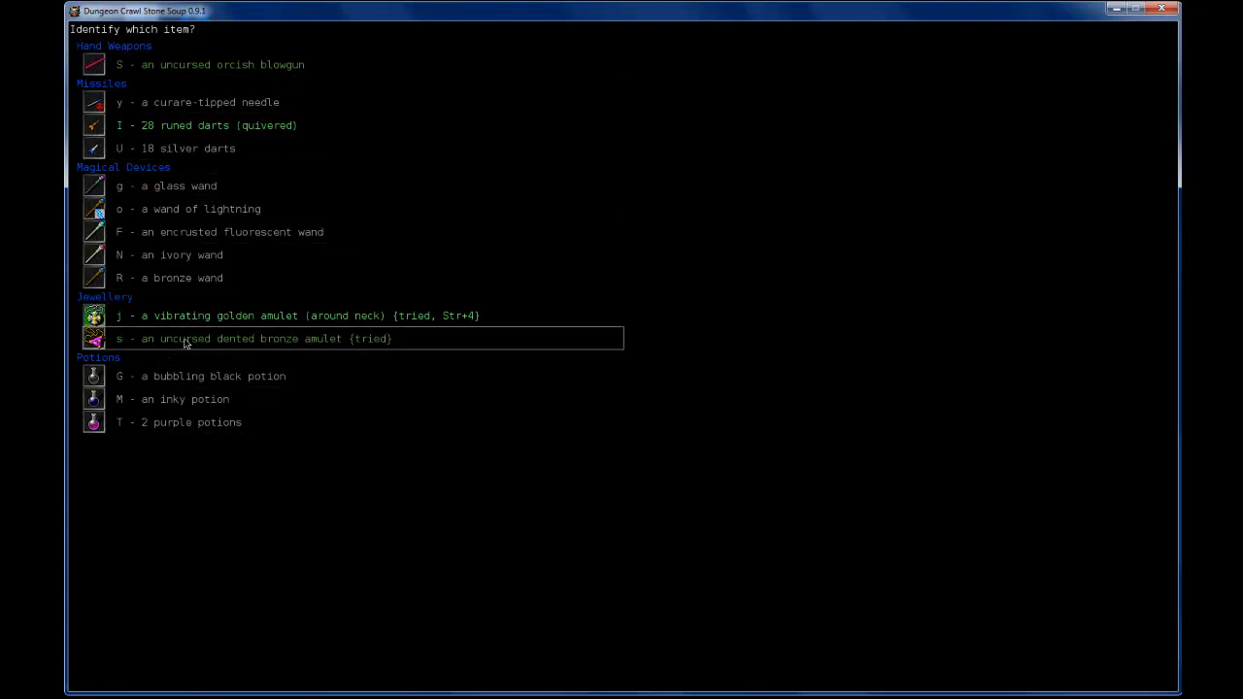
Step: Identify the dented bronze amulet as an uncursed amulet of the gourmand and close its description
click(185, 338)
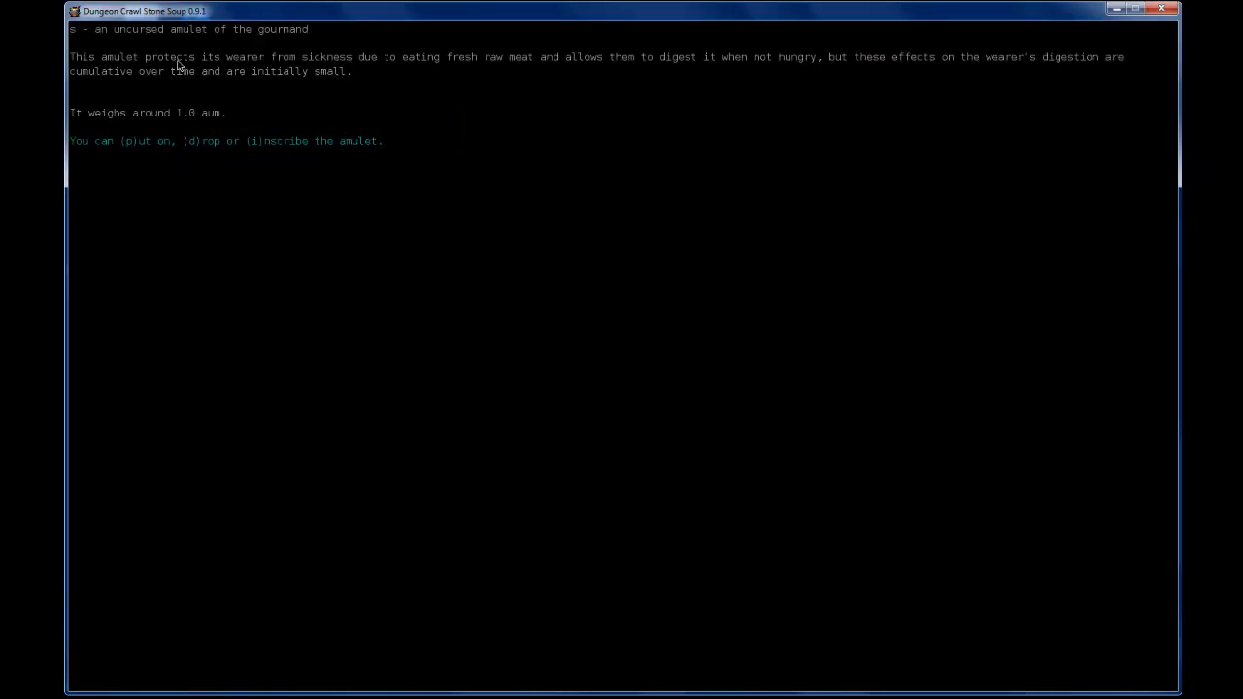
mouse_move(281, 87)
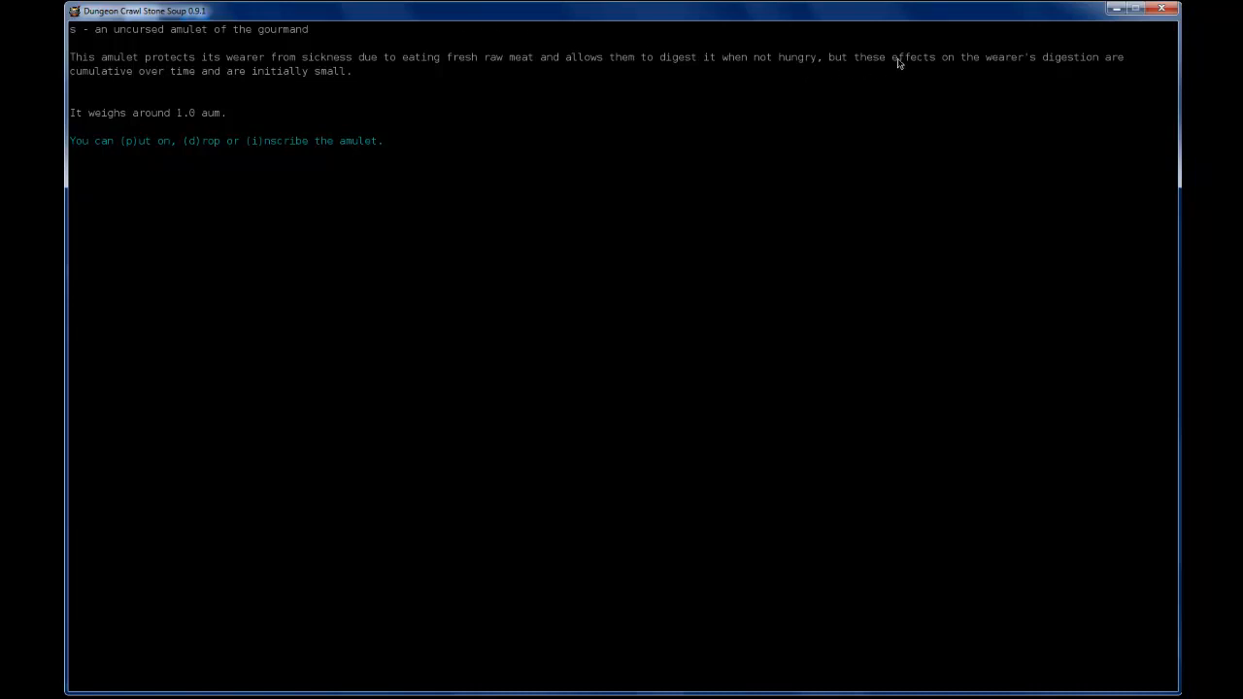
mouse_move(230, 78)
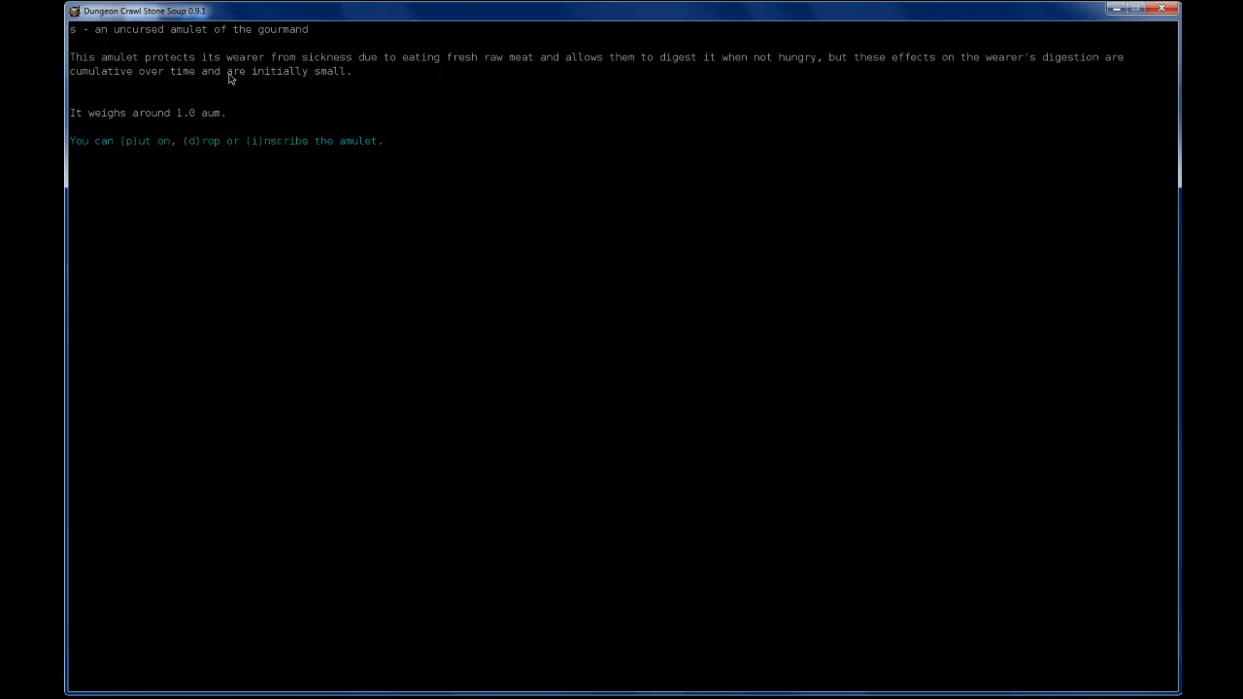
key(Escape)
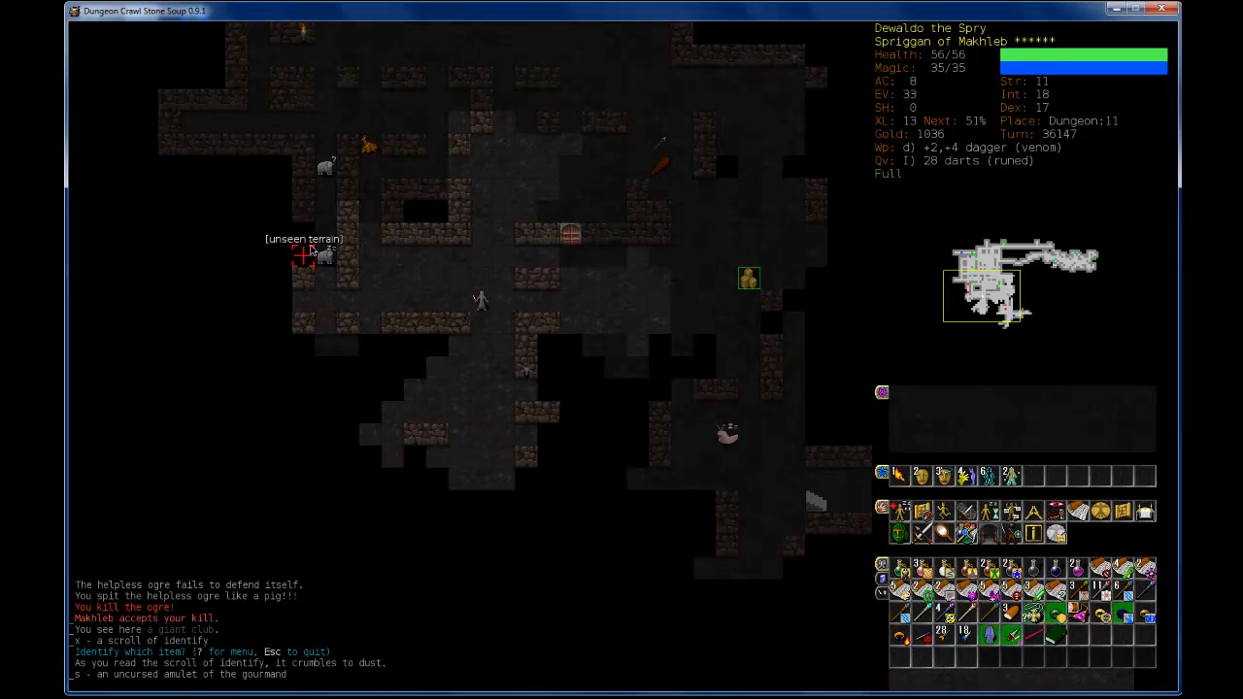
mouse_move(528, 233)
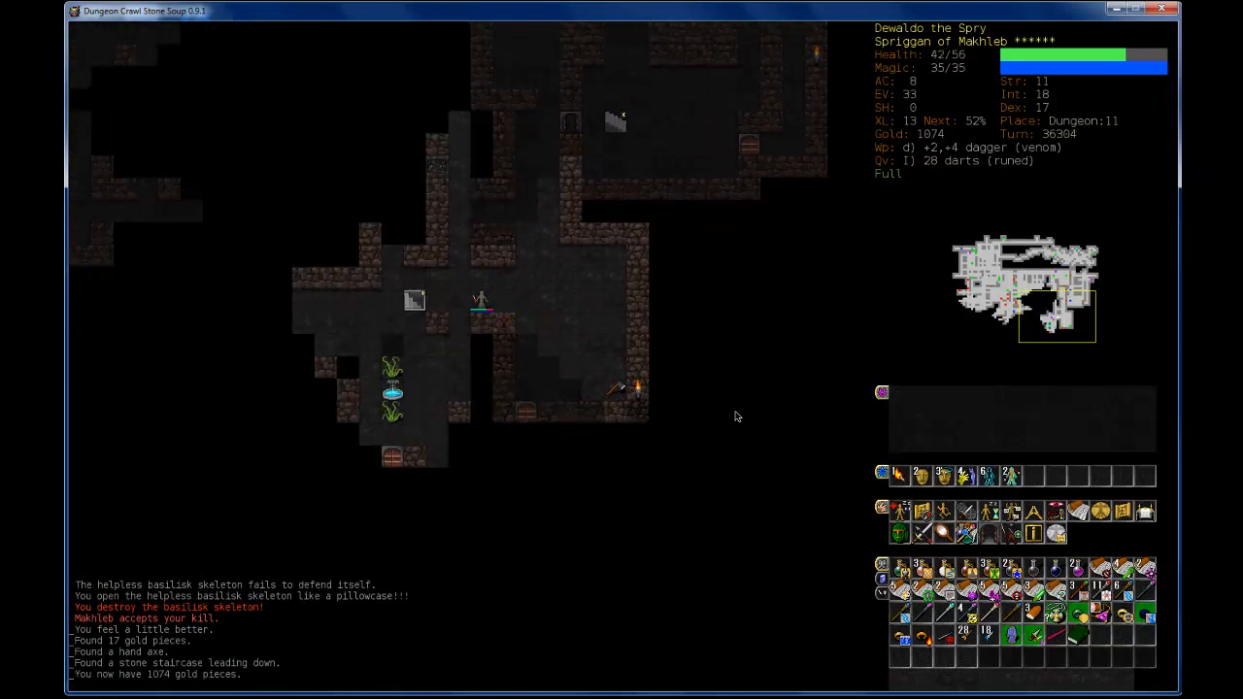
mouse_move(347, 367)
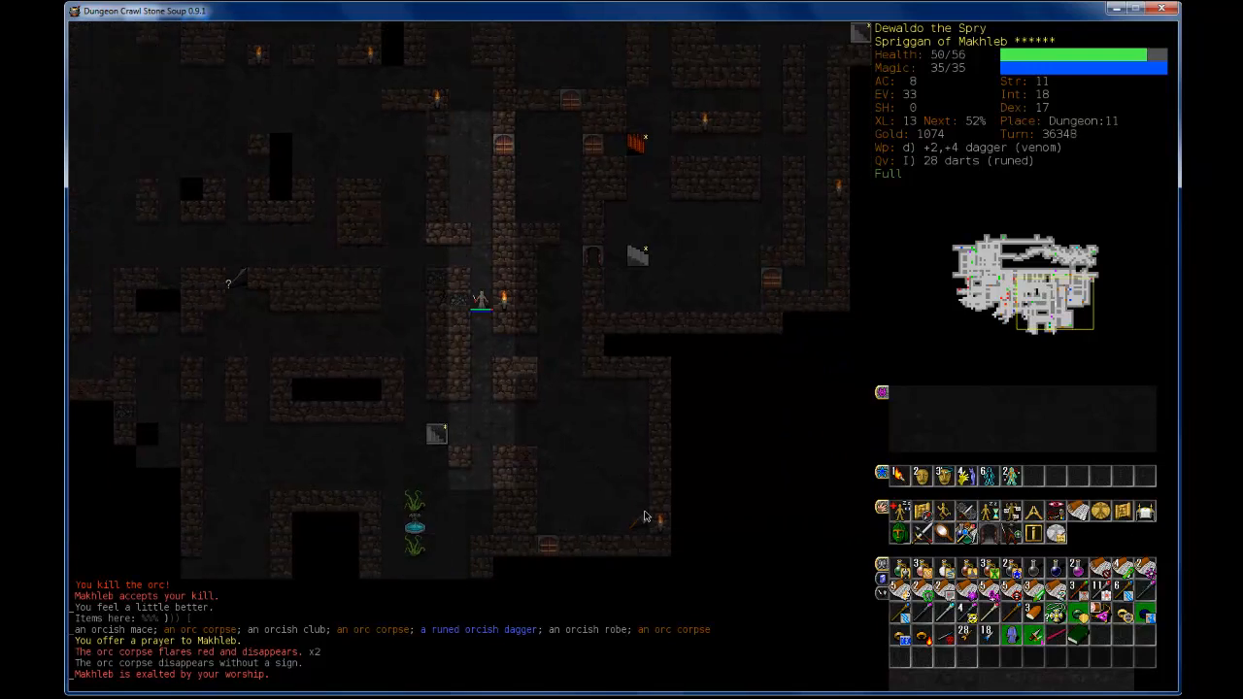
Step: View the troll leather armour's details: armour 4, evasion -1, 22 aum
key(Up)
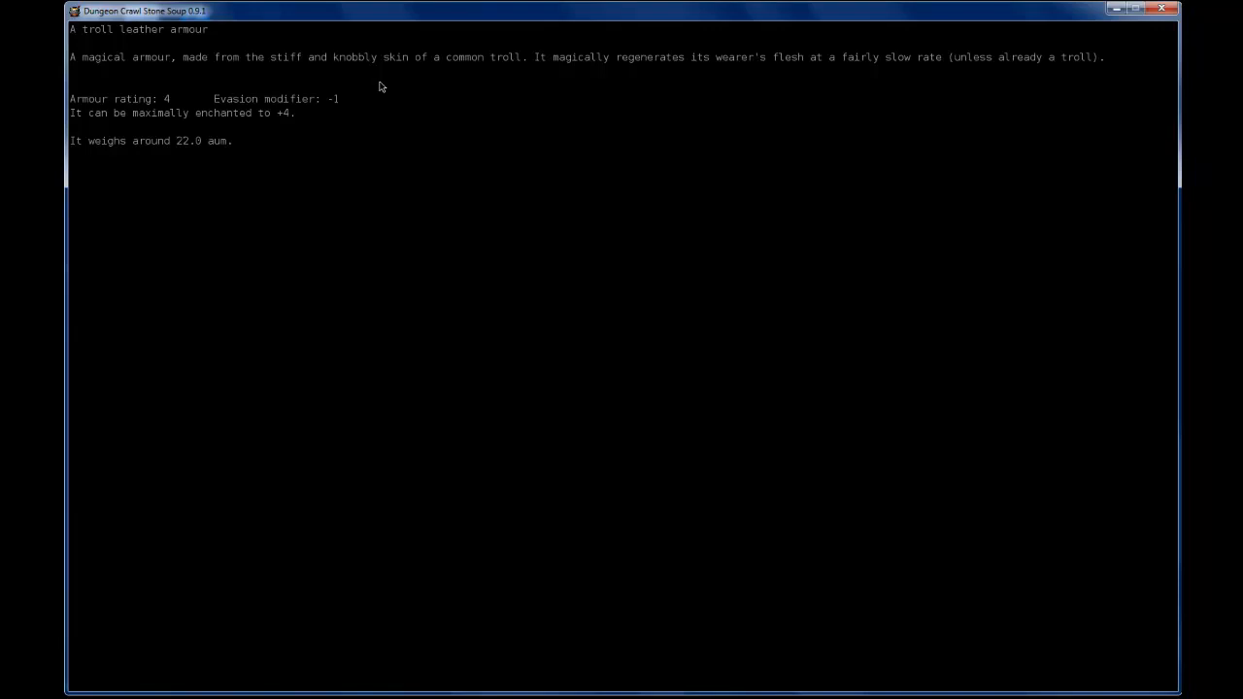
mouse_move(417, 133)
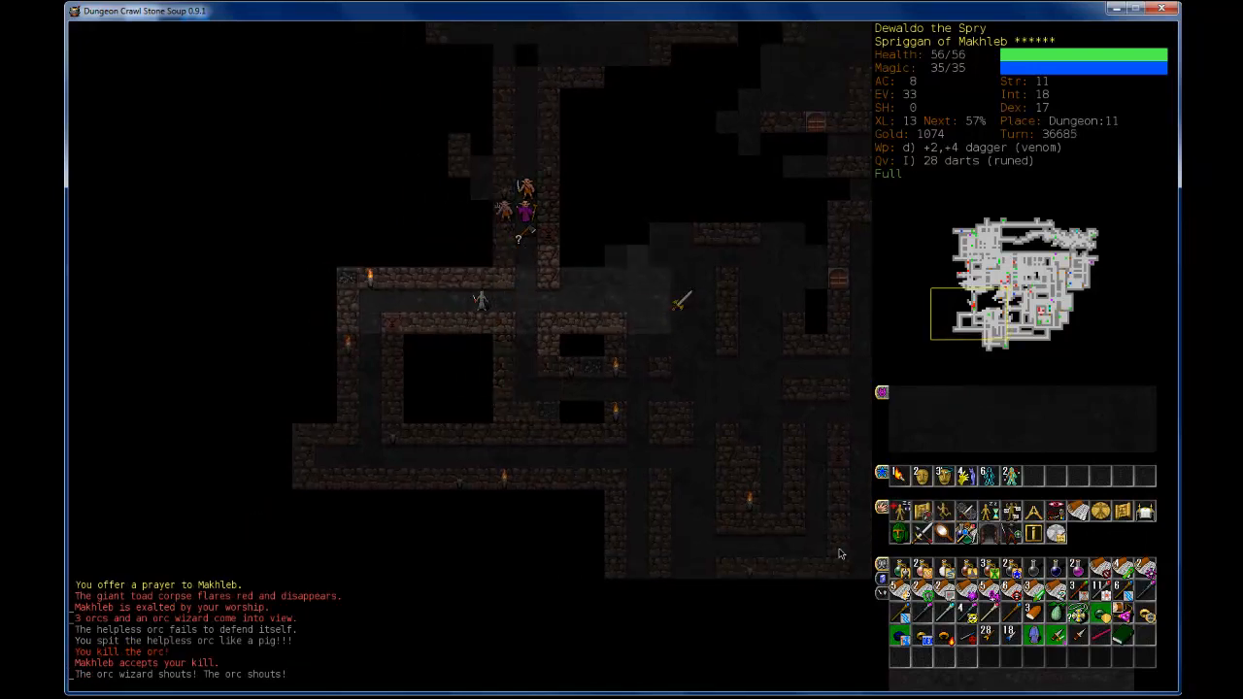
Step: Melee the orc wizard and orcs, pray their corpses to Makhleb, and rest
key(Right)
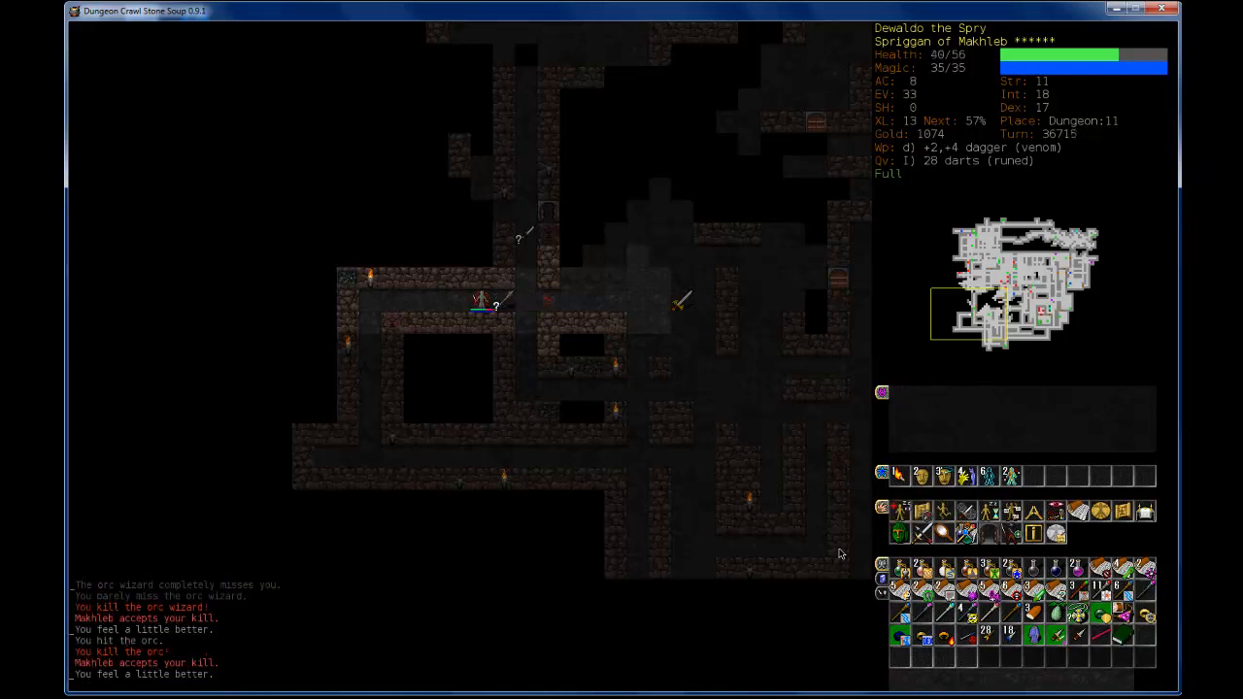
key(p)
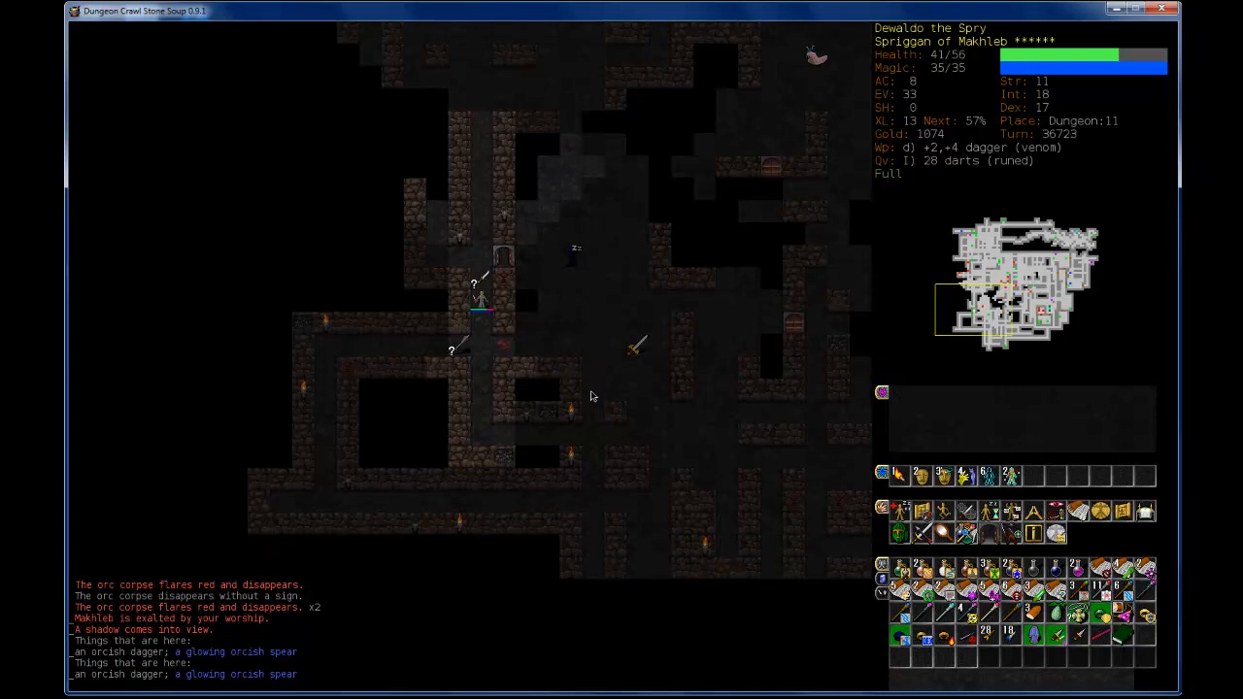
key(5)
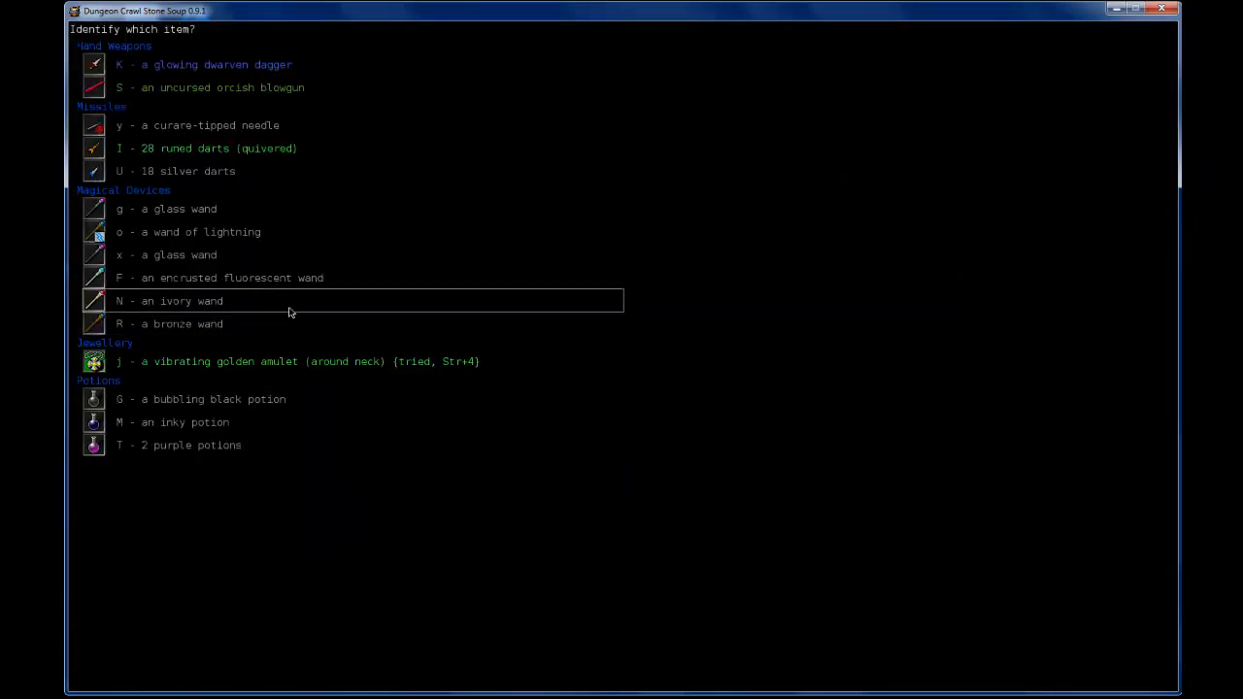
mouse_move(284, 231)
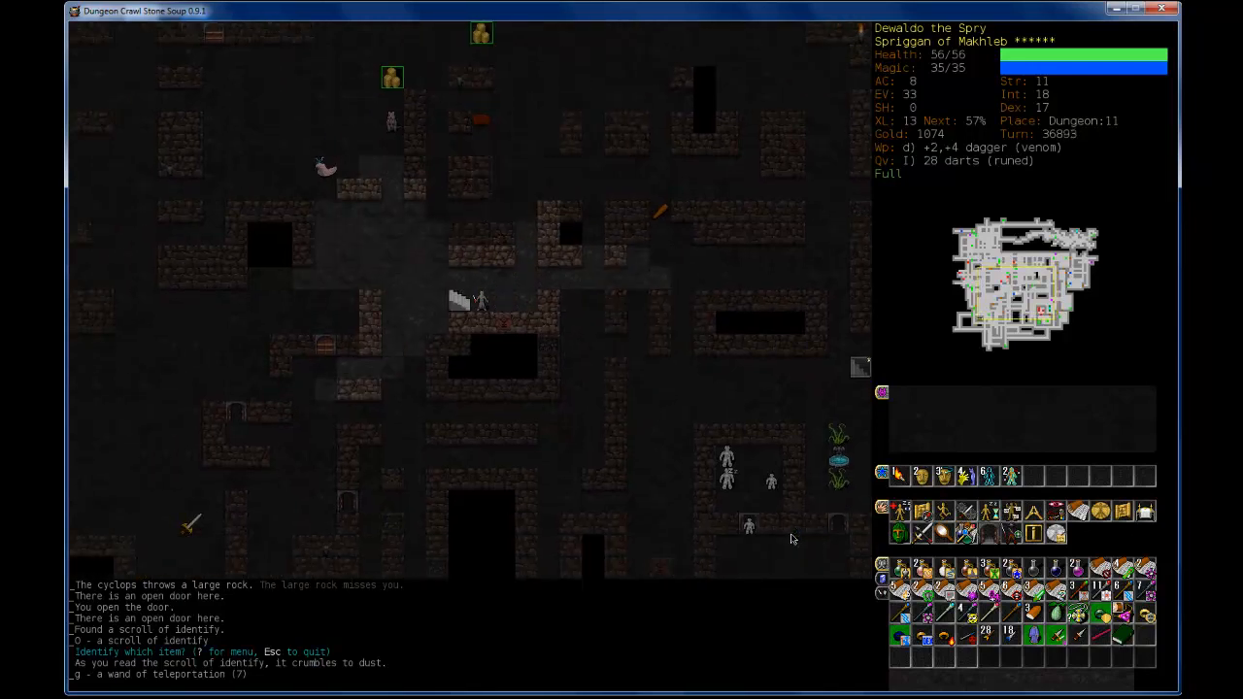
key(<)
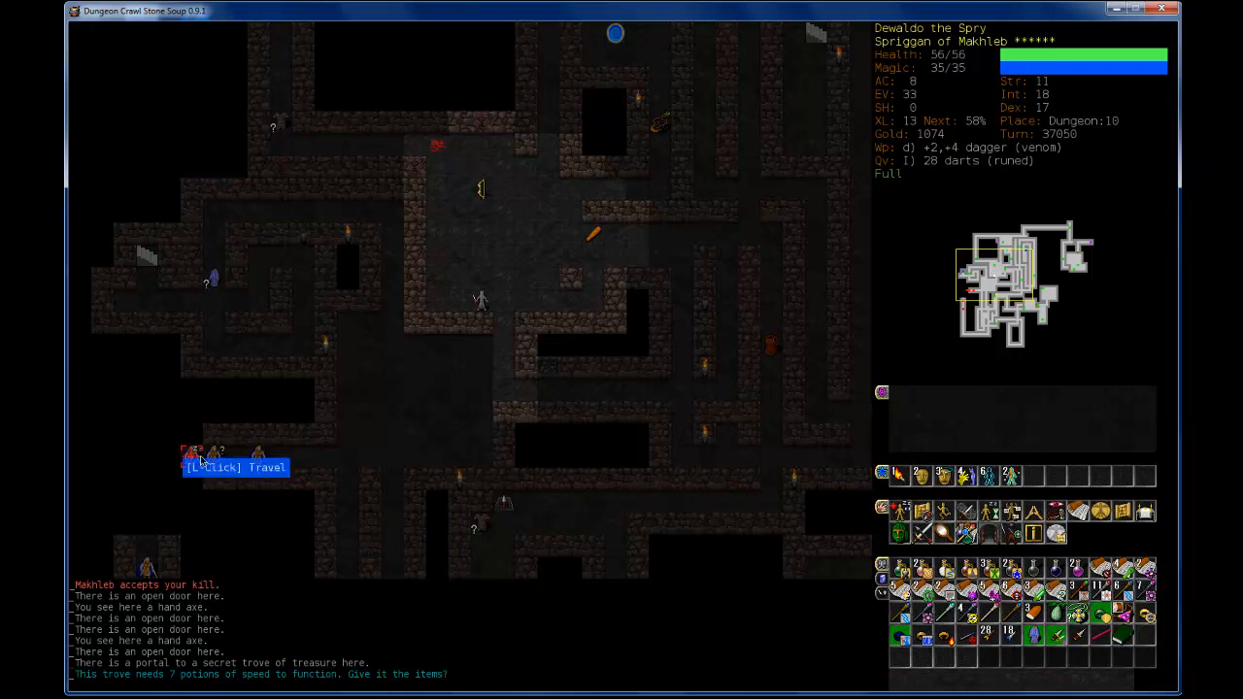
mouse_move(549, 458)
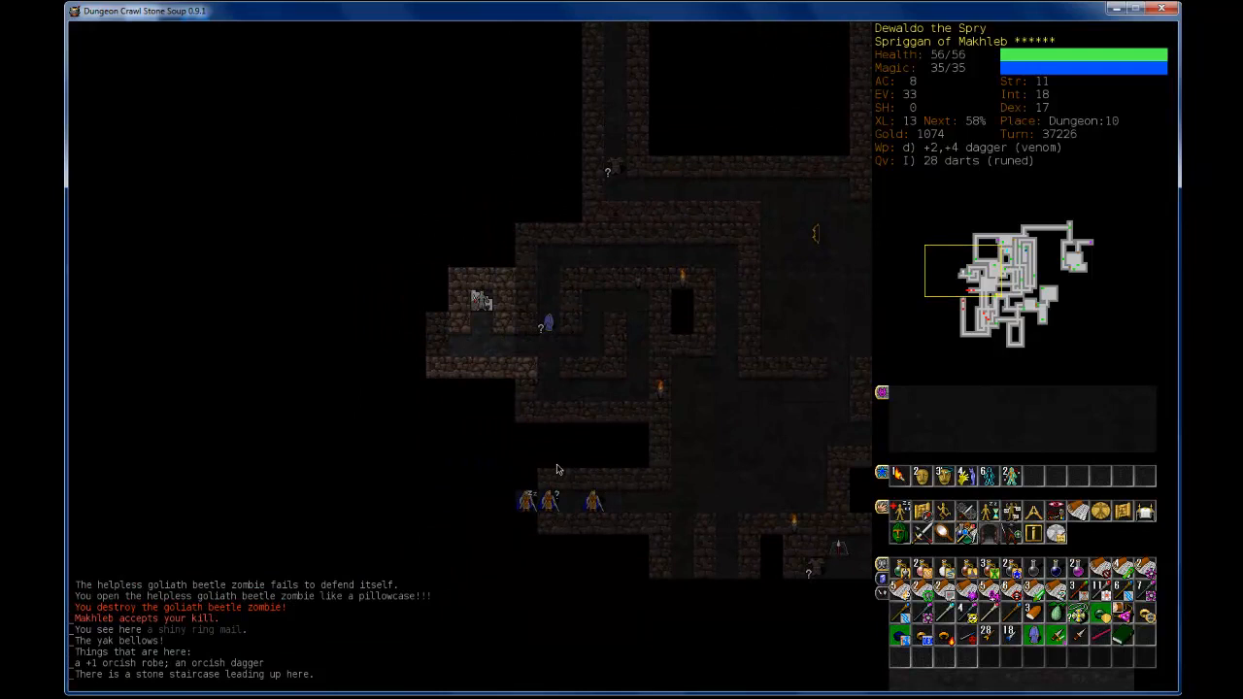
Step: Climb the staircase up to Dungeon:9
key(<)
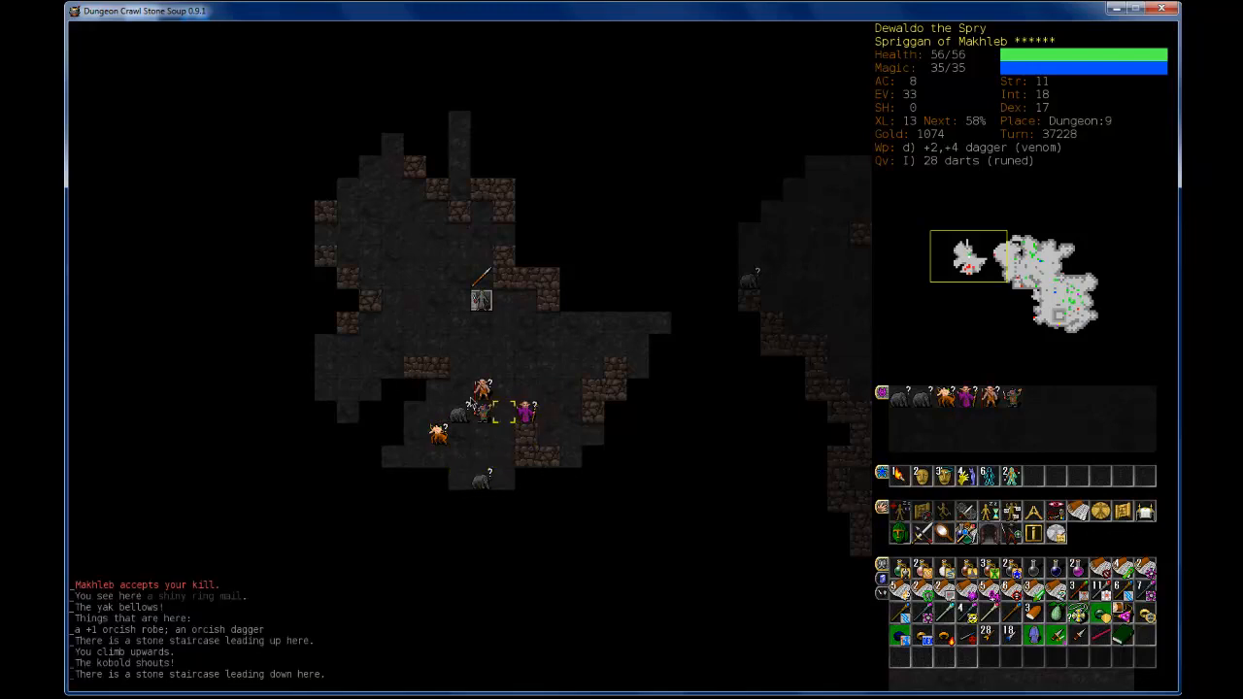
mouse_move(483, 408)
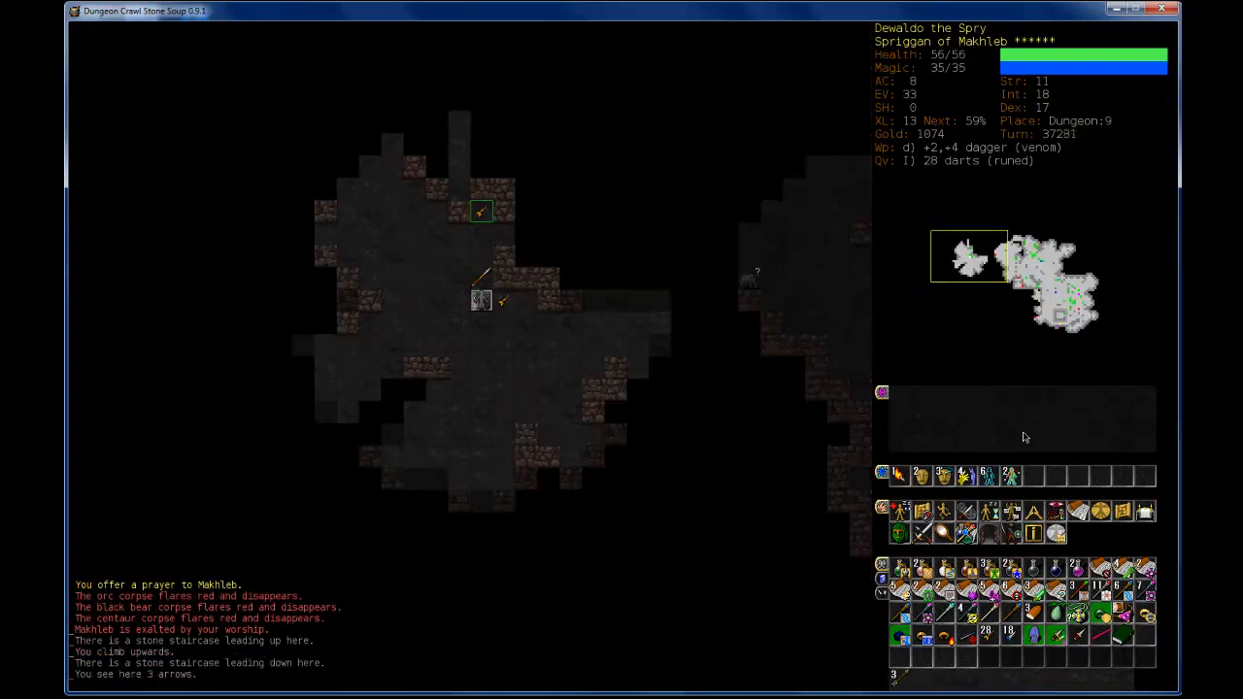
key(Up)
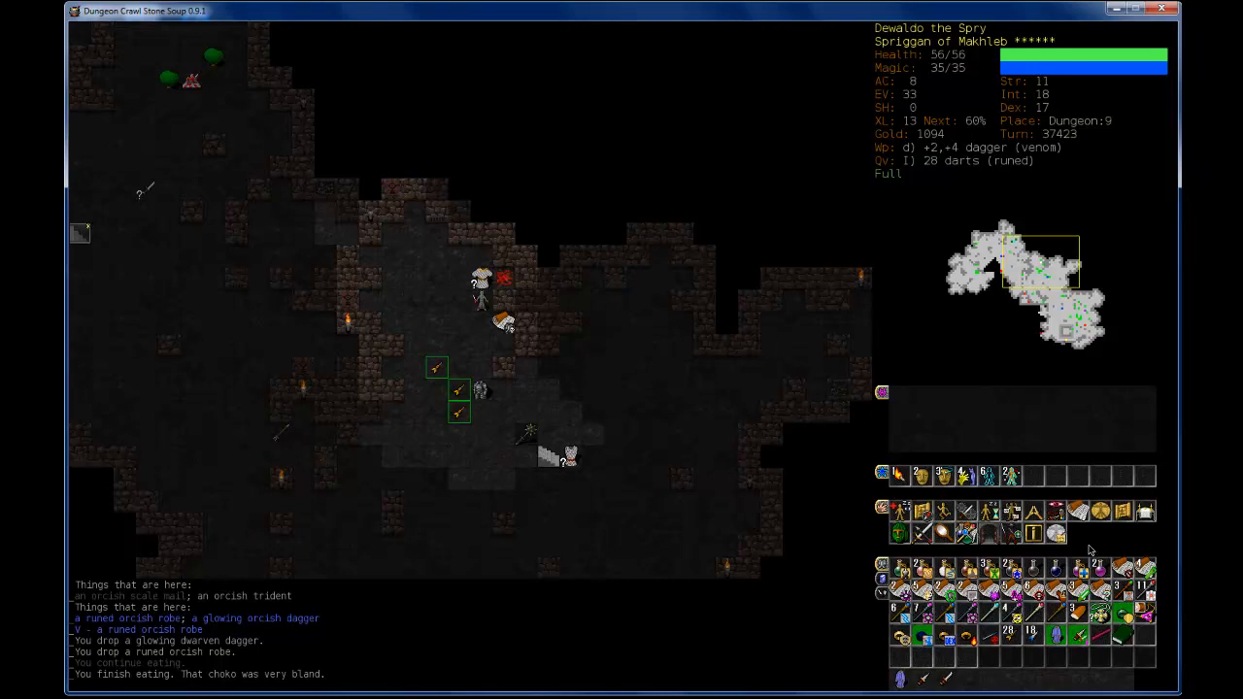
mouse_move(1090, 549)
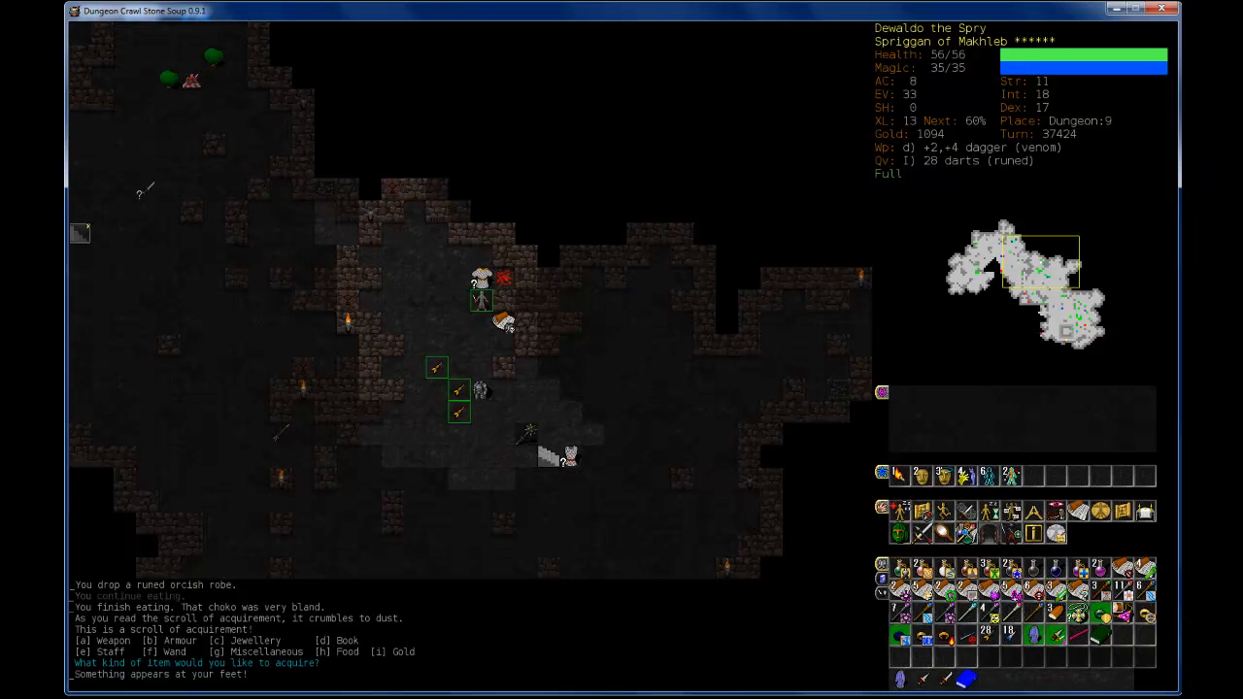
Step: Choose an item category at the scroll of acquirement prompt
key(d)
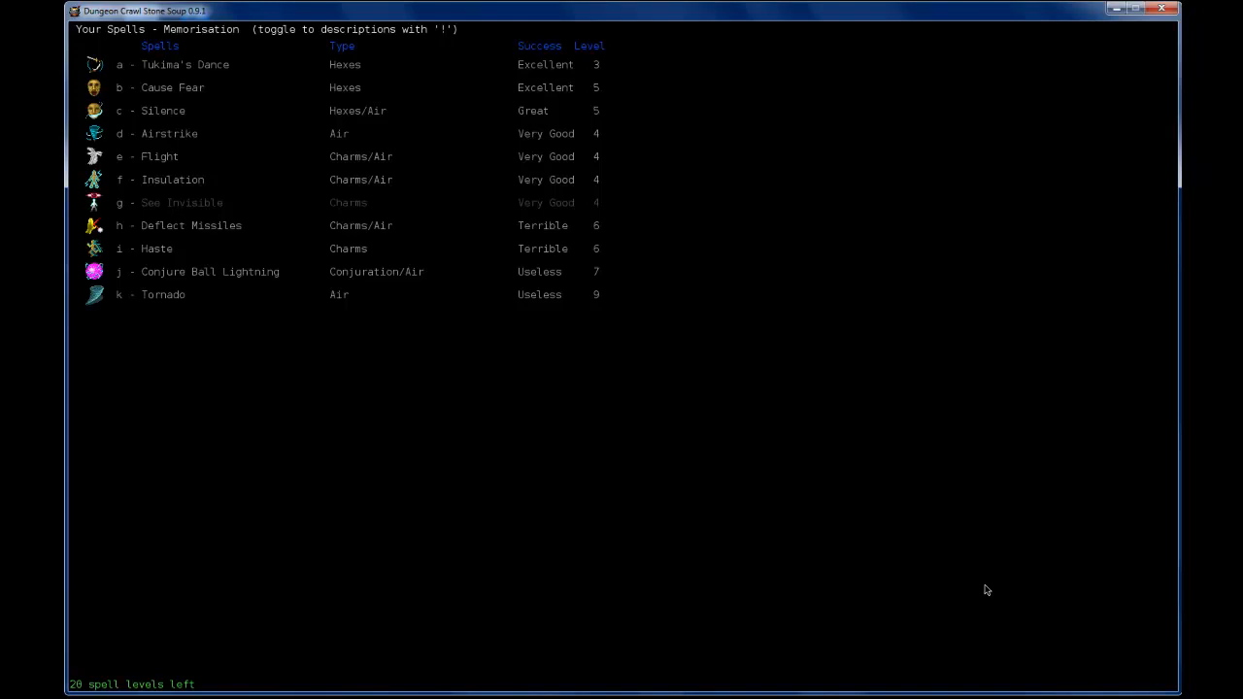
mouse_move(994, 267)
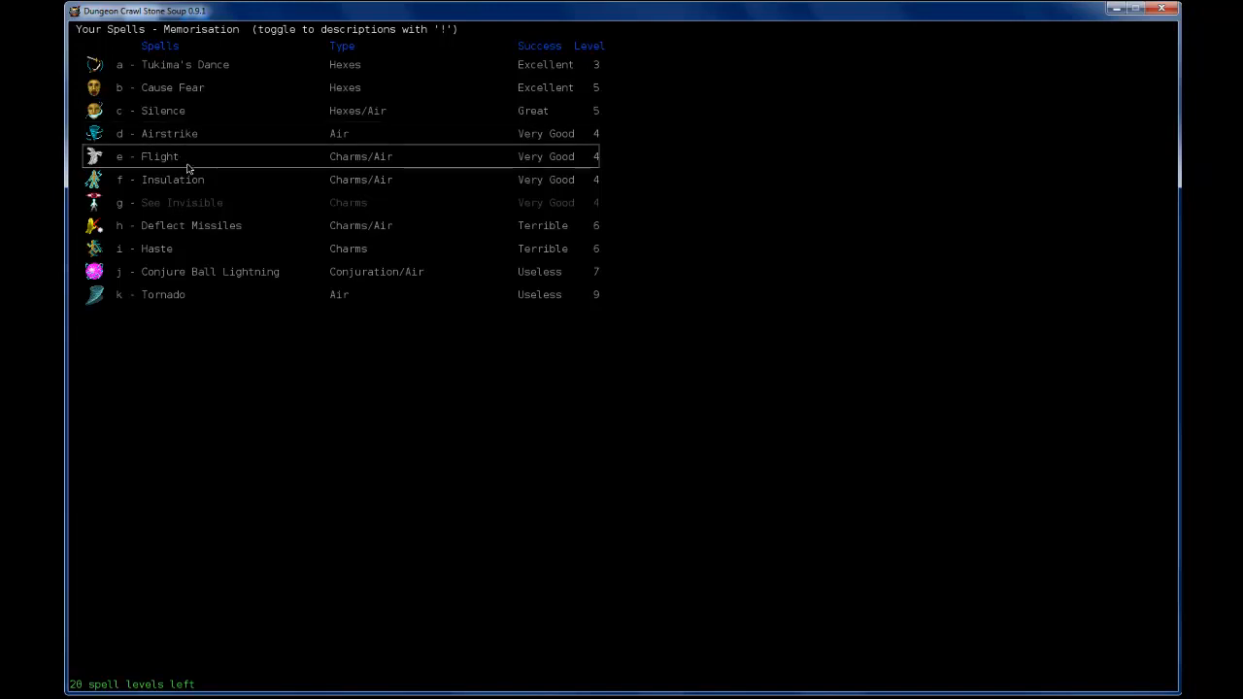
mouse_move(184, 115)
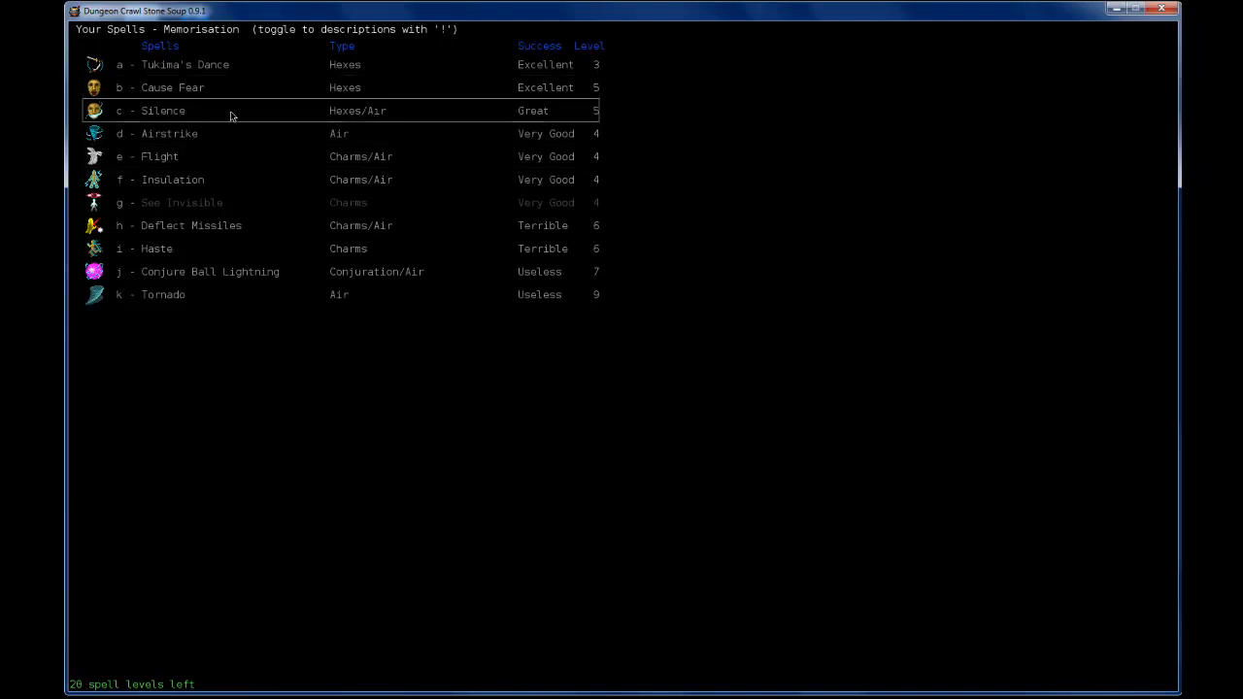
mouse_move(220, 114)
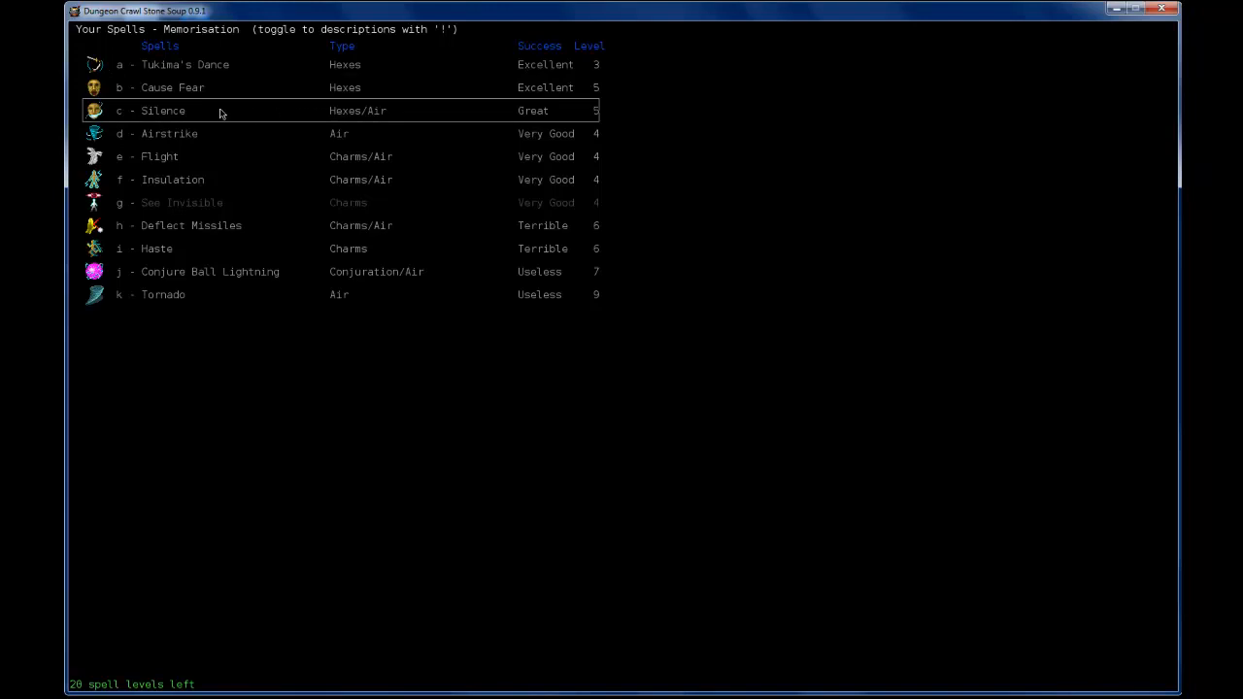
mouse_move(457, 115)
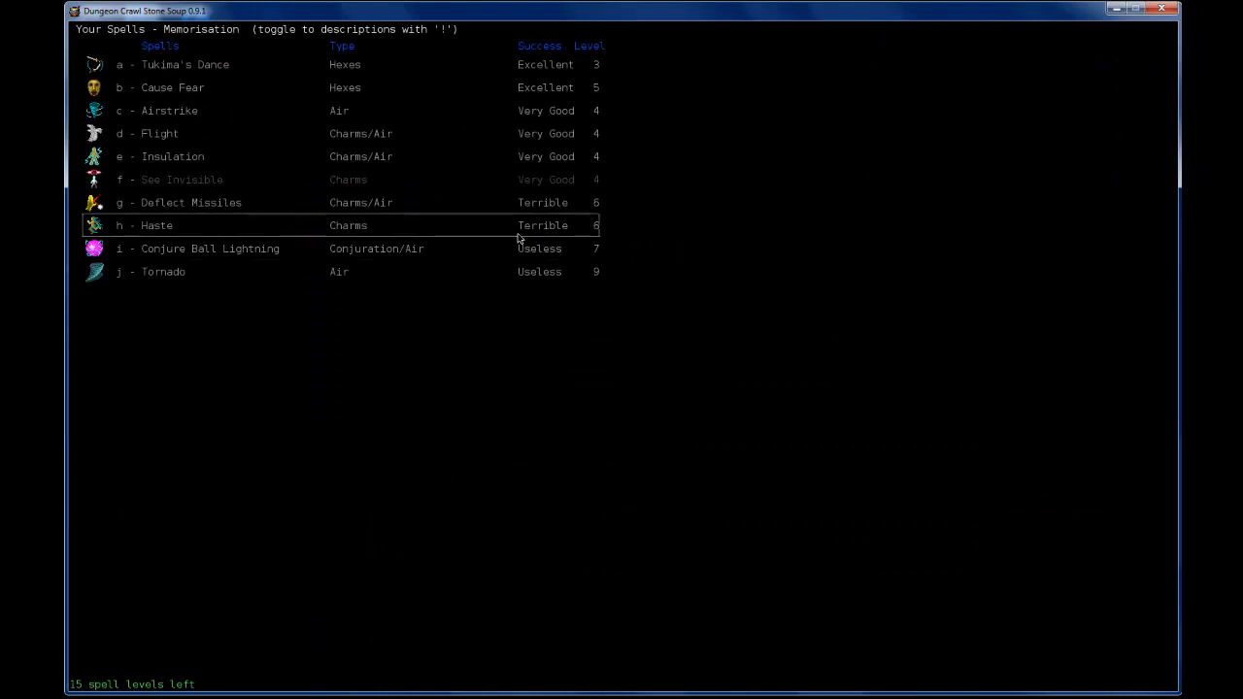
mouse_move(417, 110)
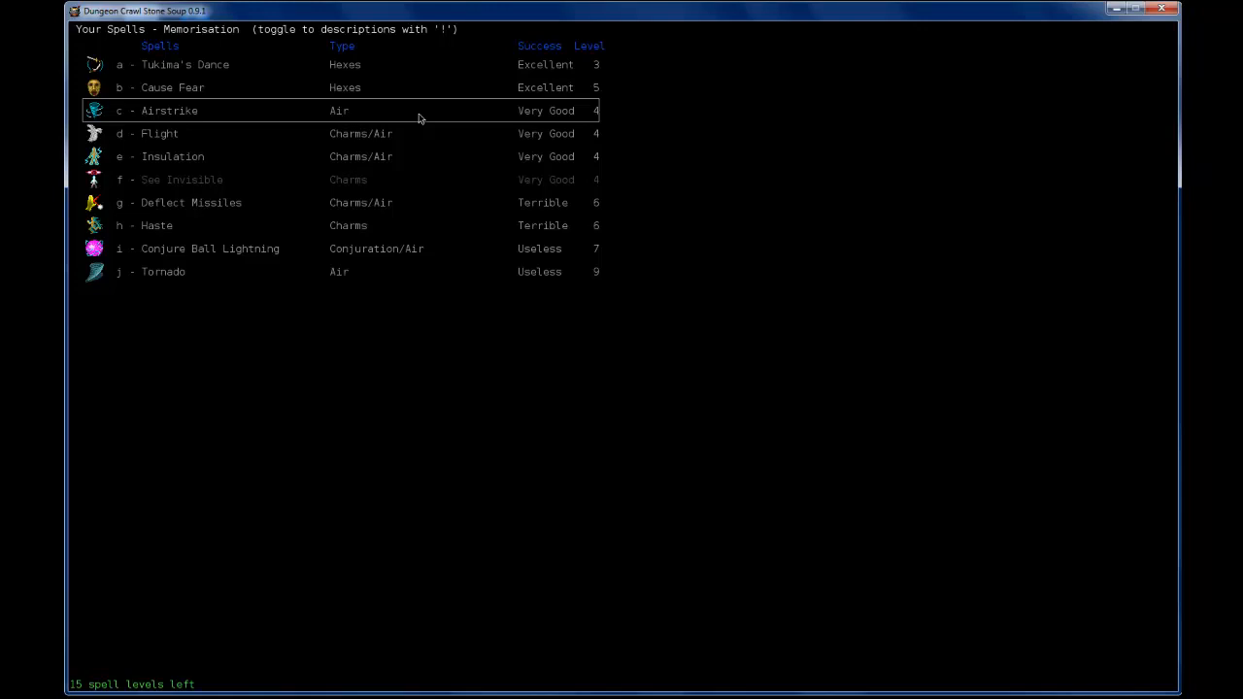
mouse_move(278, 124)
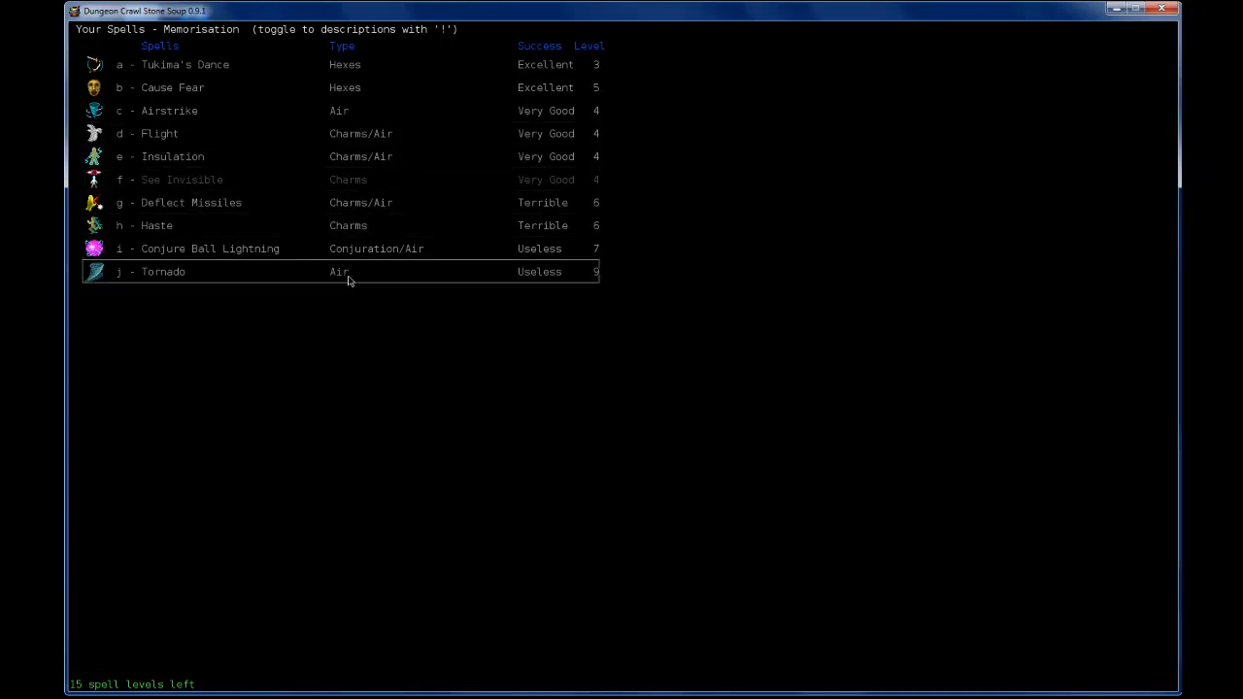
mouse_move(277, 290)
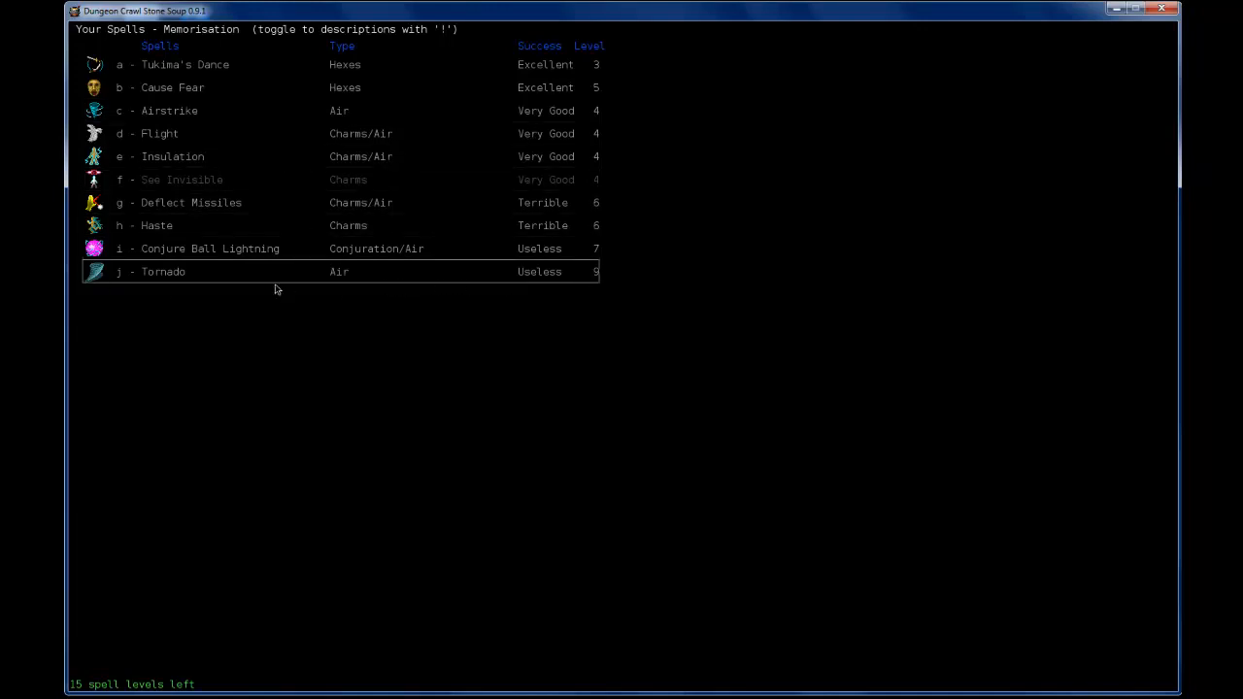
mouse_move(323, 294)
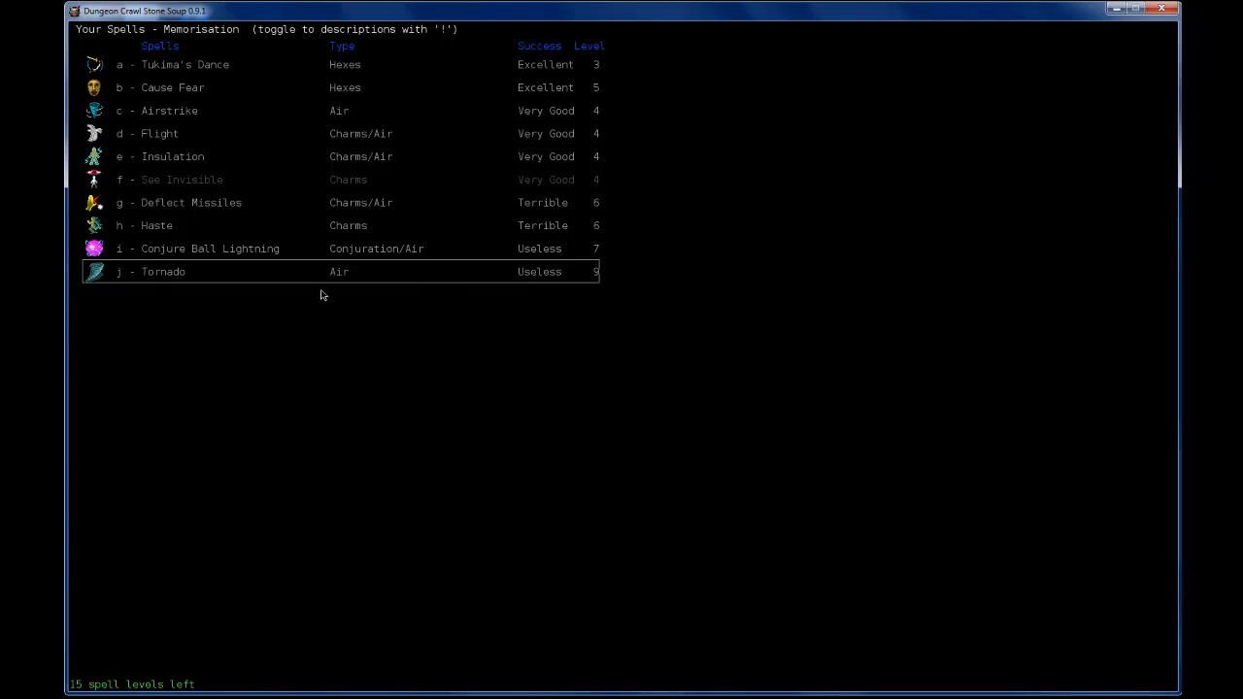
mouse_move(286, 134)
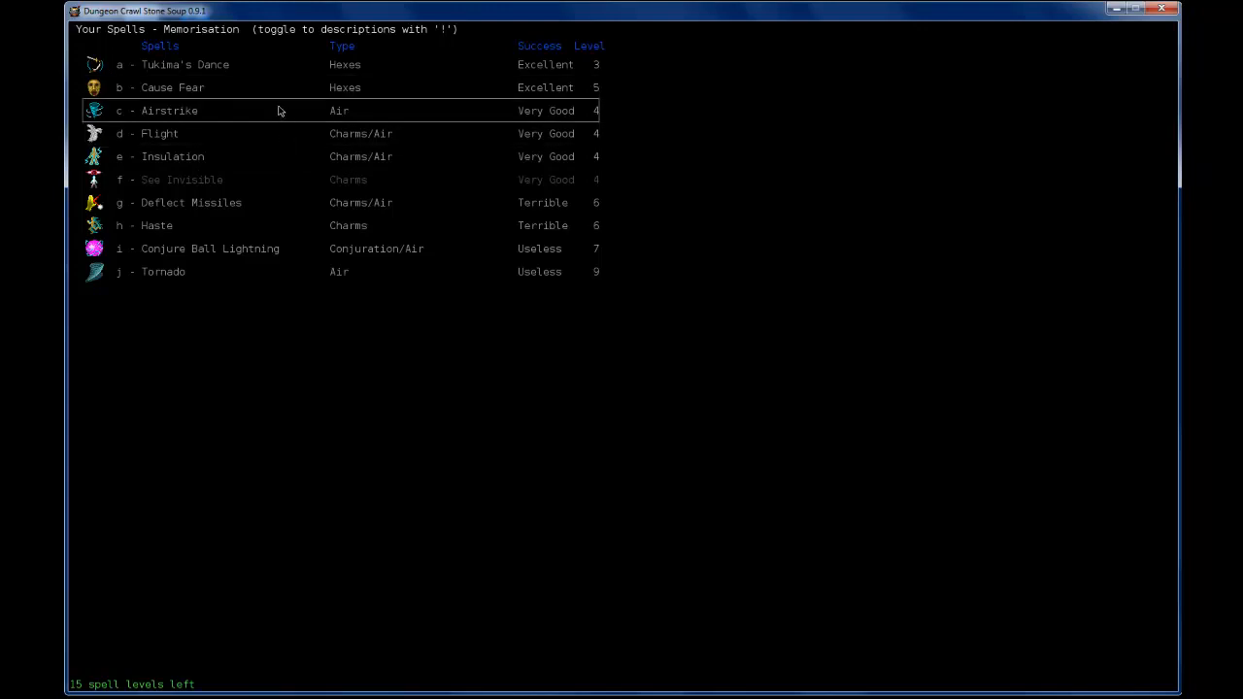
mouse_move(238, 134)
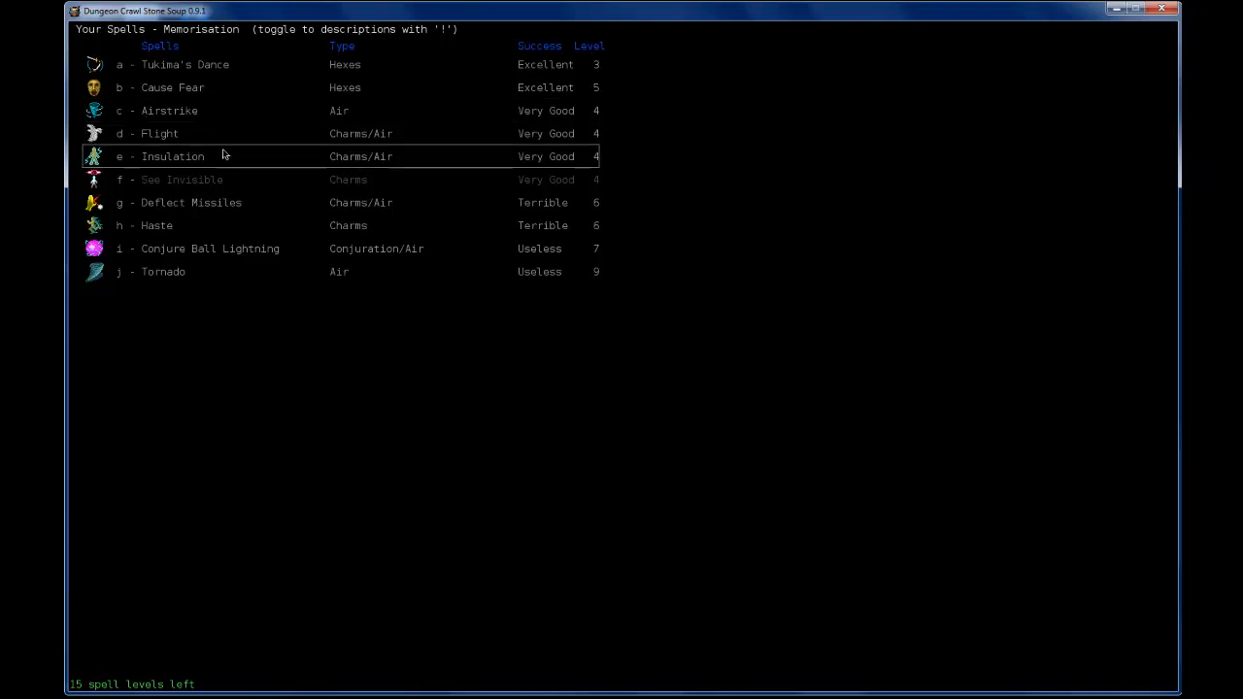
mouse_move(360, 202)
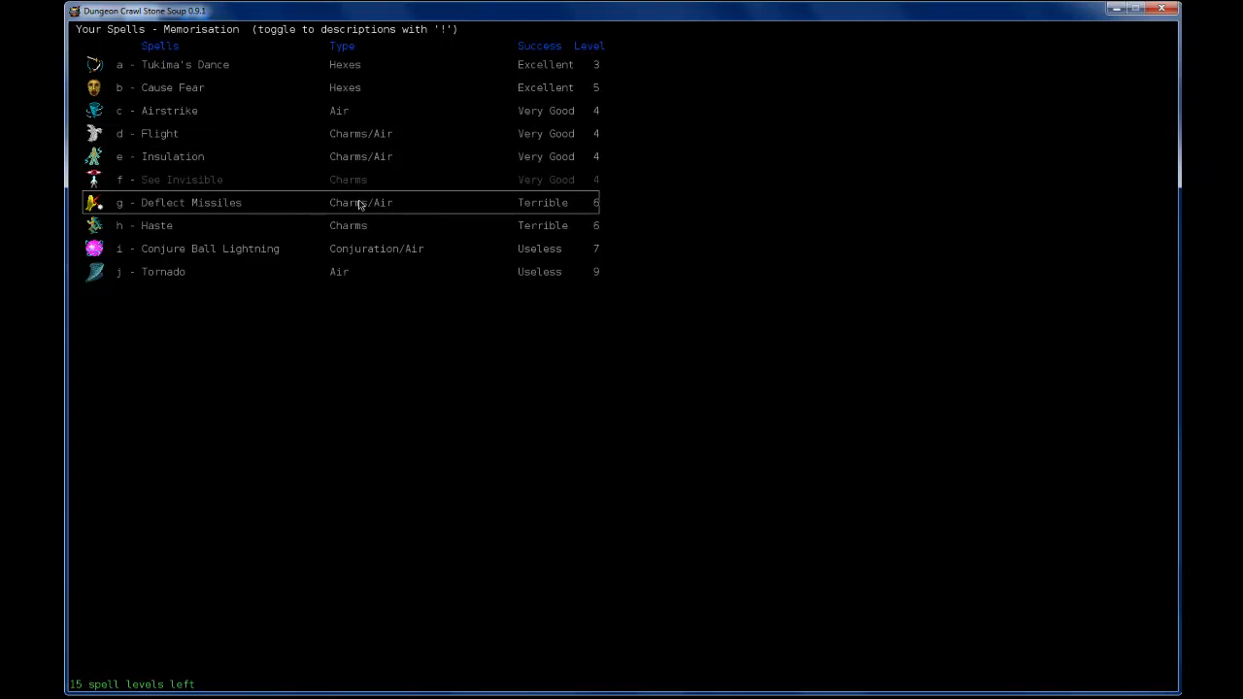
mouse_move(345, 206)
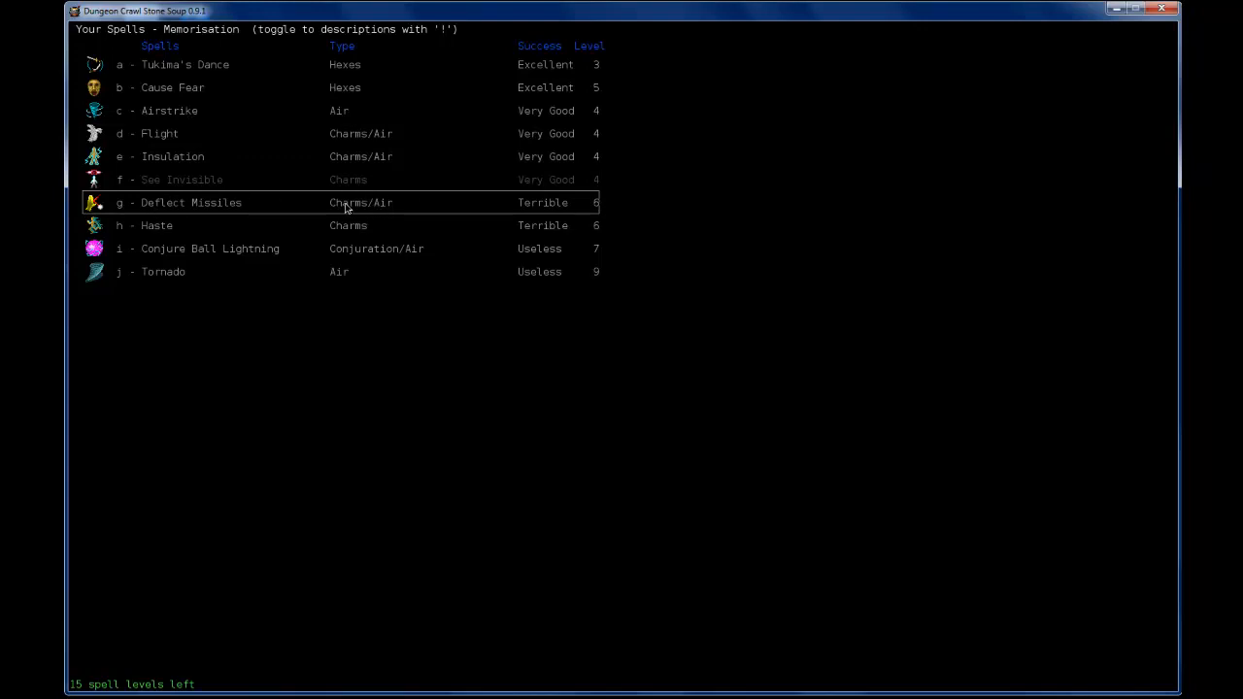
mouse_move(245, 208)
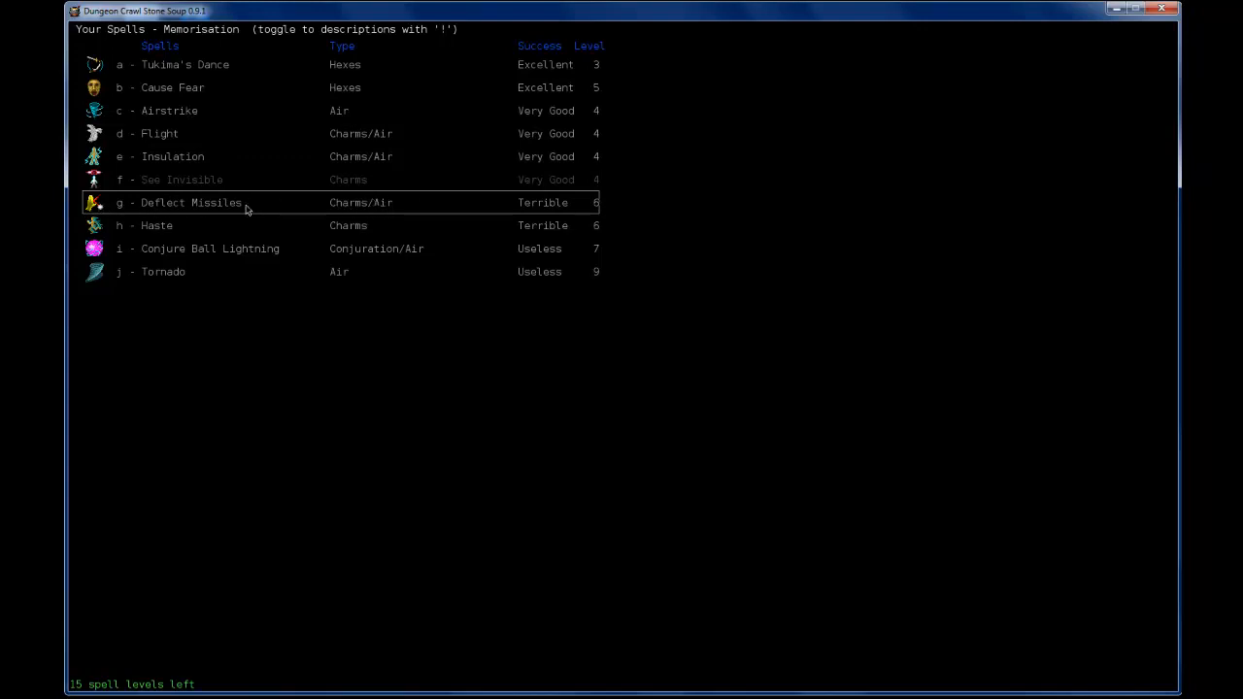
mouse_move(282, 215)
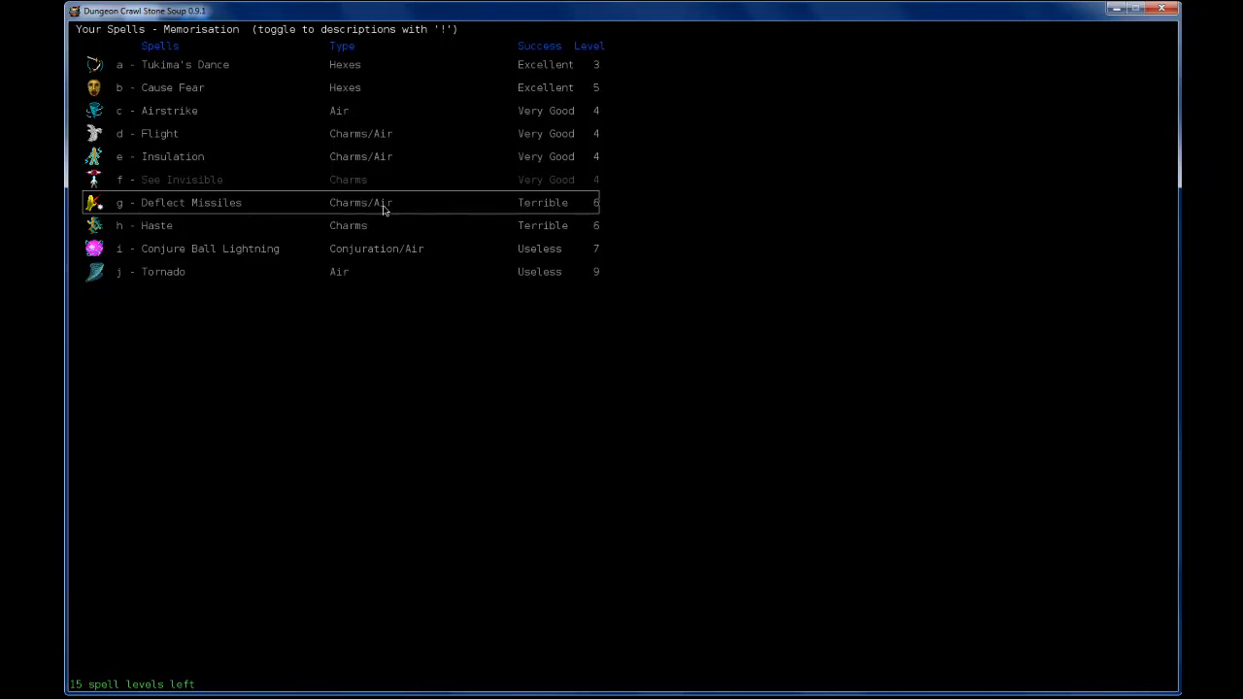
mouse_move(371, 208)
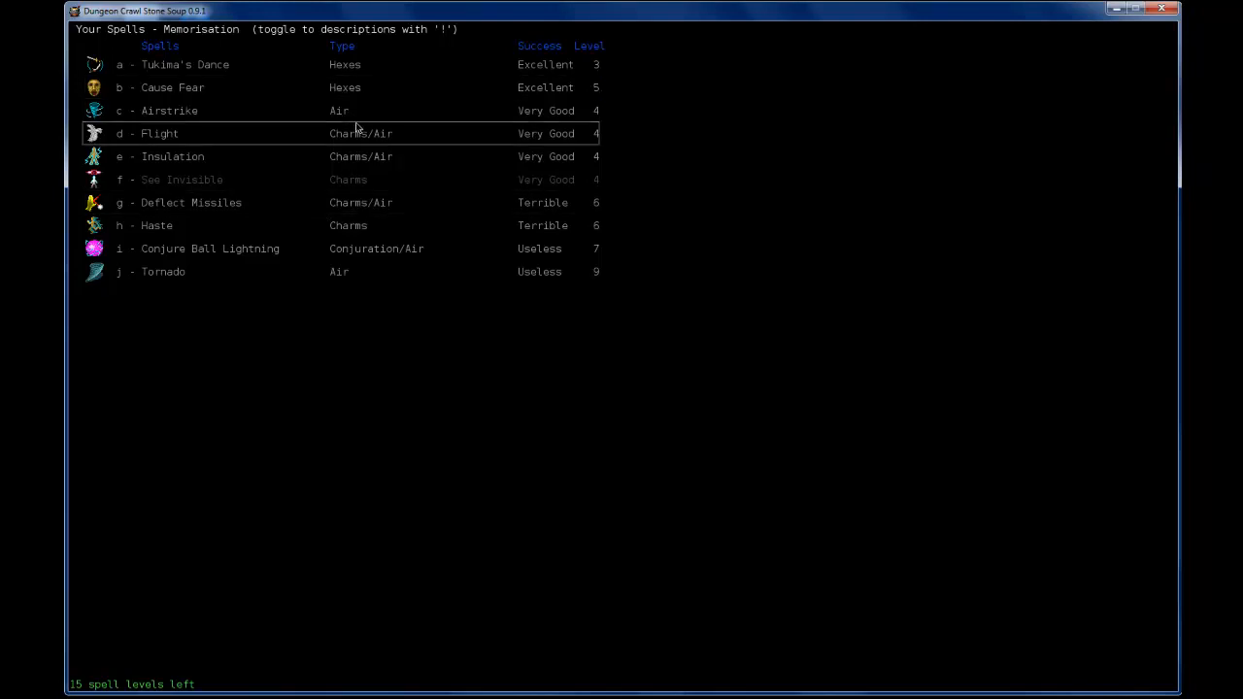
mouse_move(373, 111)
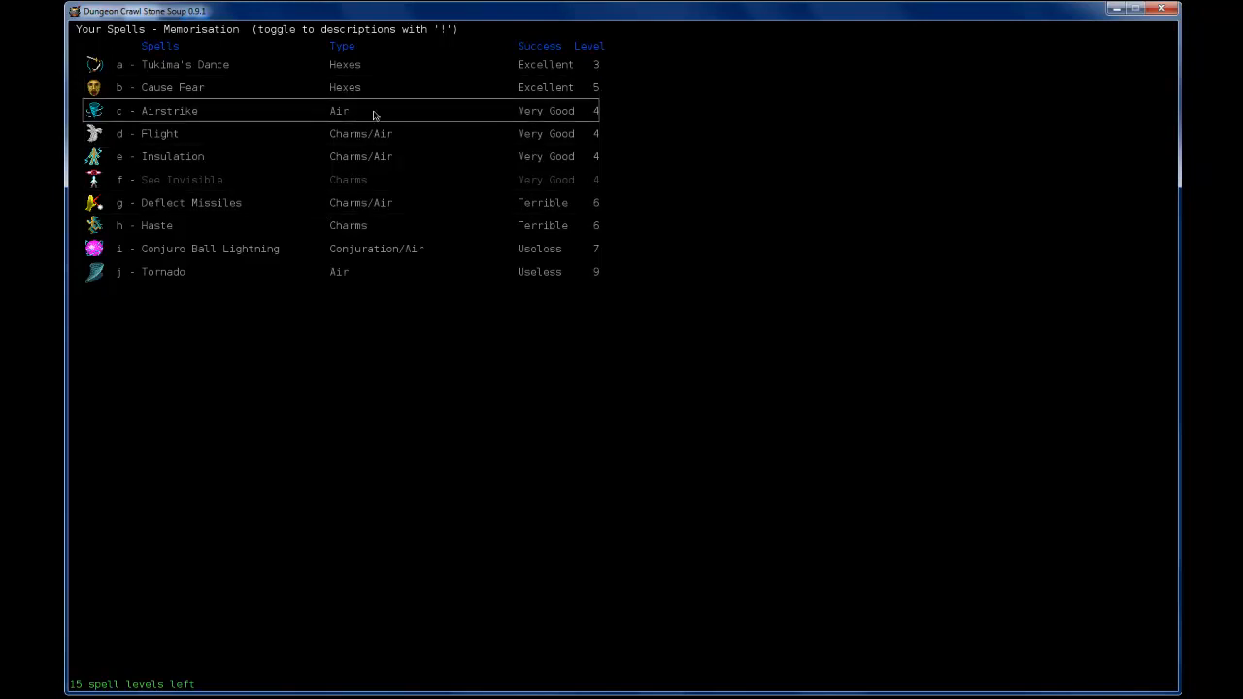
Step: Memorise Airstrike from the spell list, leaving 11 spell levels free
click(168, 110)
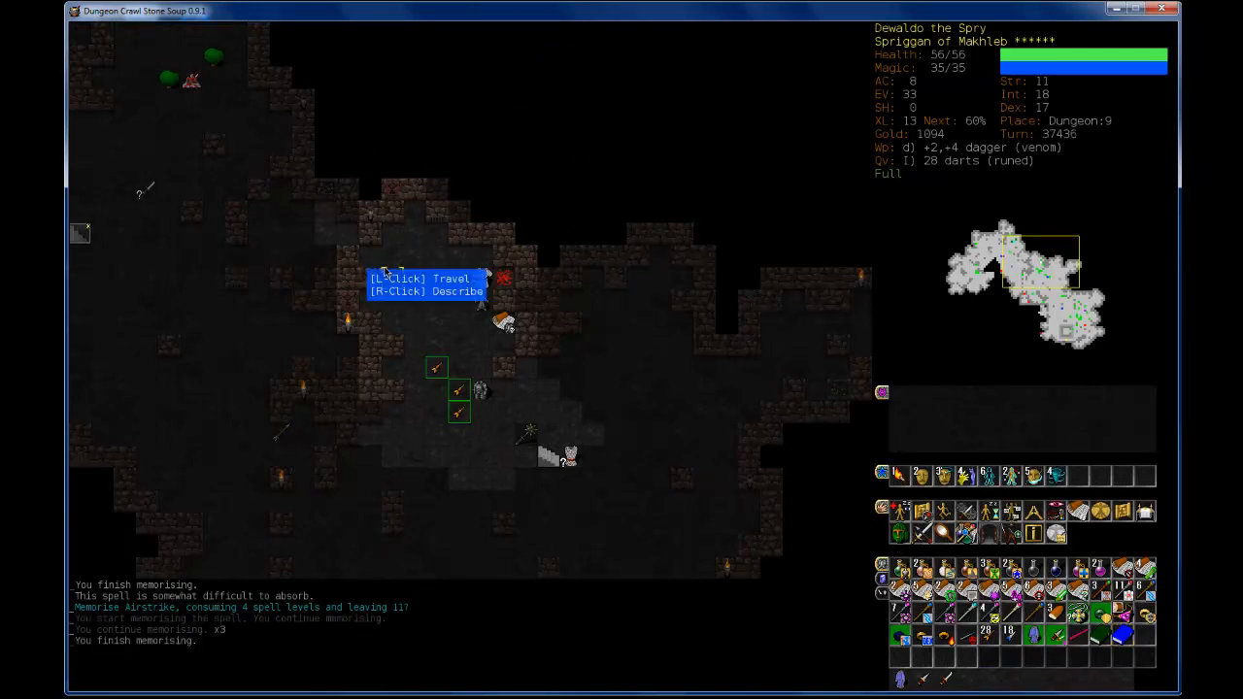
Step: View the Flight spell's description and close it
key(r)
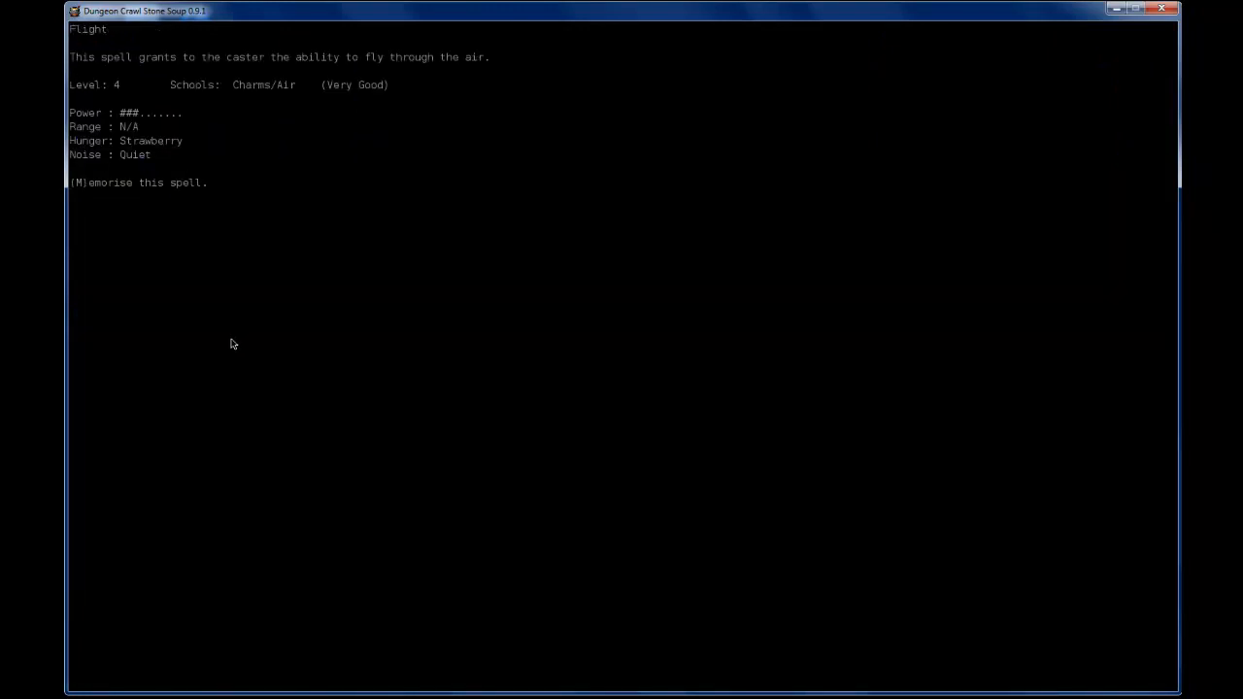
key(m)
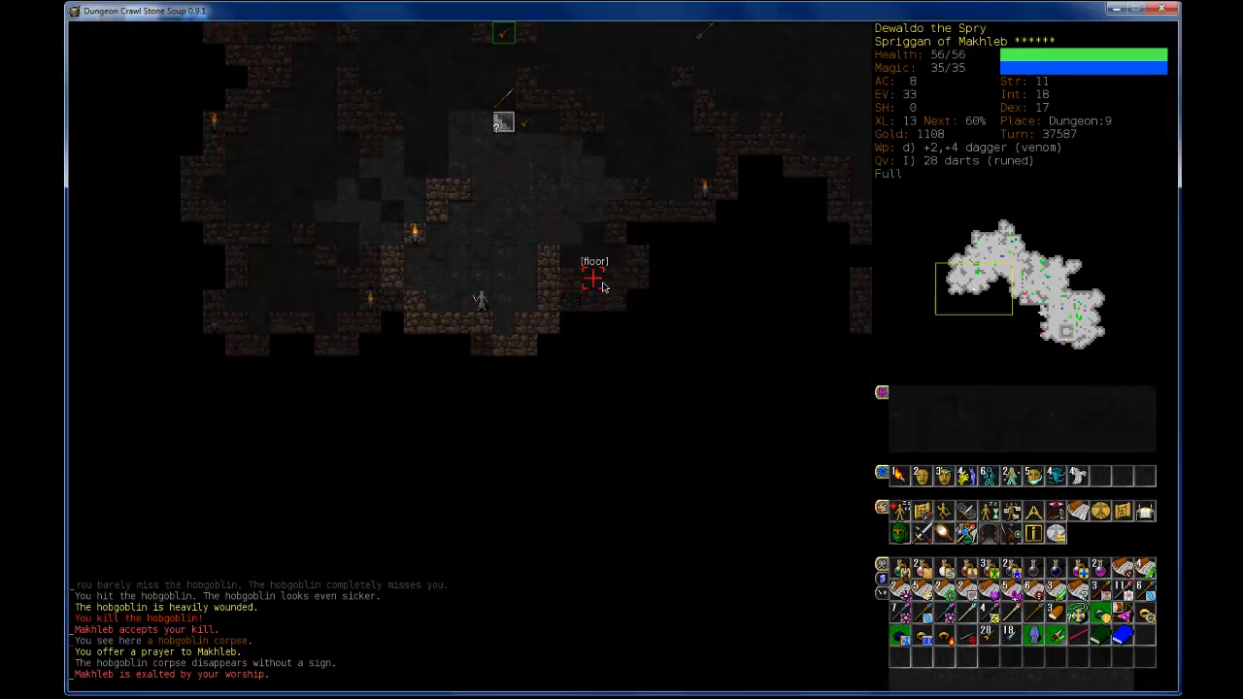
Step: Drop the uncursed amulet of the gourmand on Dungeon:9
key(i)
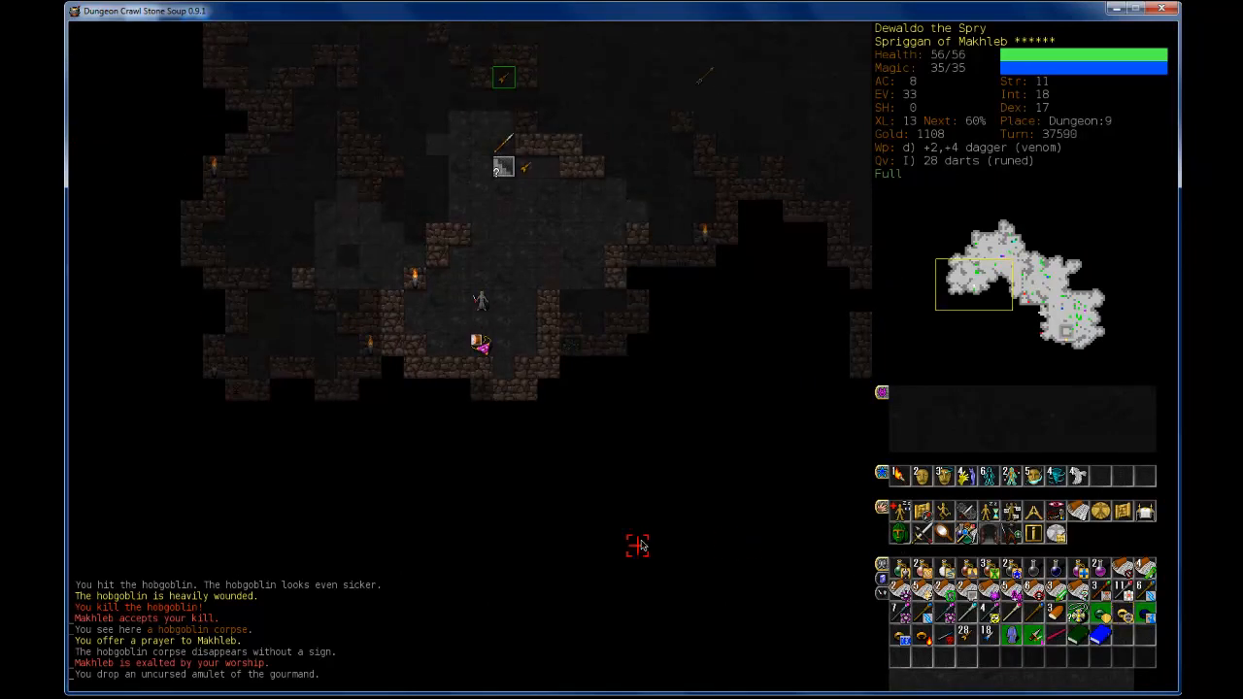
mouse_move(551, 320)
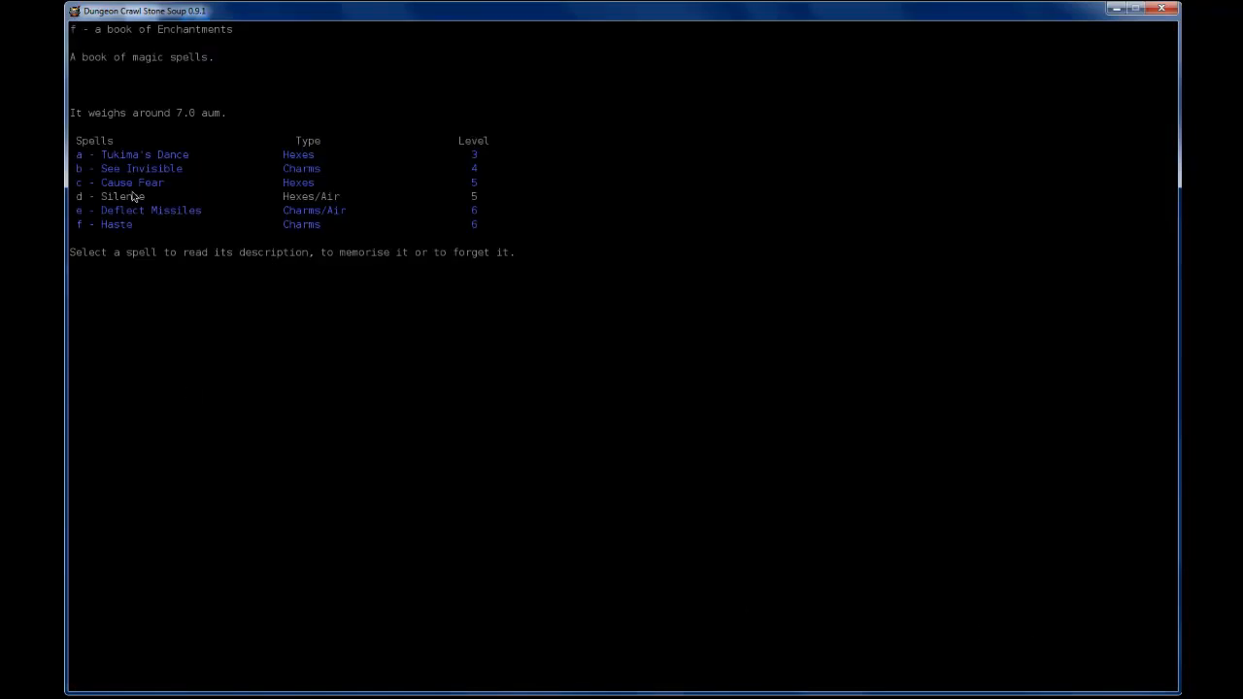
mouse_move(328, 204)
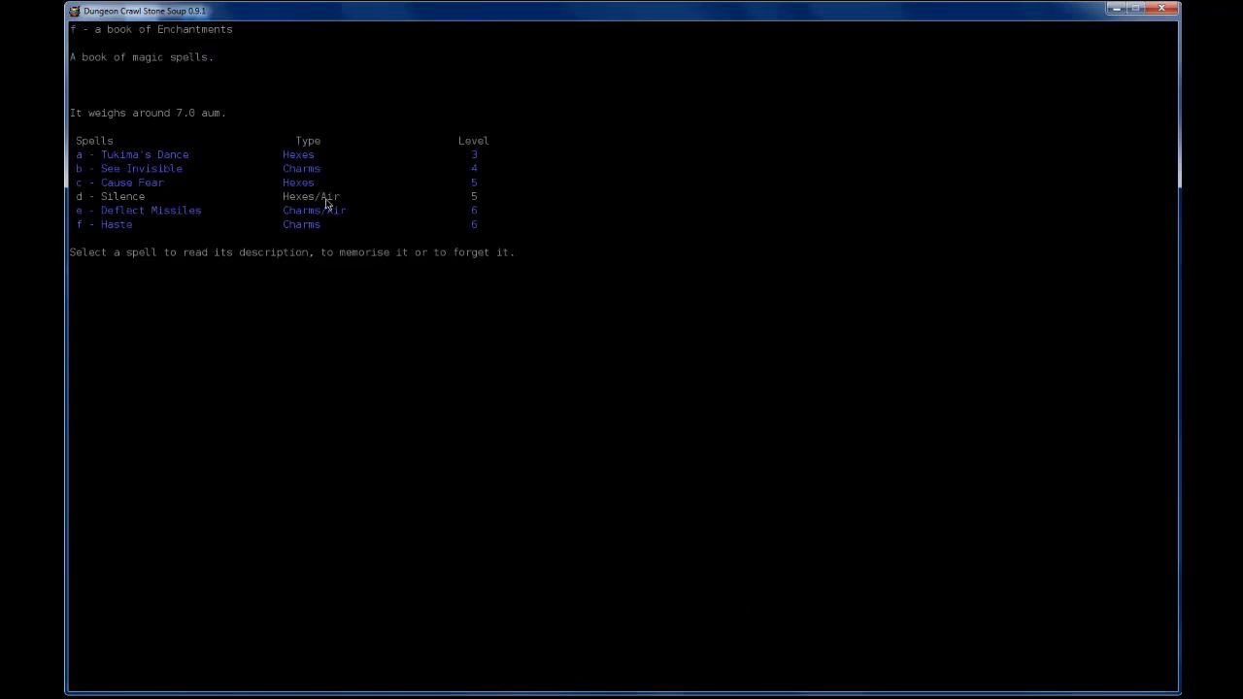
mouse_move(257, 204)
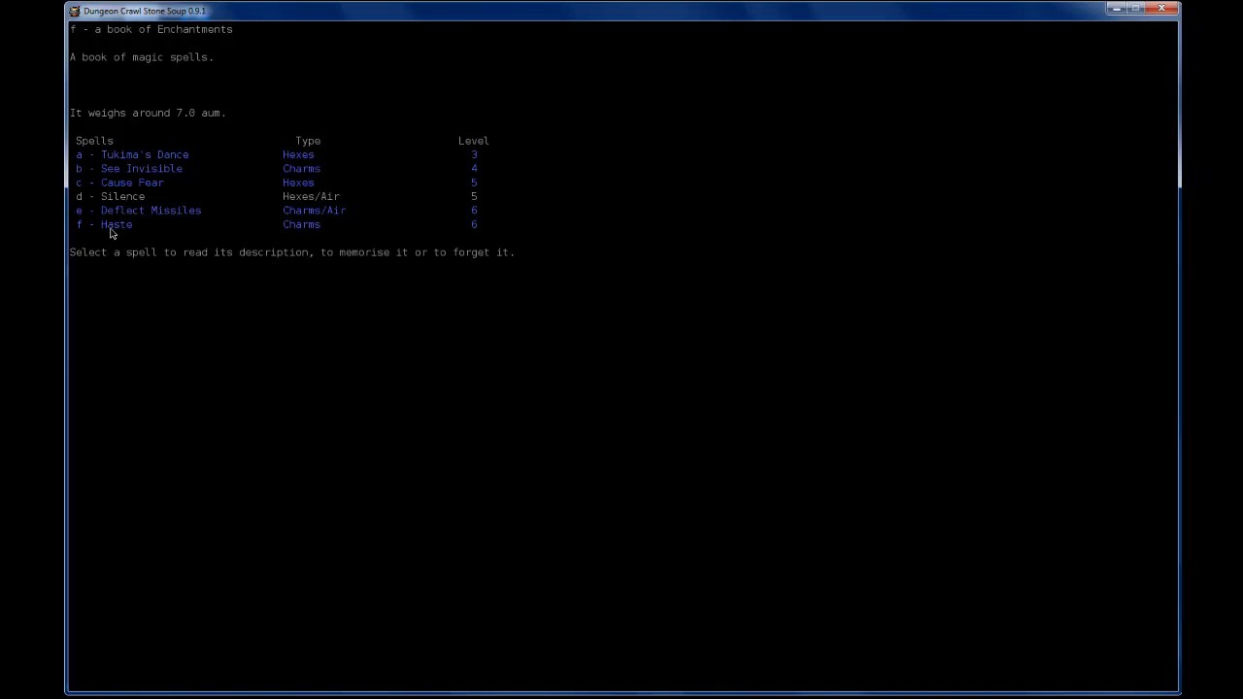
mouse_move(173, 167)
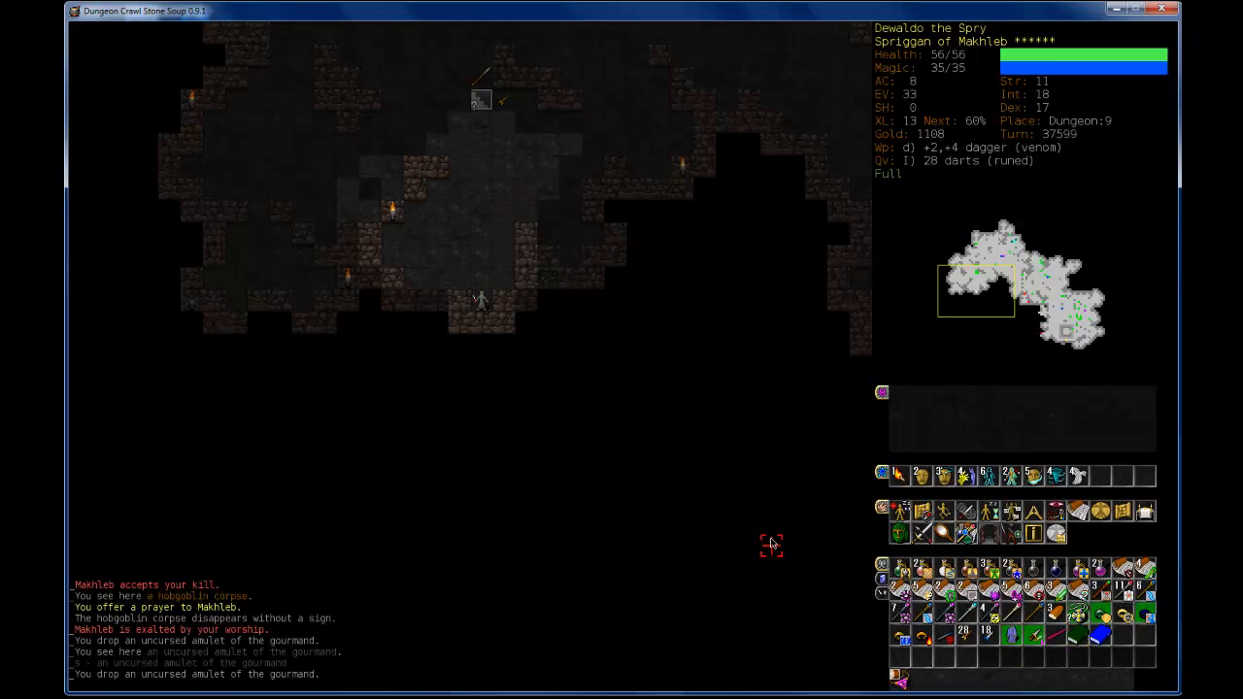
Step: Drop the book of Enchantments from the multidrop item list
key(d)
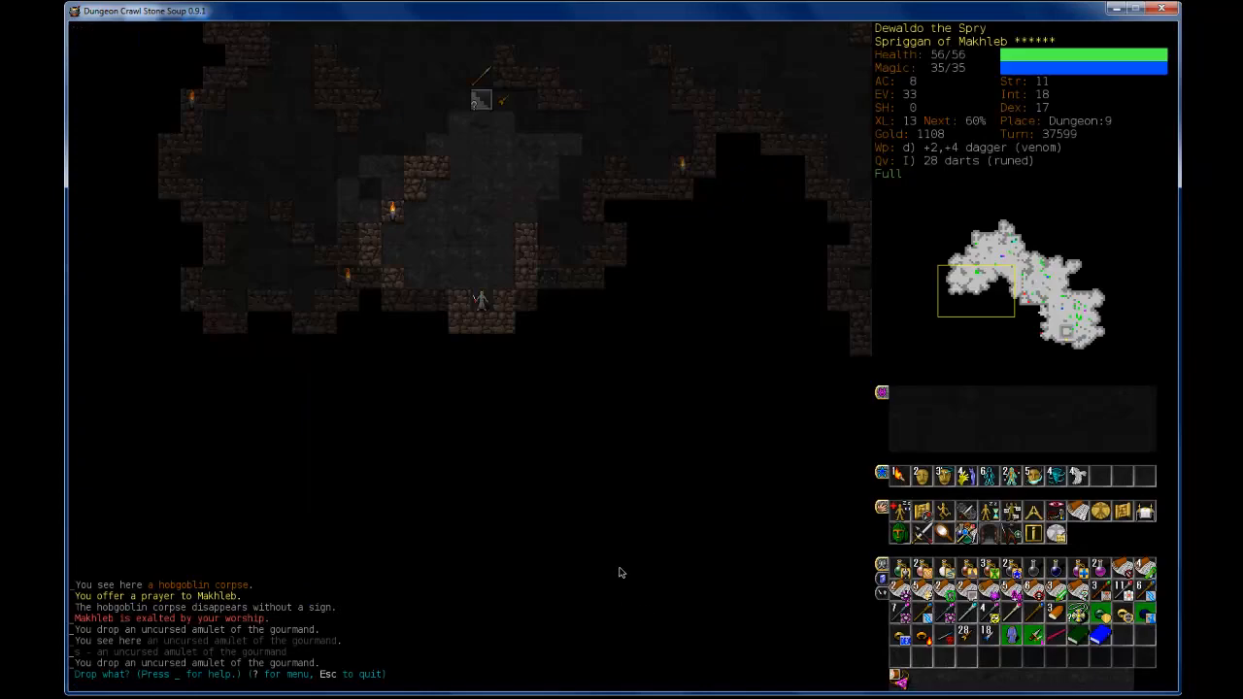
mouse_move(843, 659)
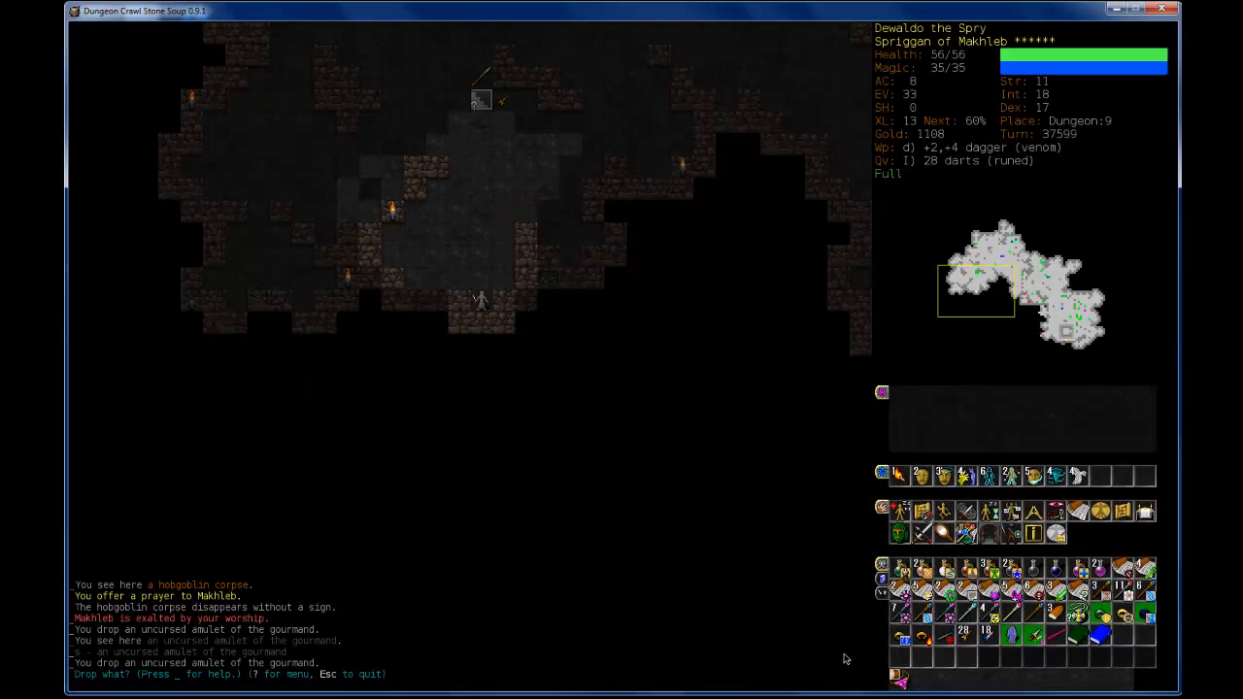
key(d)
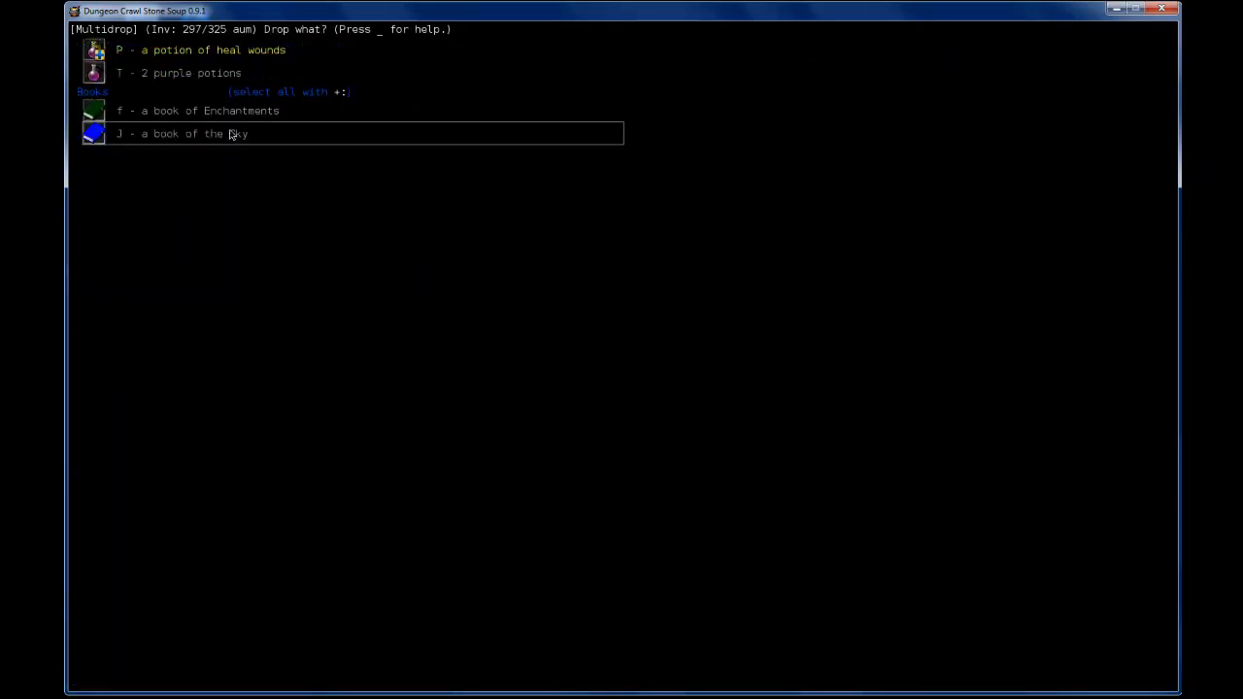
key(f)
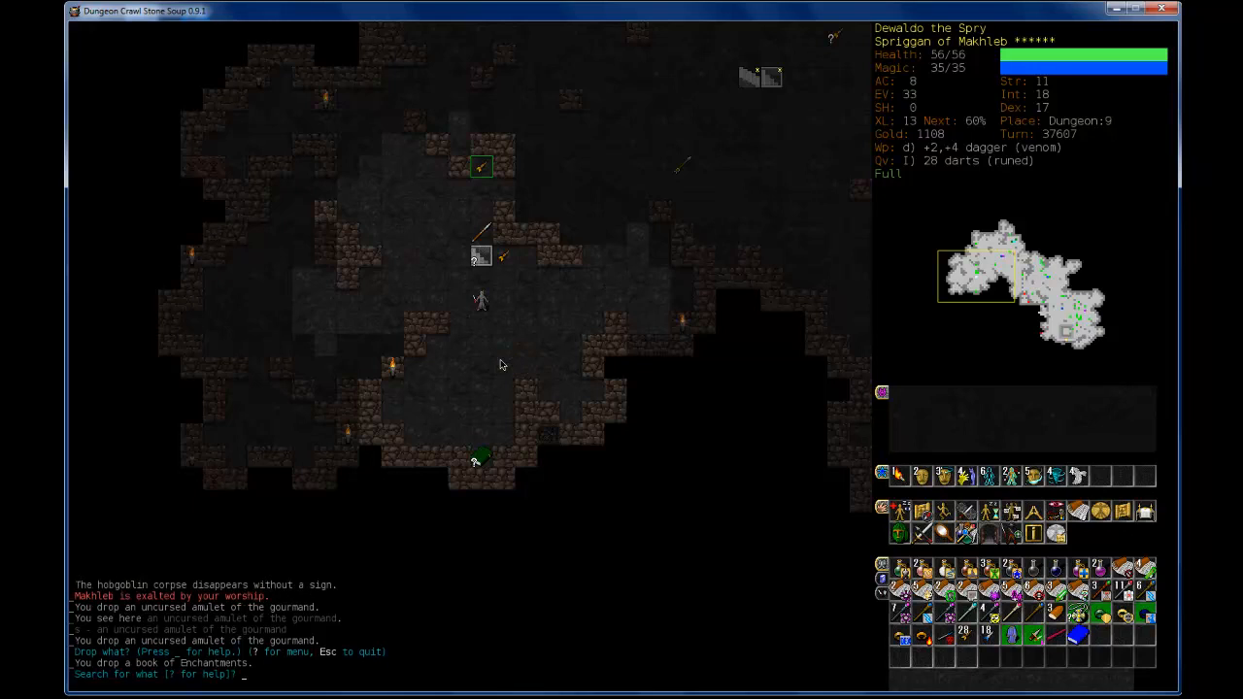
Step: Search for 'Orish' to find the Orcish Mines entrance
text(Orish)
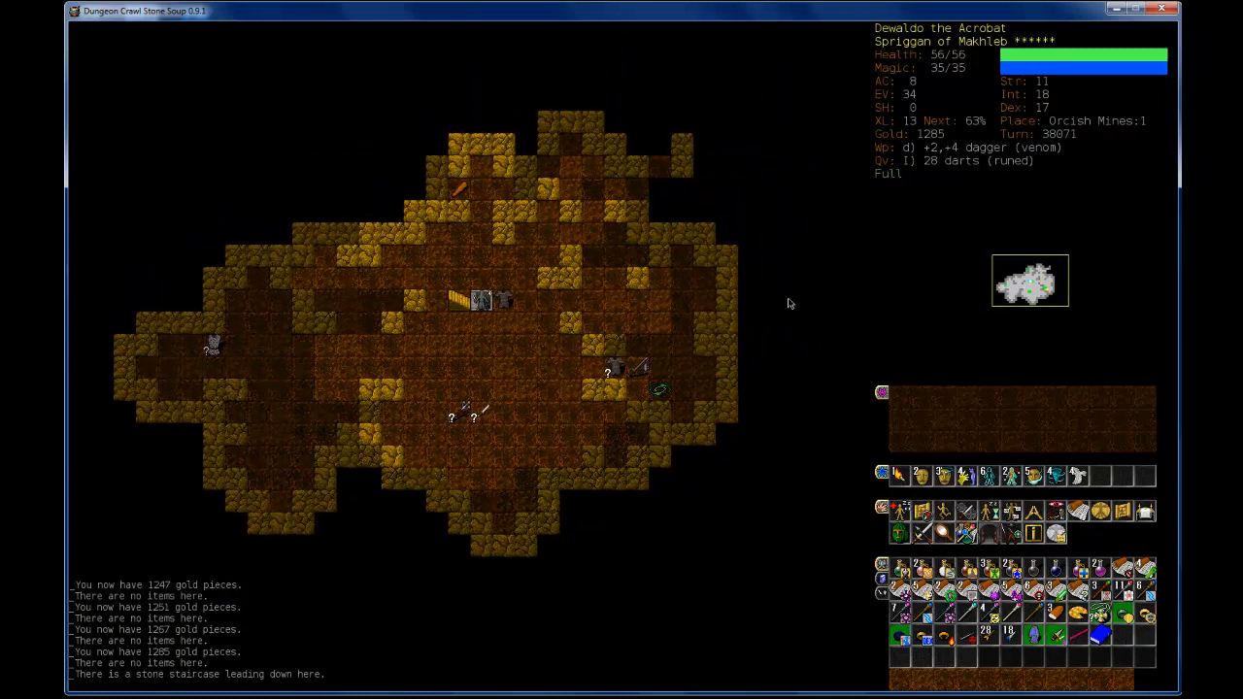
Step: Take the down staircase on Orcish Mines:1
key(>)
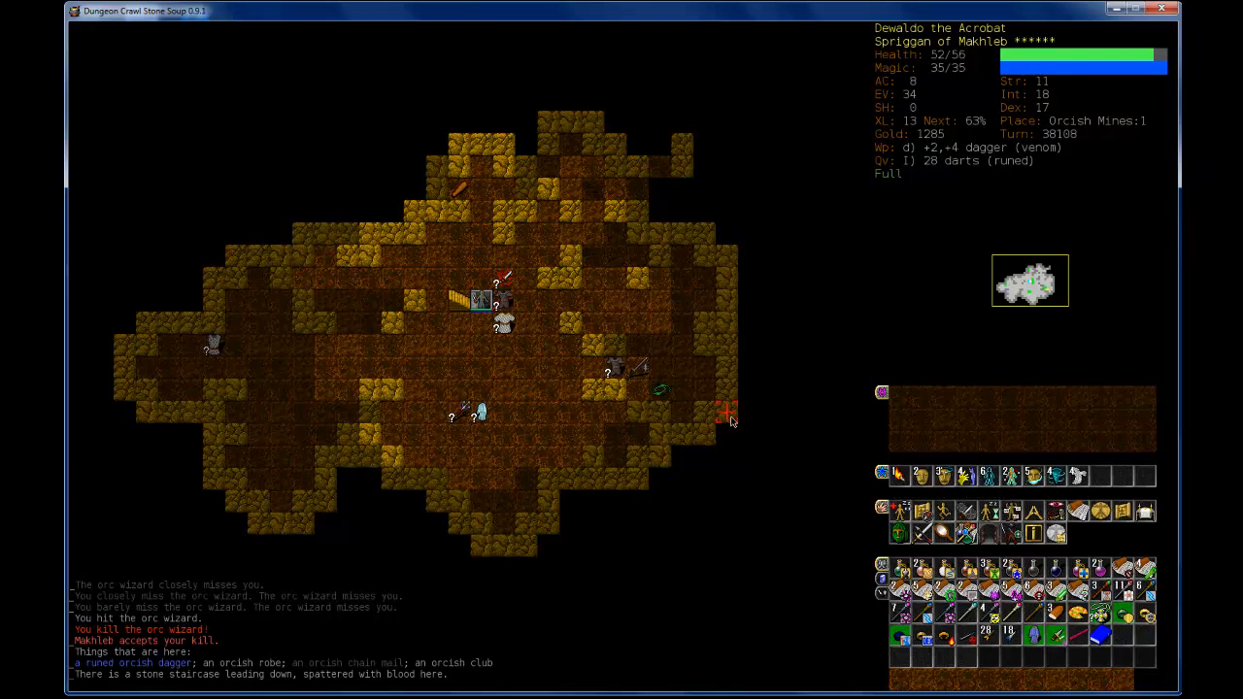
key(m)
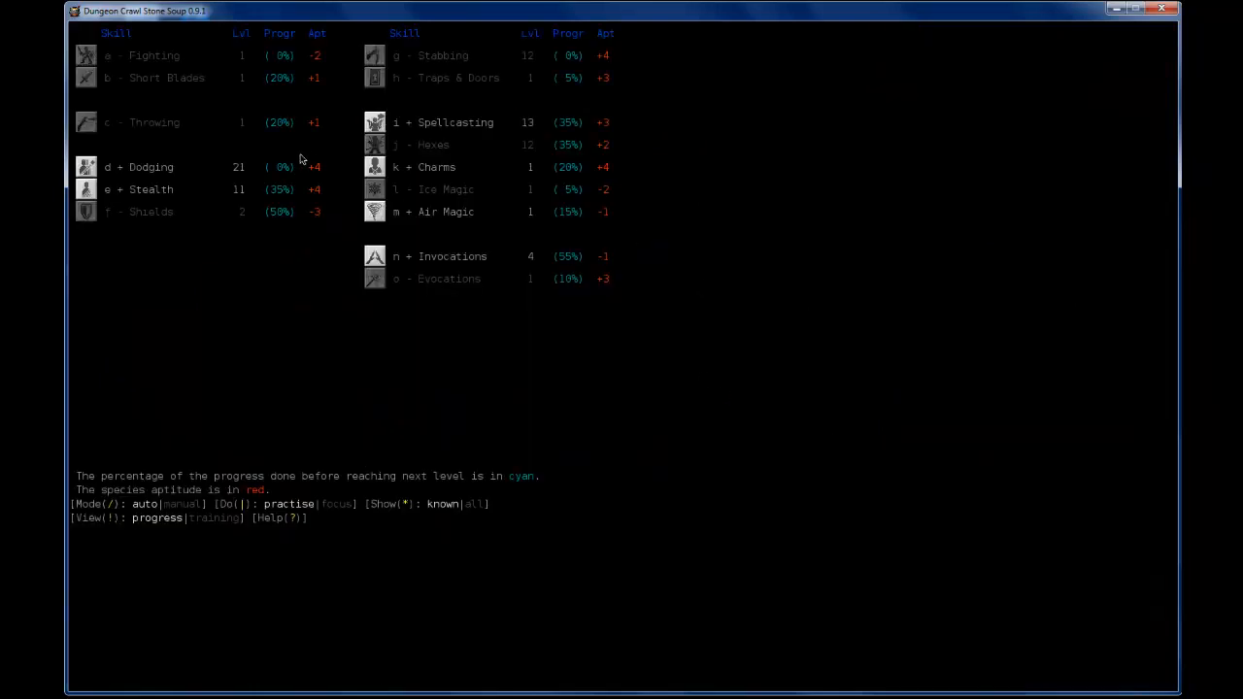
mouse_move(476, 212)
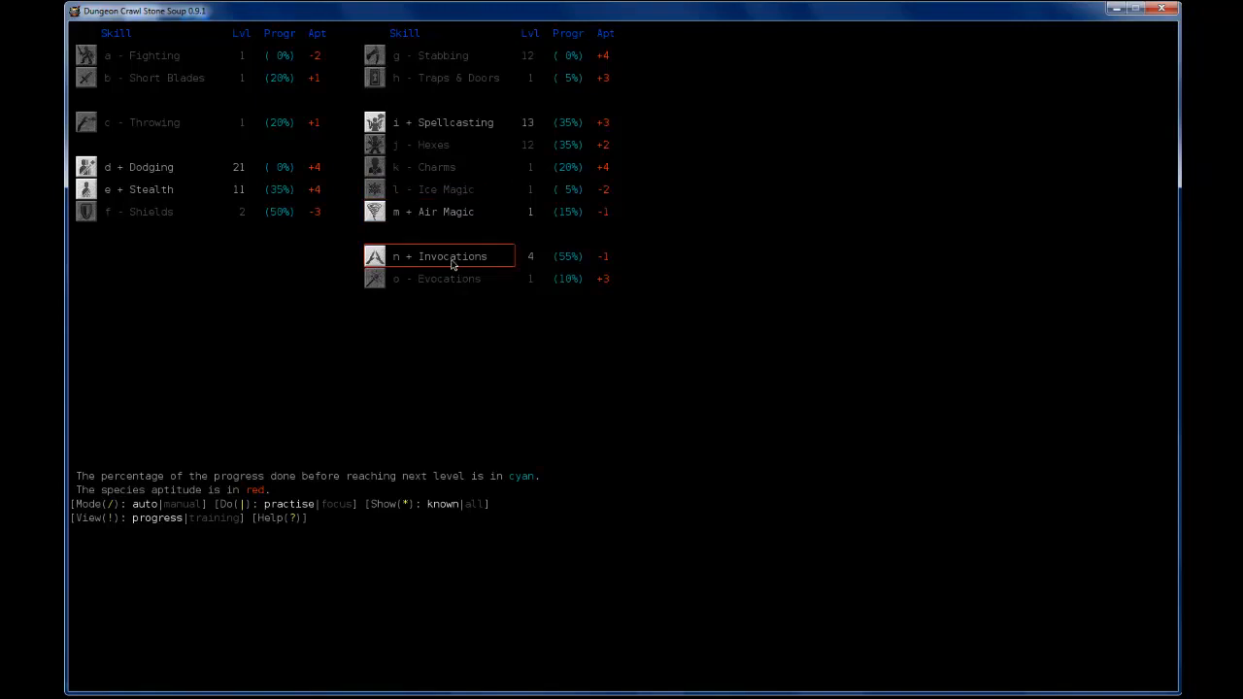
mouse_move(447, 243)
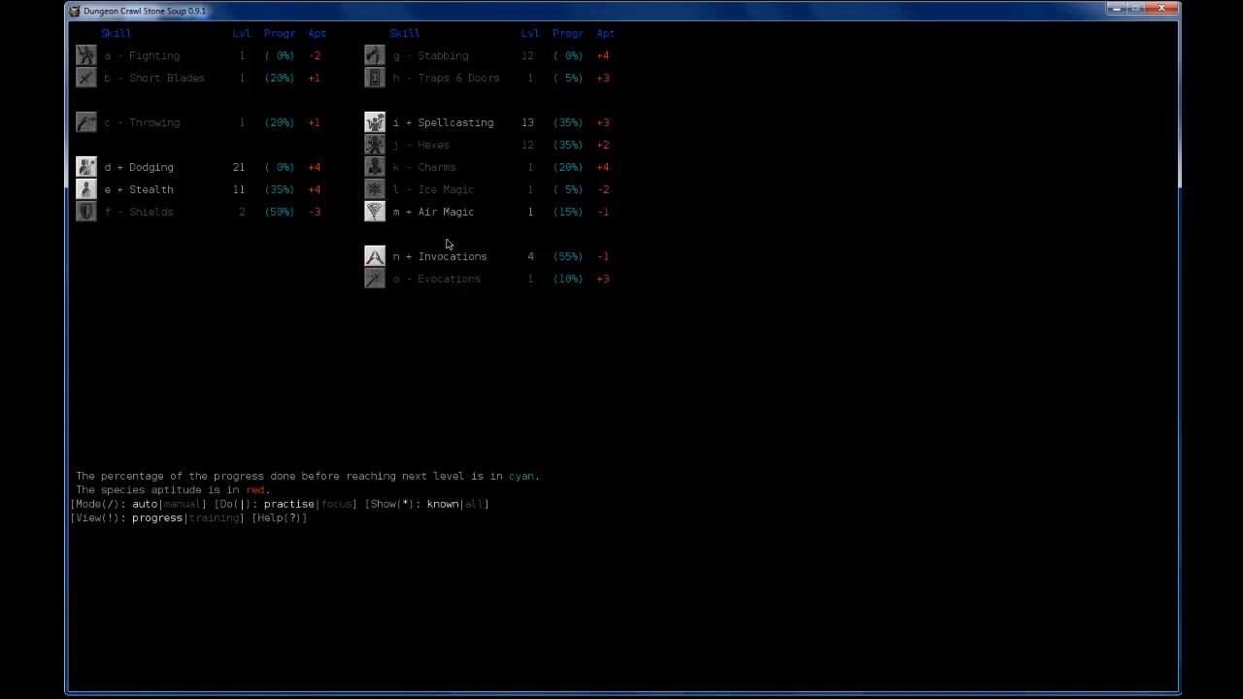
mouse_move(445, 212)
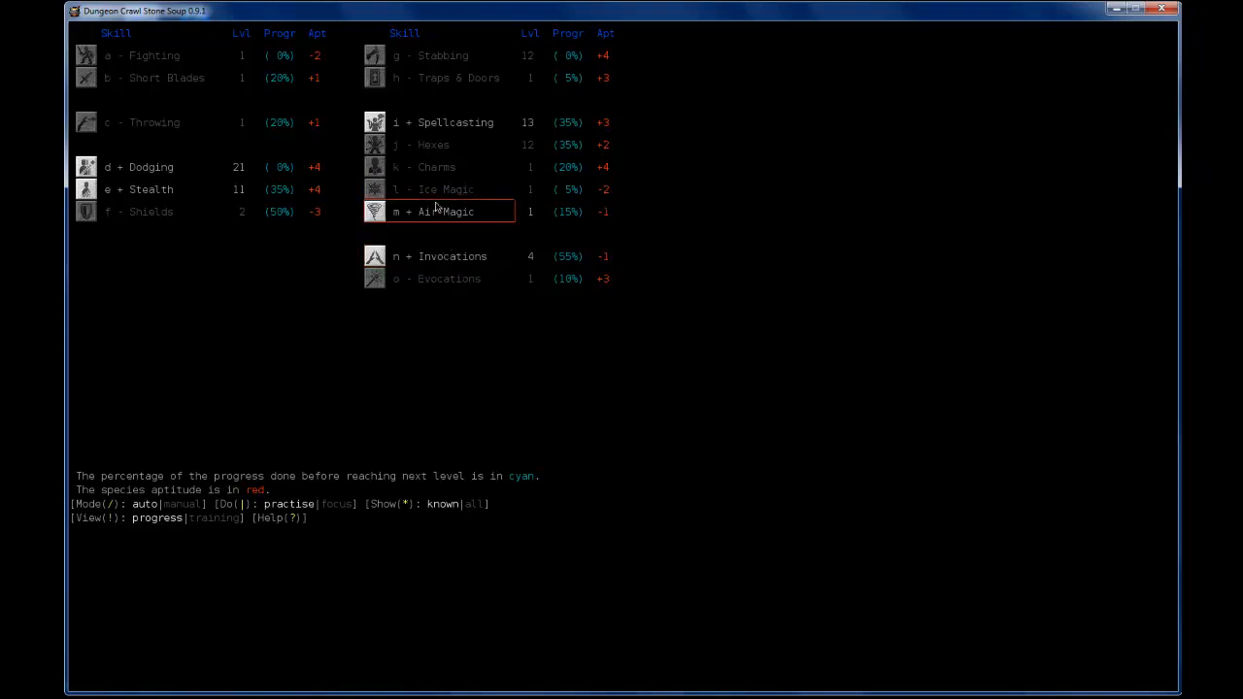
mouse_move(558, 262)
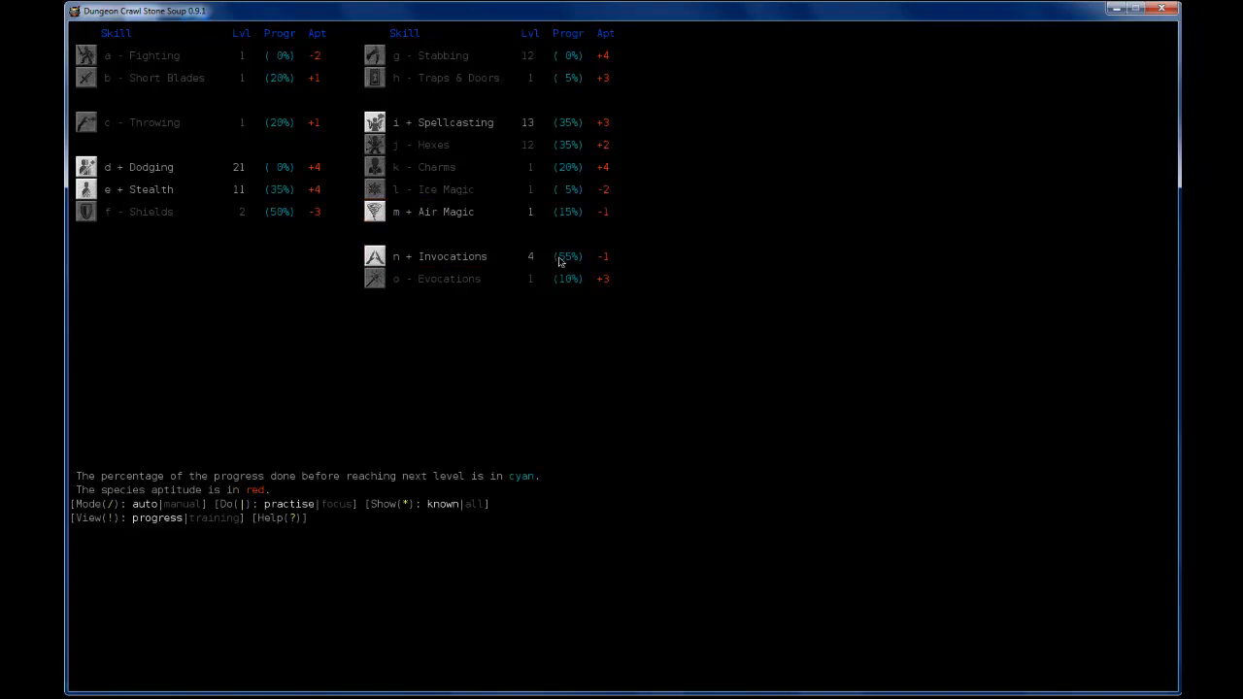
key(Escape)
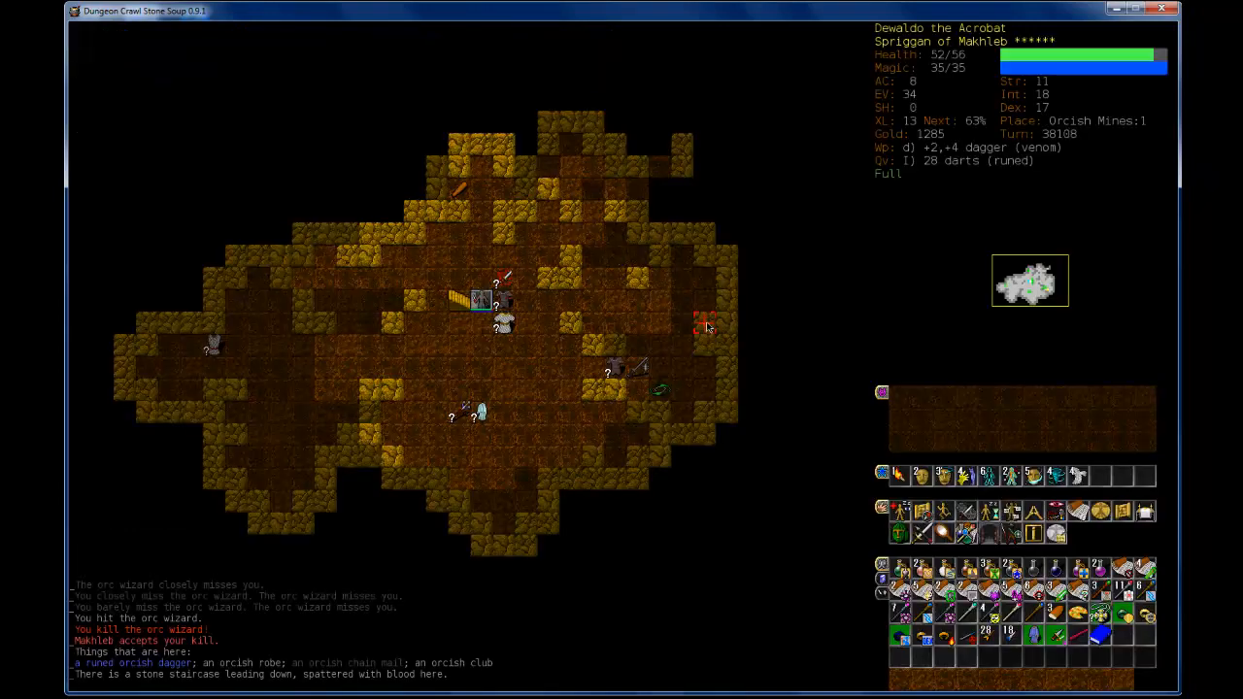
key(m)
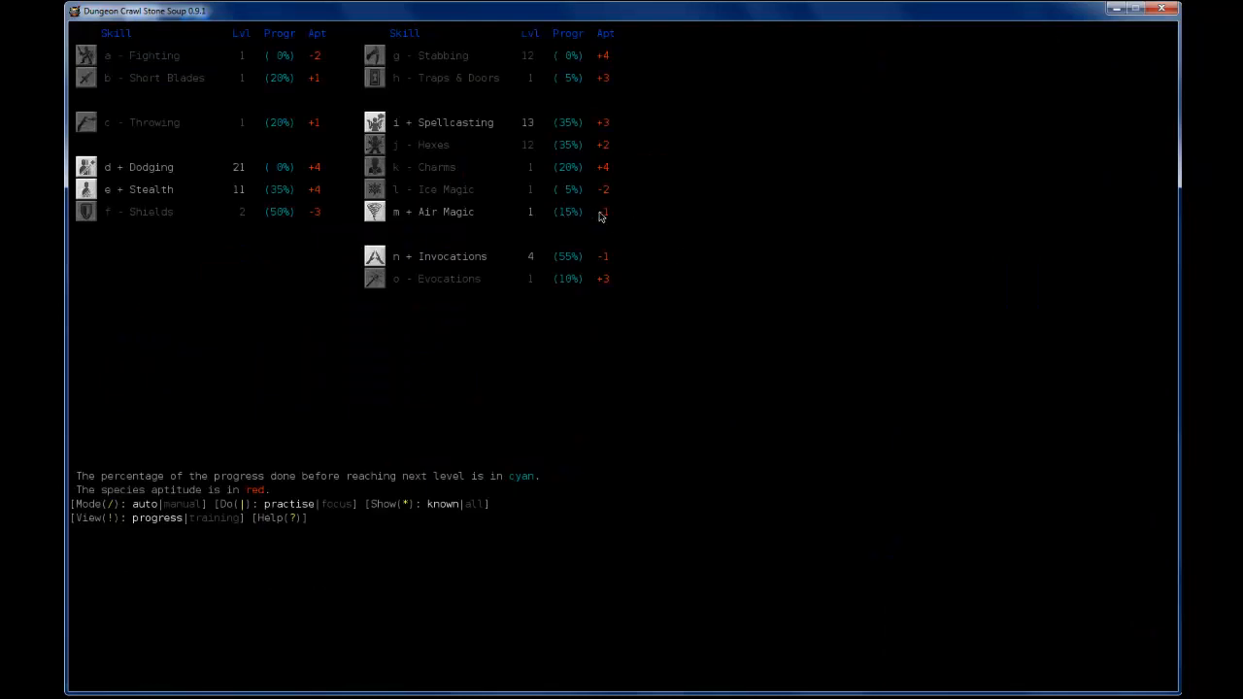
key(Escape)
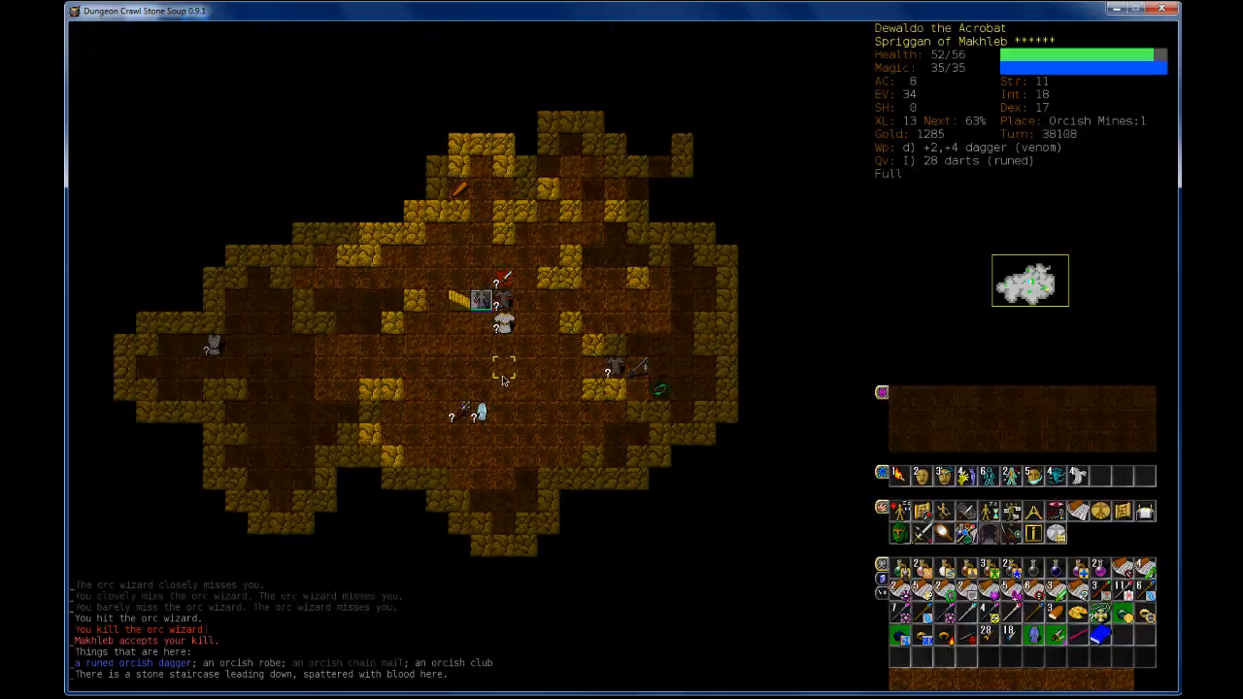
Step: Step down to Mines:2, return to Mines:1, and offer orc corpses to Makhleb
key(>)
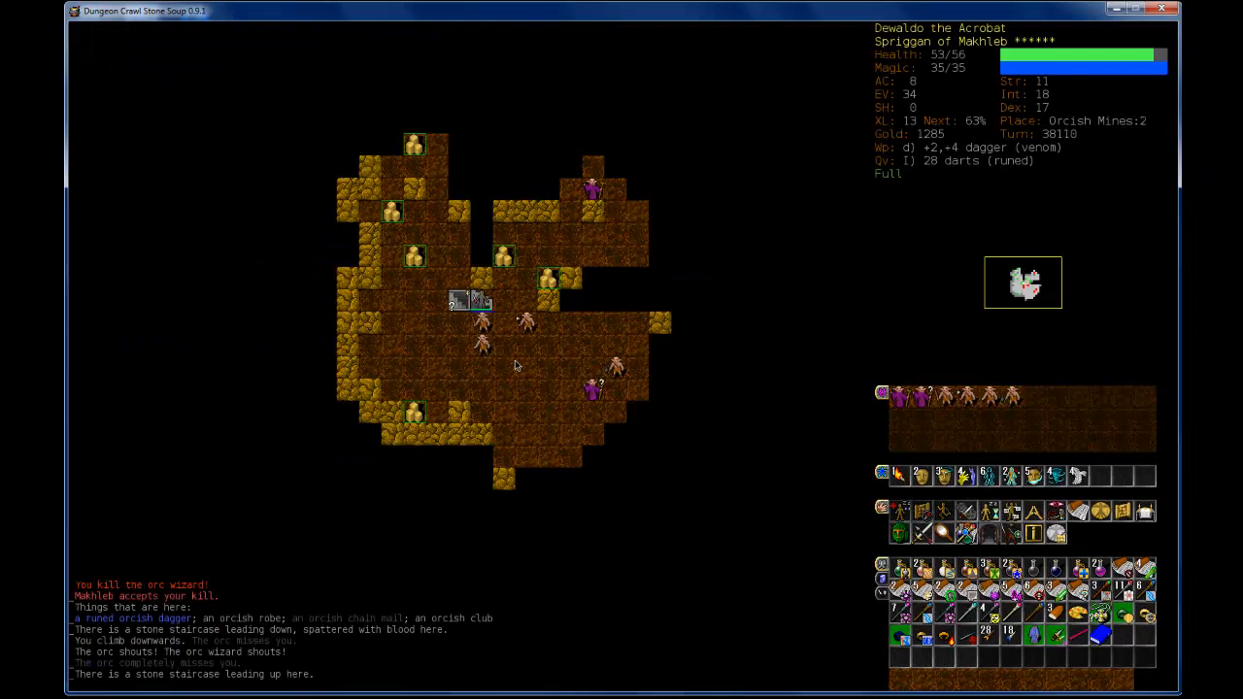
key(<)
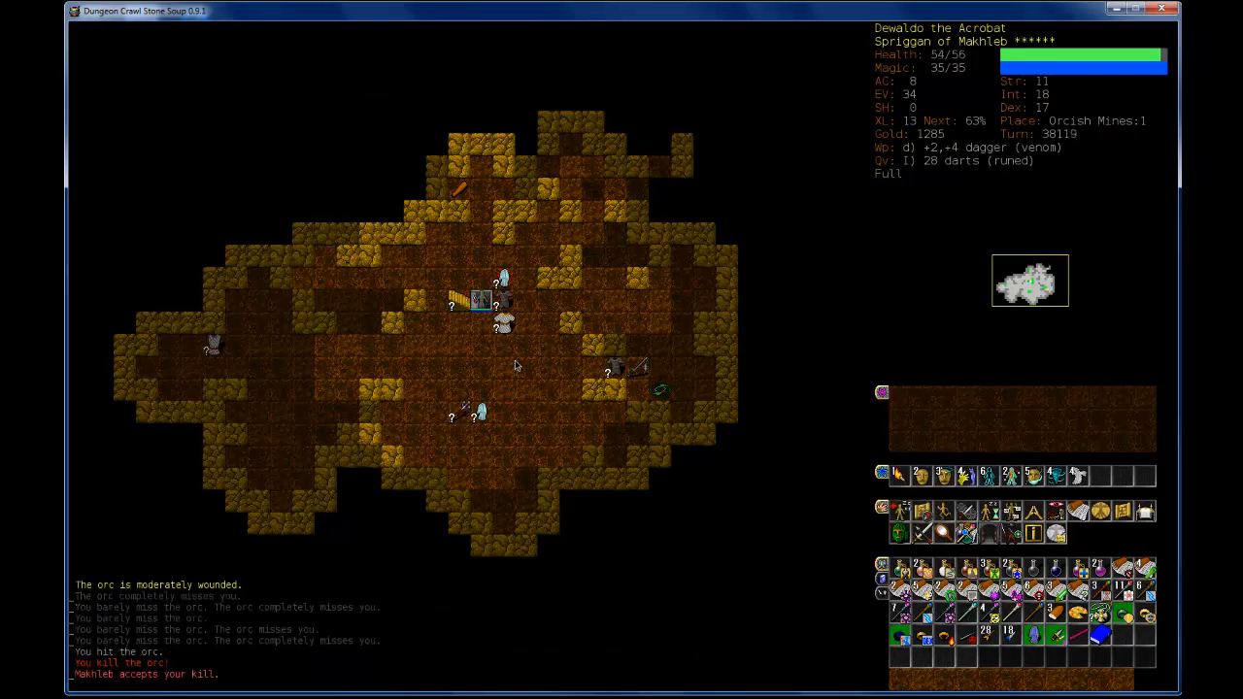
key(>)
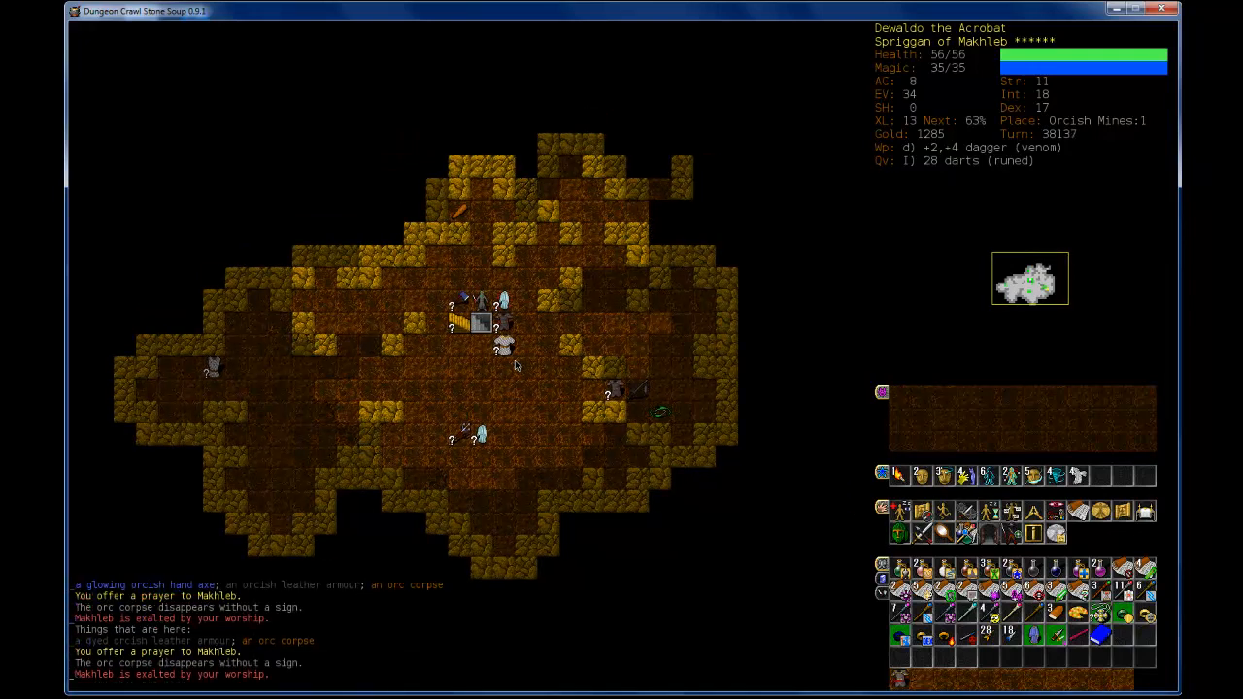
key(>)
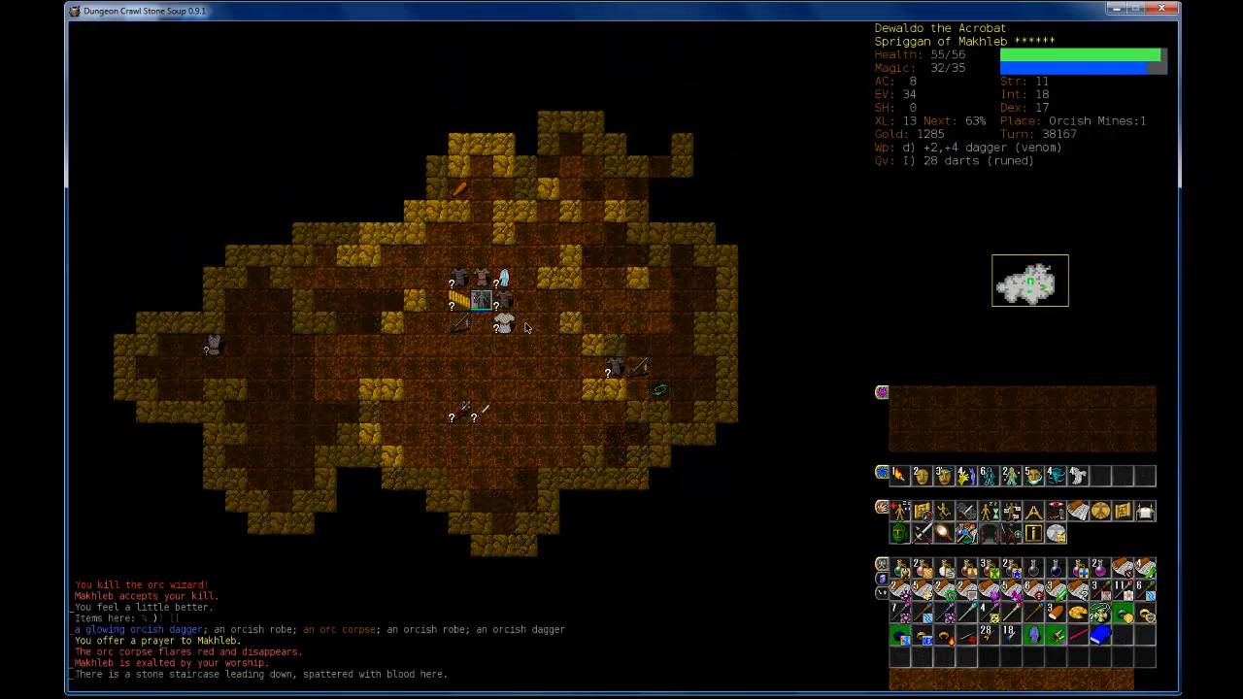
Step: Kill the orc wizard with Airstrike and briefly review the skill levels
key(>)
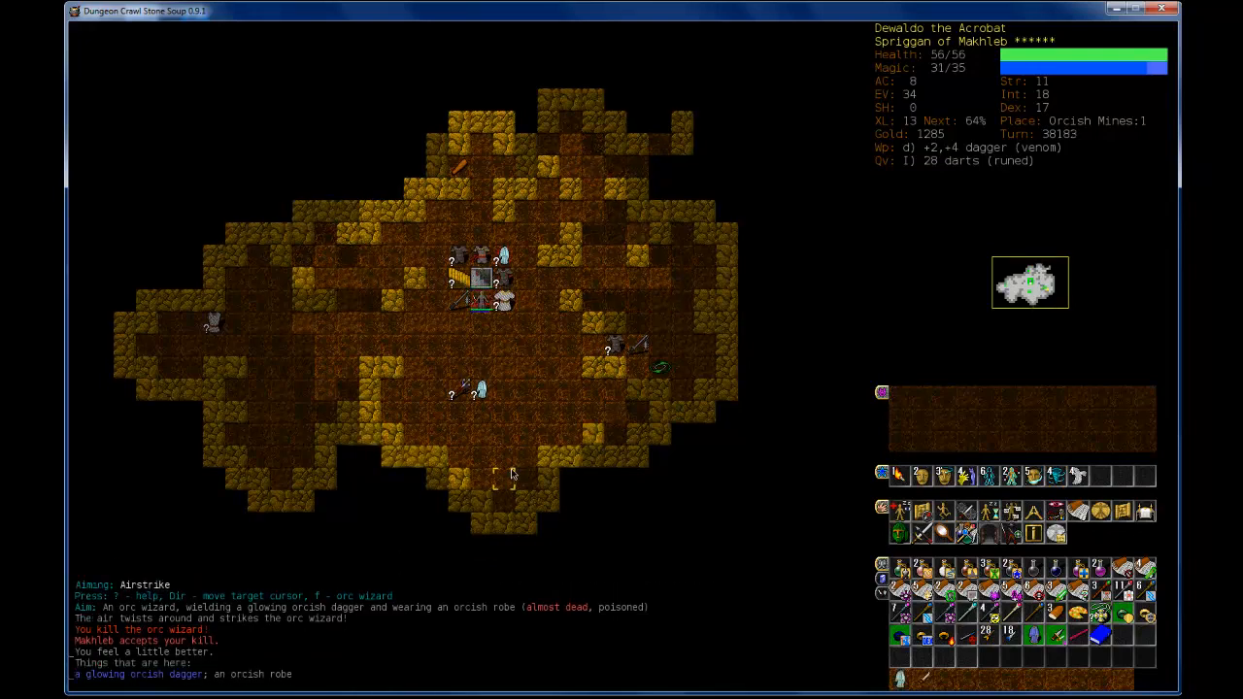
key(>)
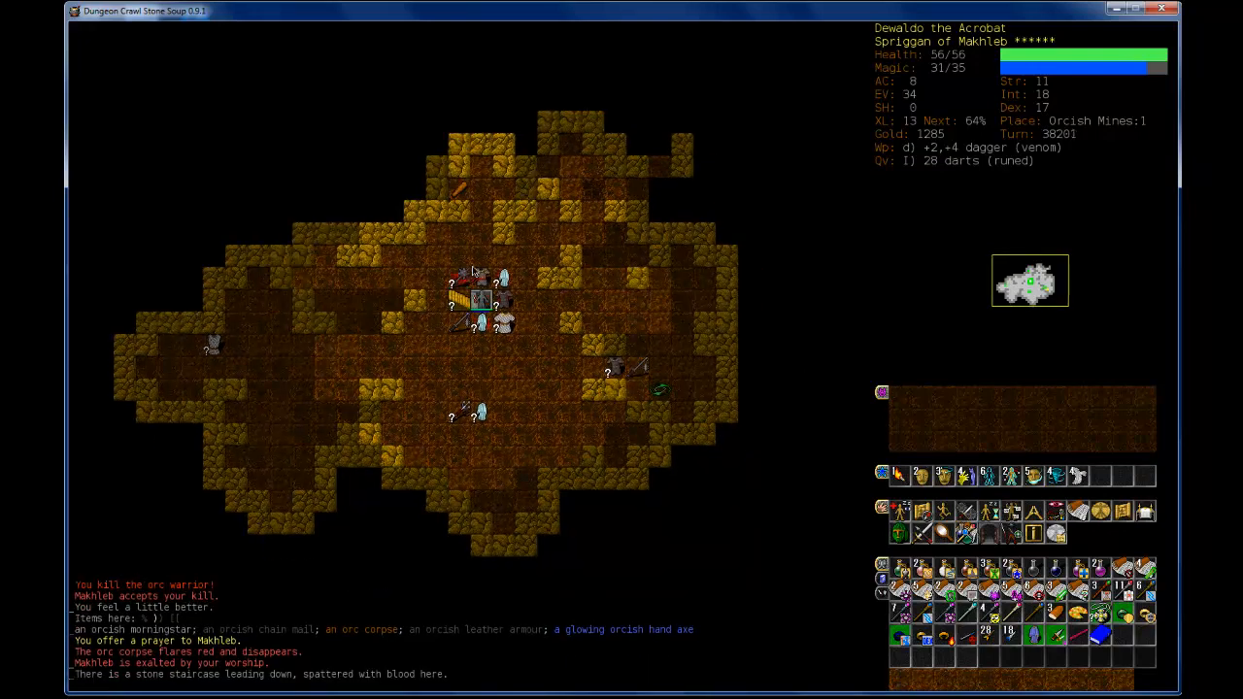
key(m)
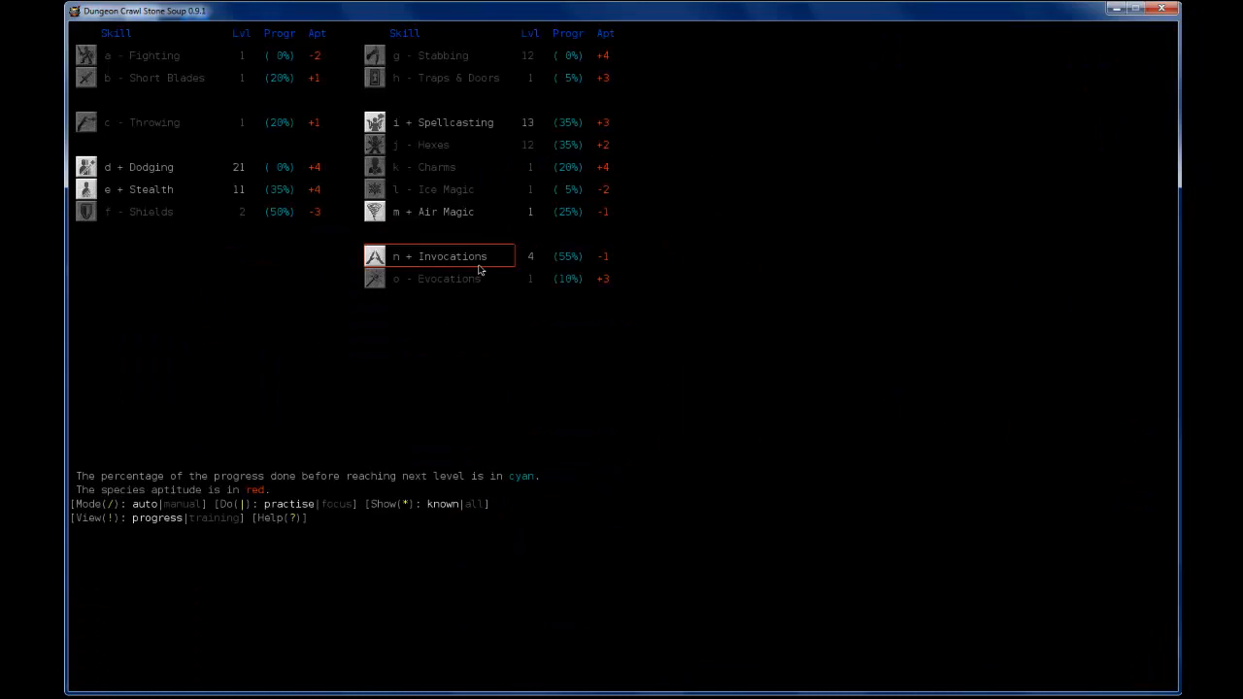
key(Escape)
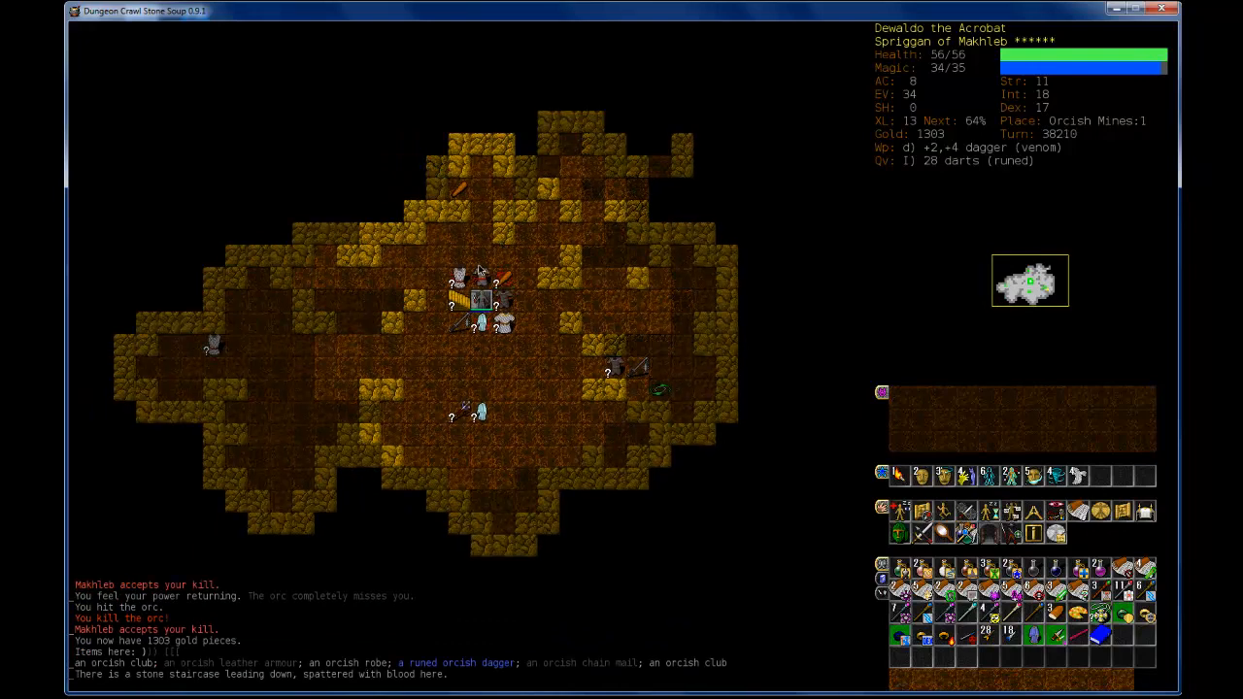
Step: Rest until HP and magic recover, then take the stone staircase to Mines:2
key(>)
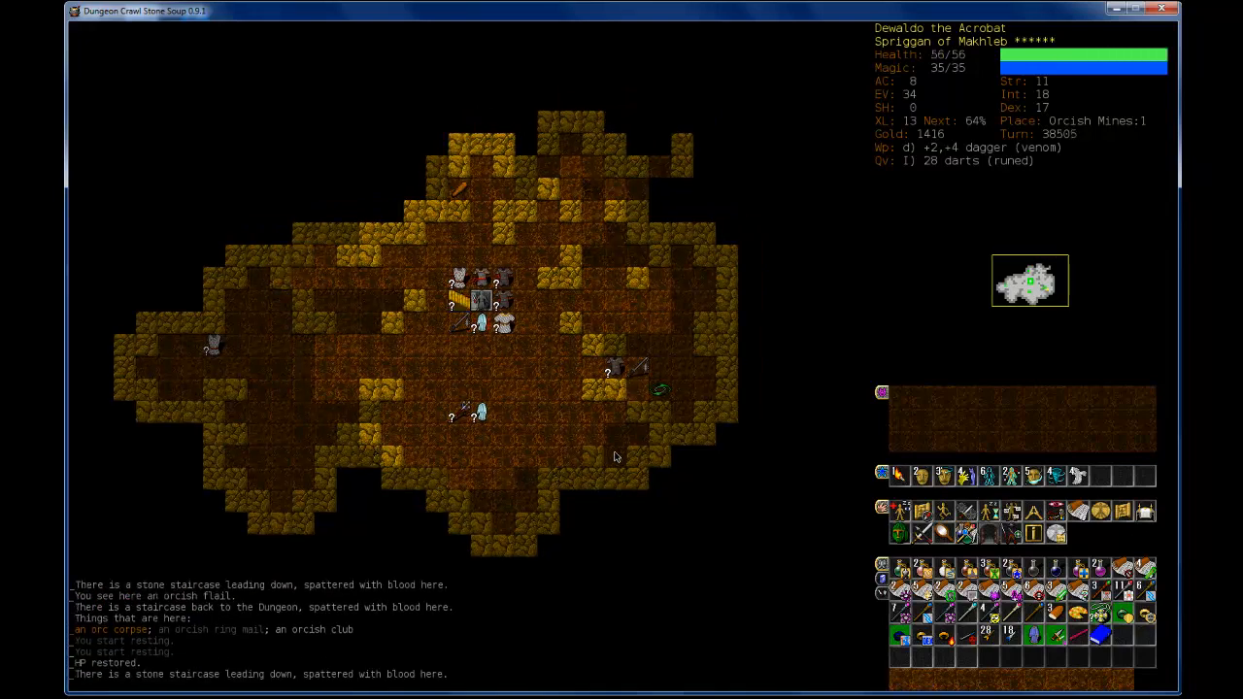
key(>)
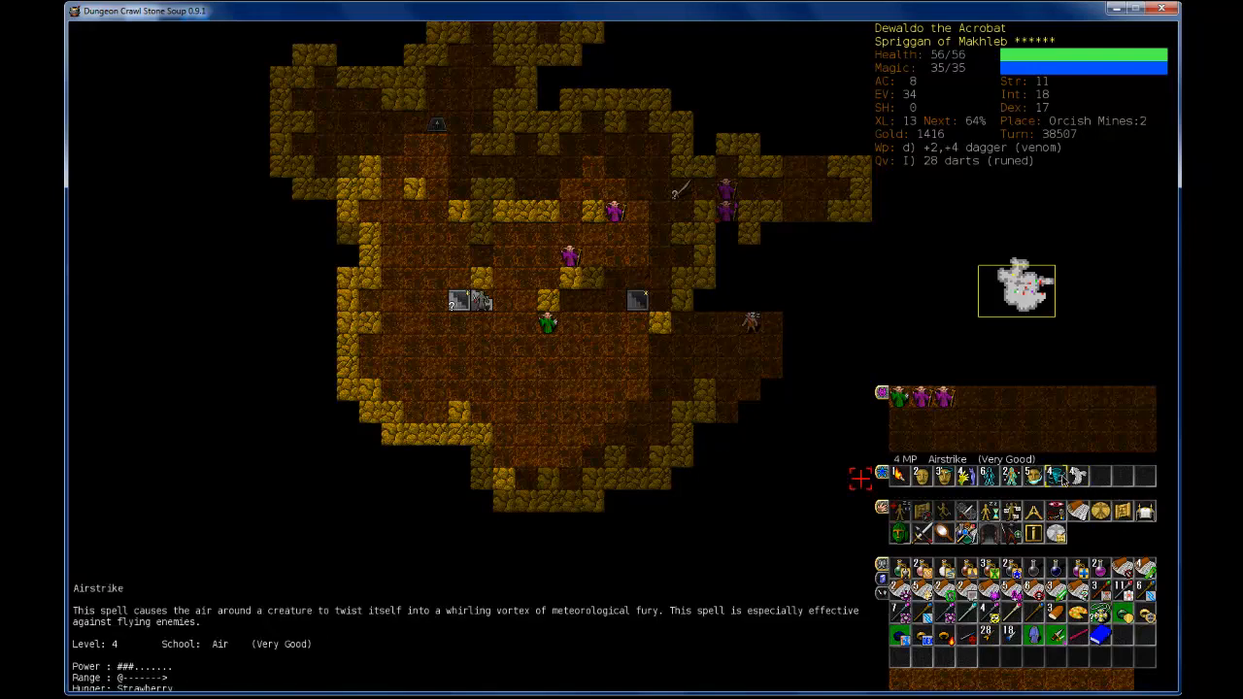
Step: Cast Airstrike at the orc wizards on Mines:2
click(1063, 476)
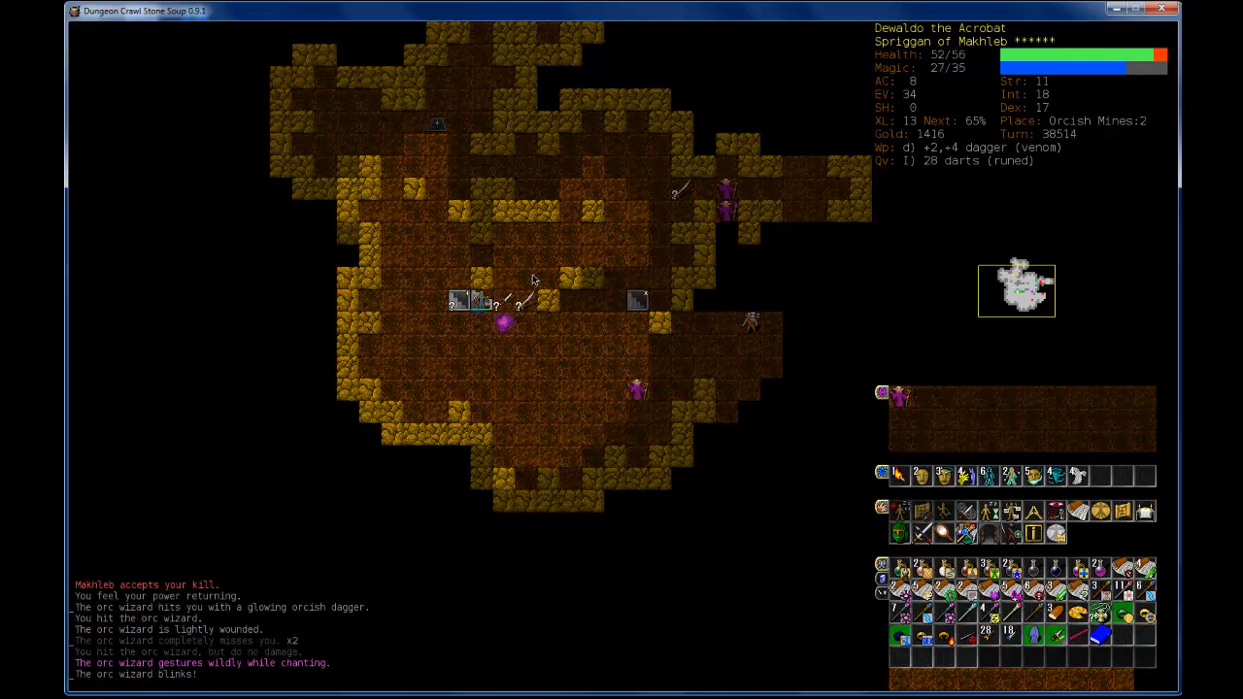
mouse_move(1057, 475)
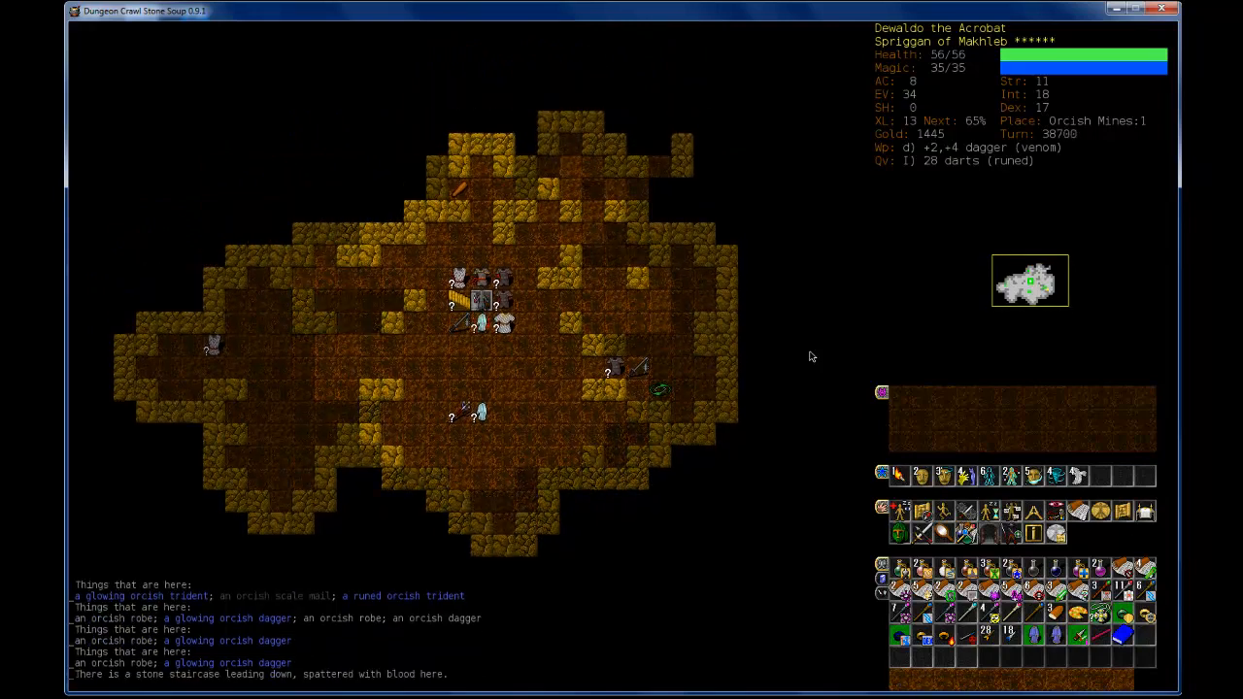
Step: Descend from Mines:1 through Mines:2 to Orcish Mines:3
key(>)
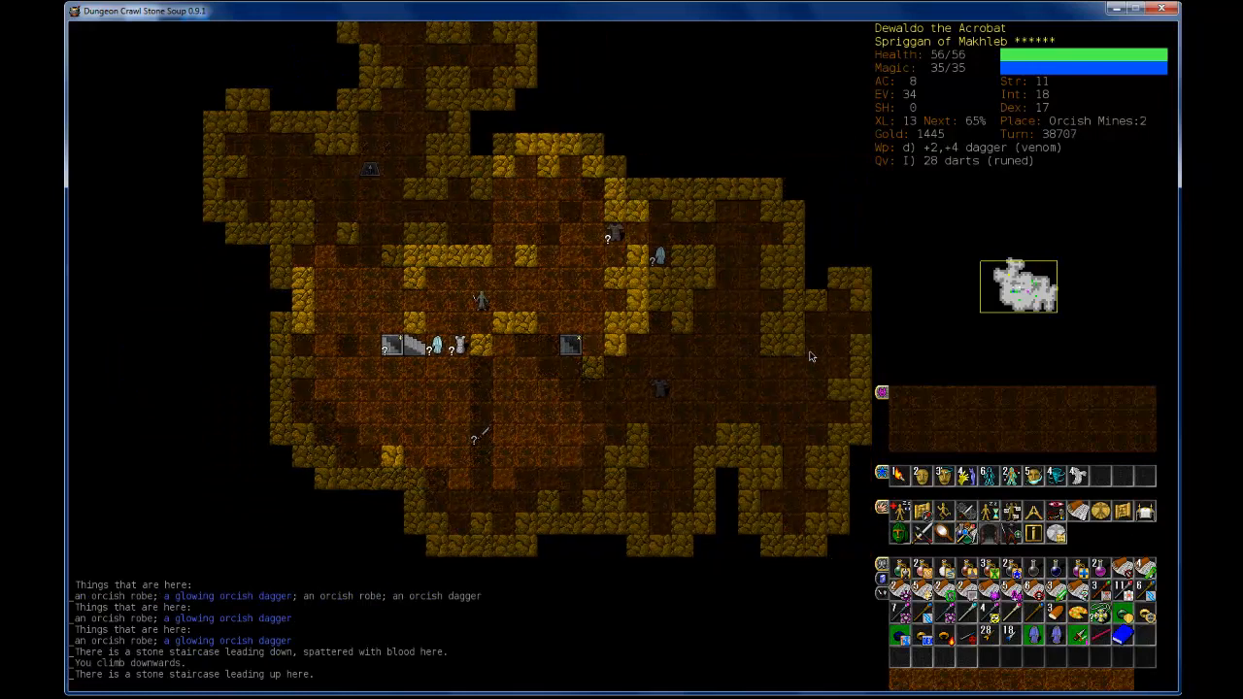
key(>)
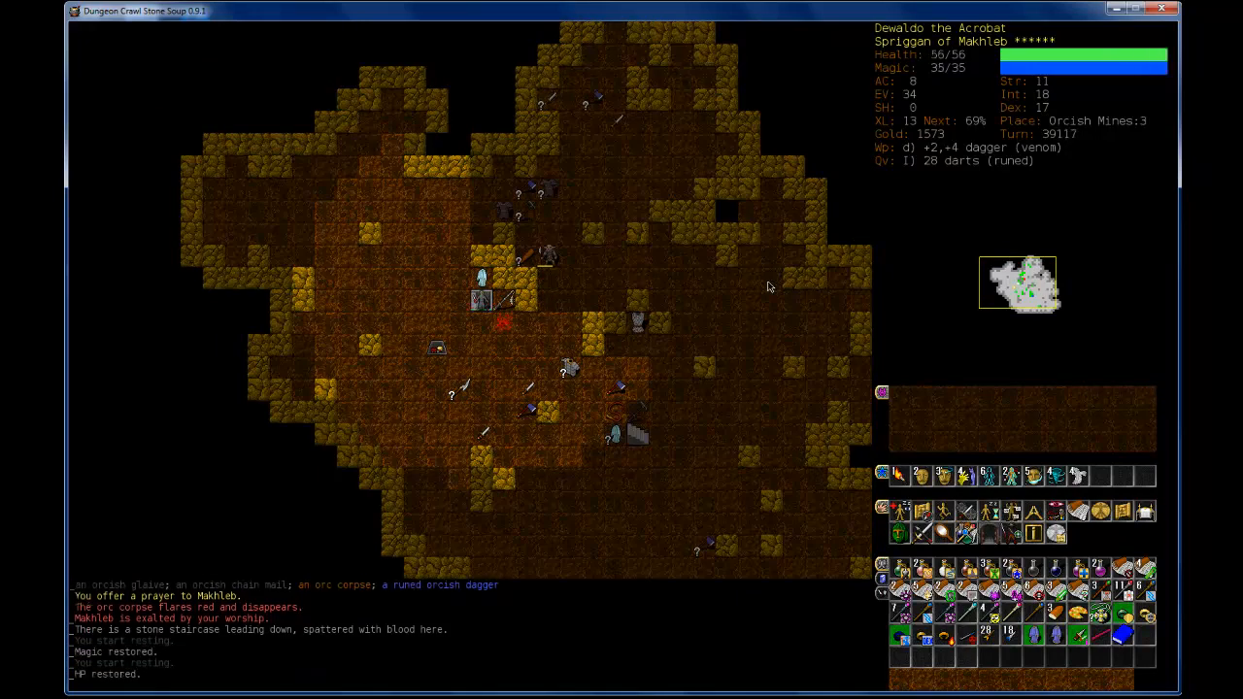
Step: Take the stone staircase down to Orcish Mines:4
key(>)
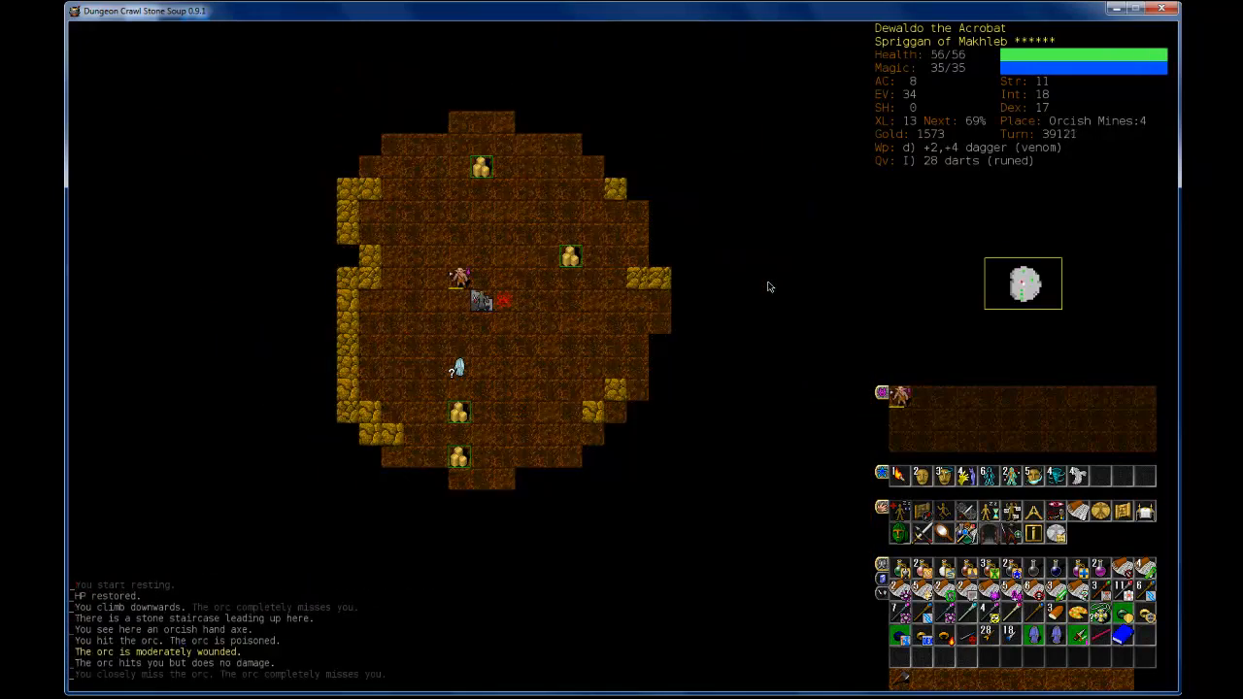